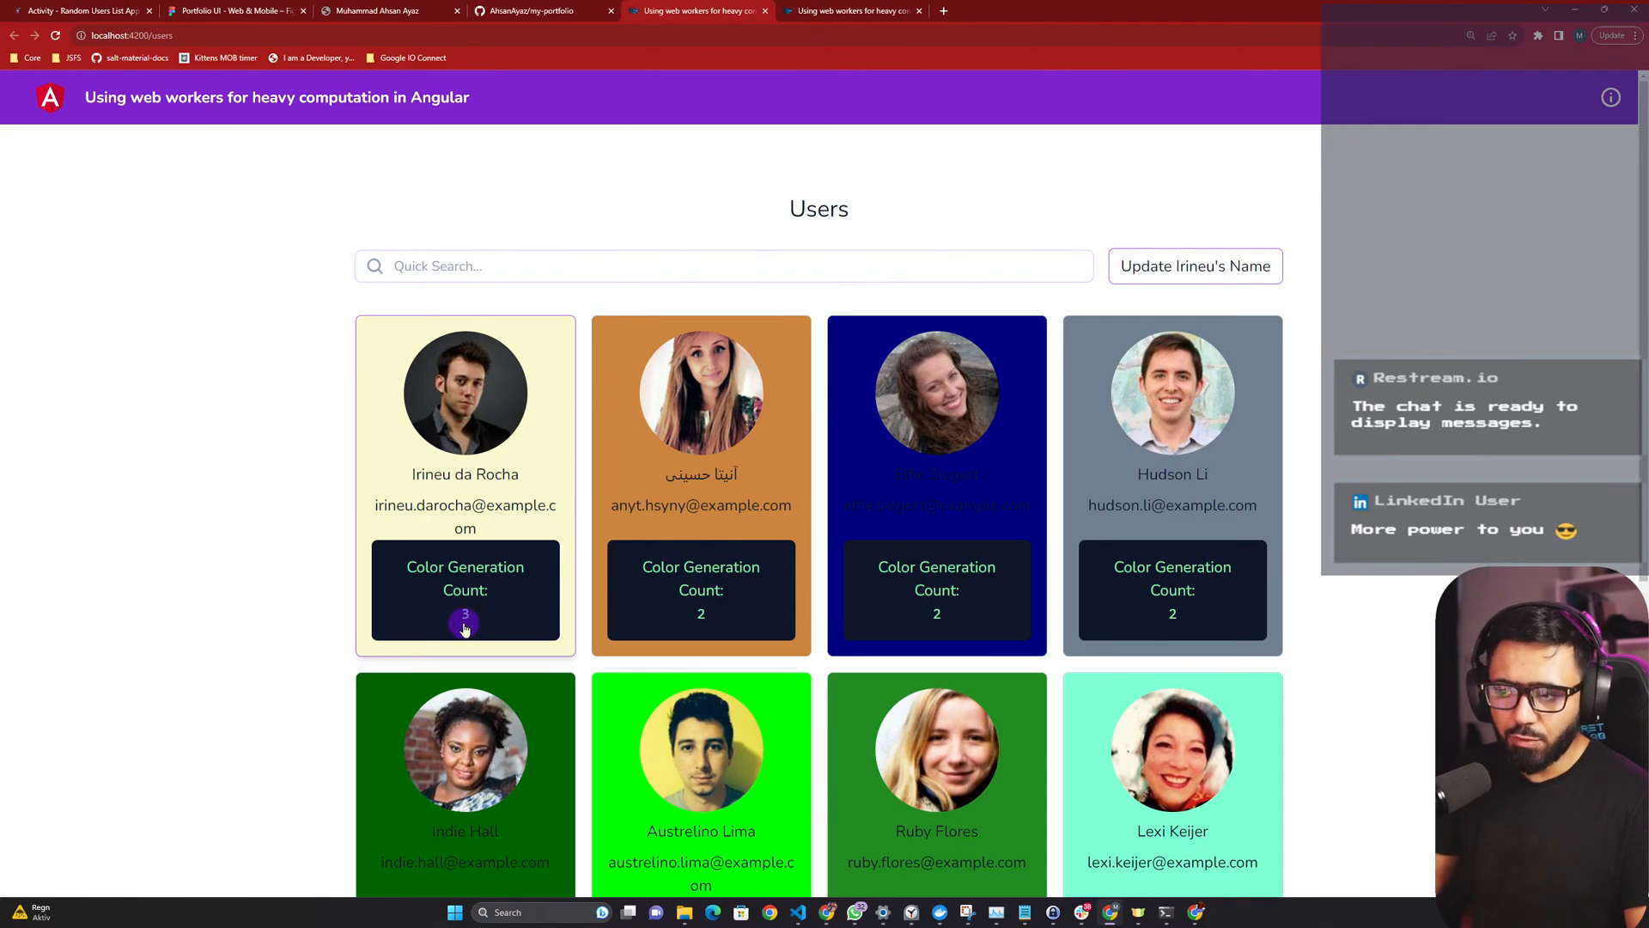
# Zoom the users demo page to 175% and scroll over the user cards.
pyautogui.press('ctrl+plus')
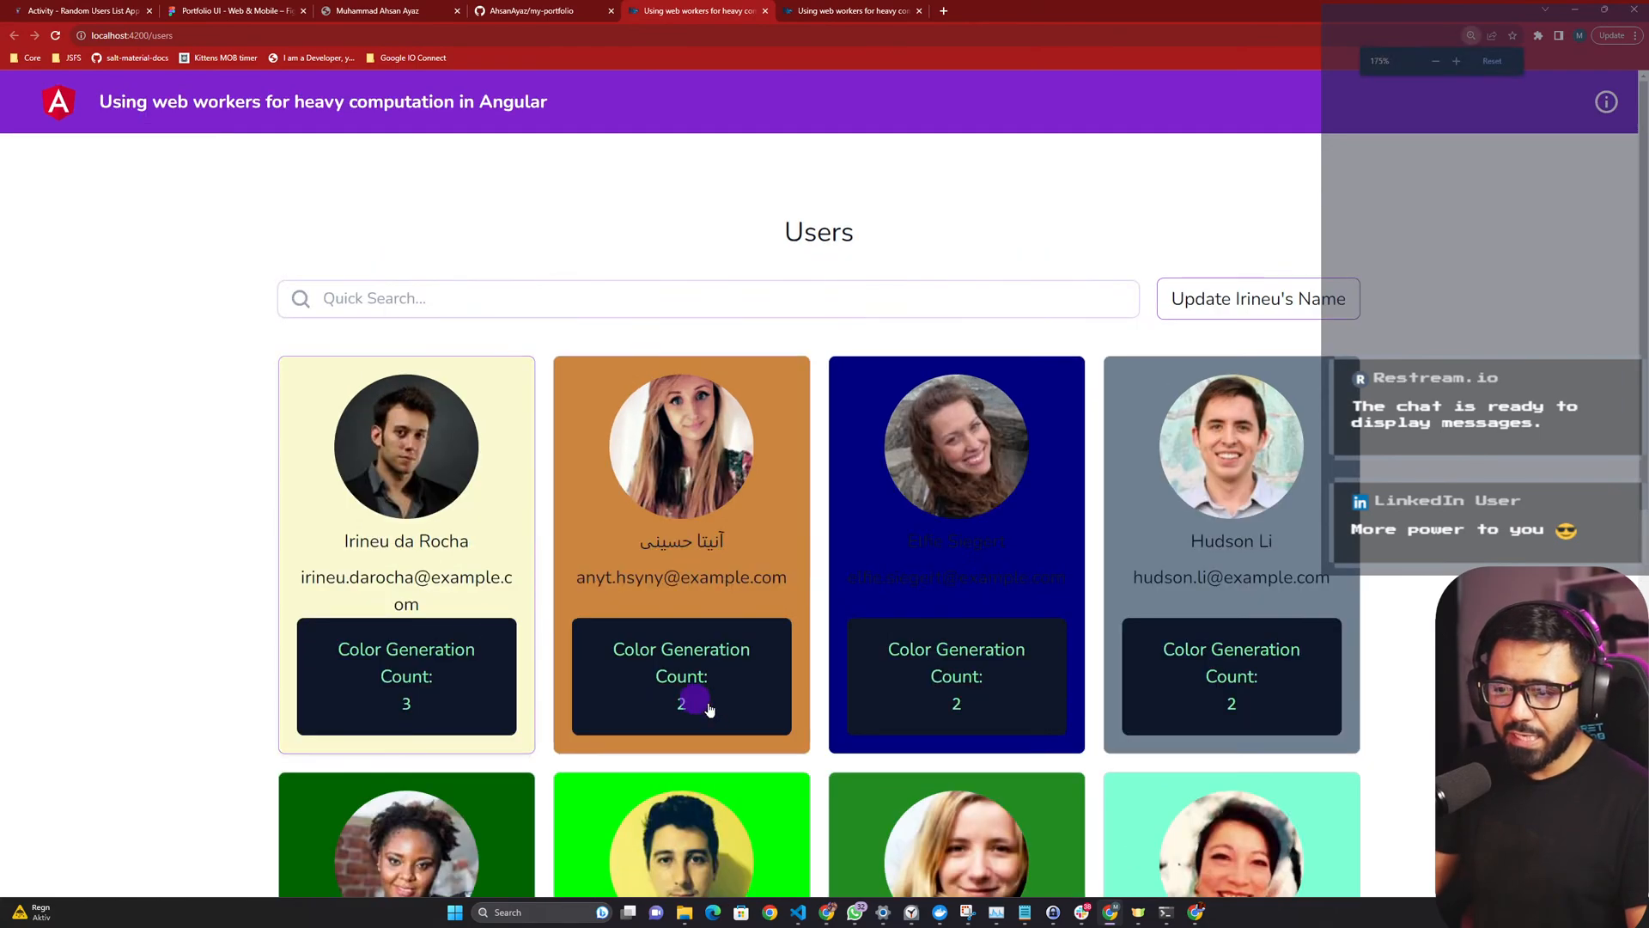
pyautogui.scroll(-3)
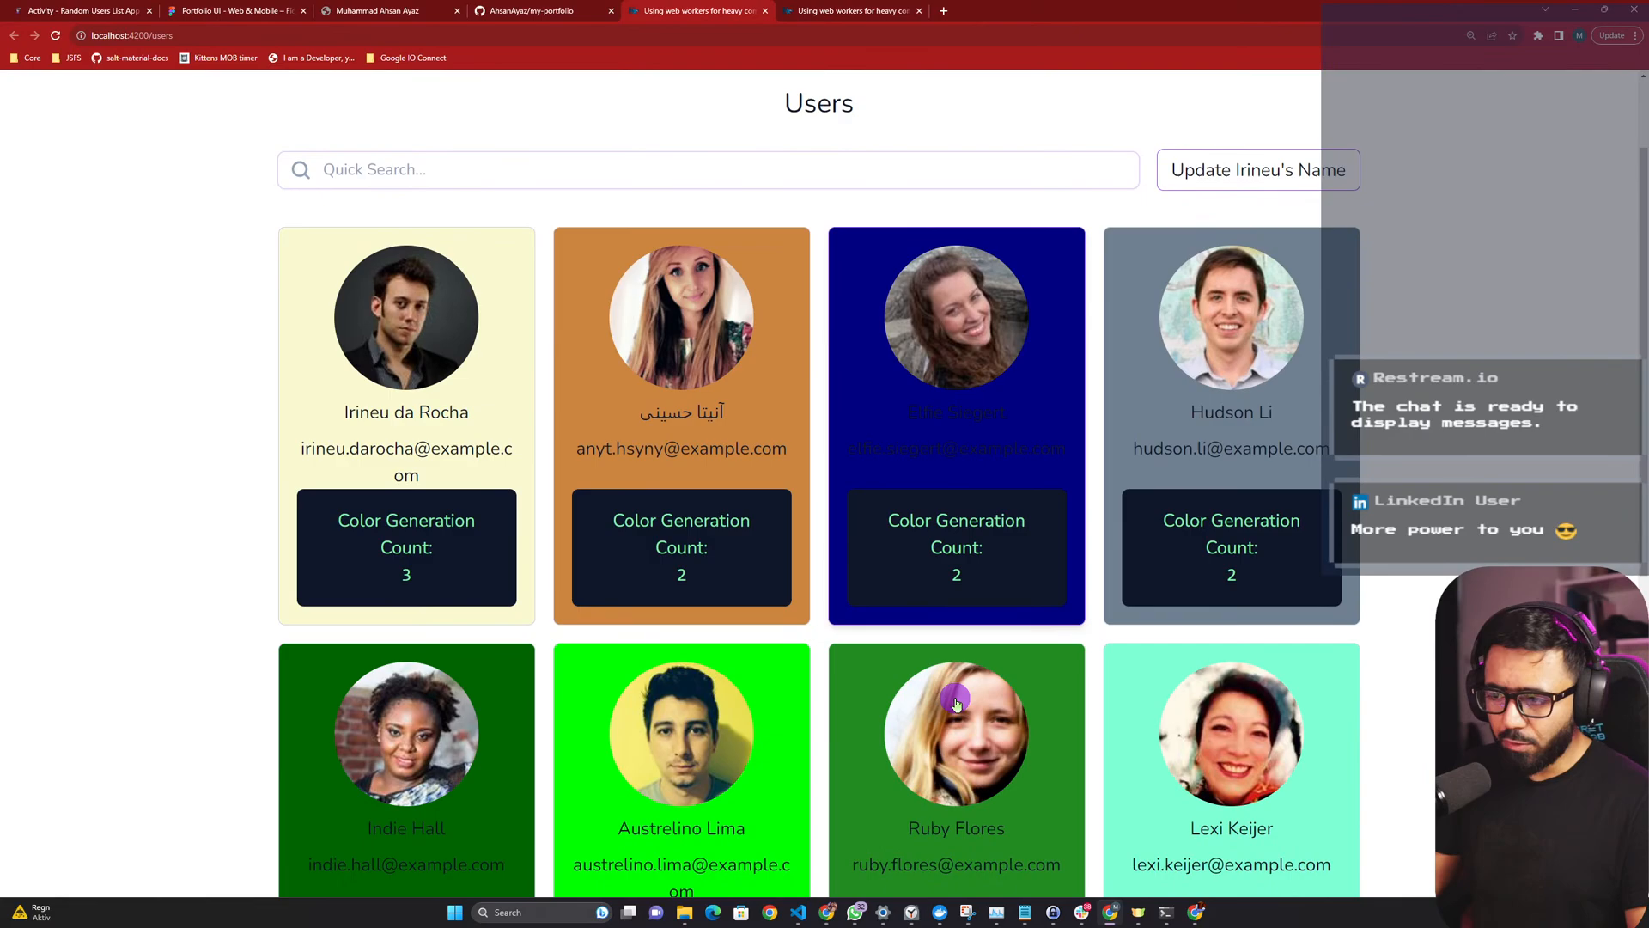
pyautogui.scroll(-3)
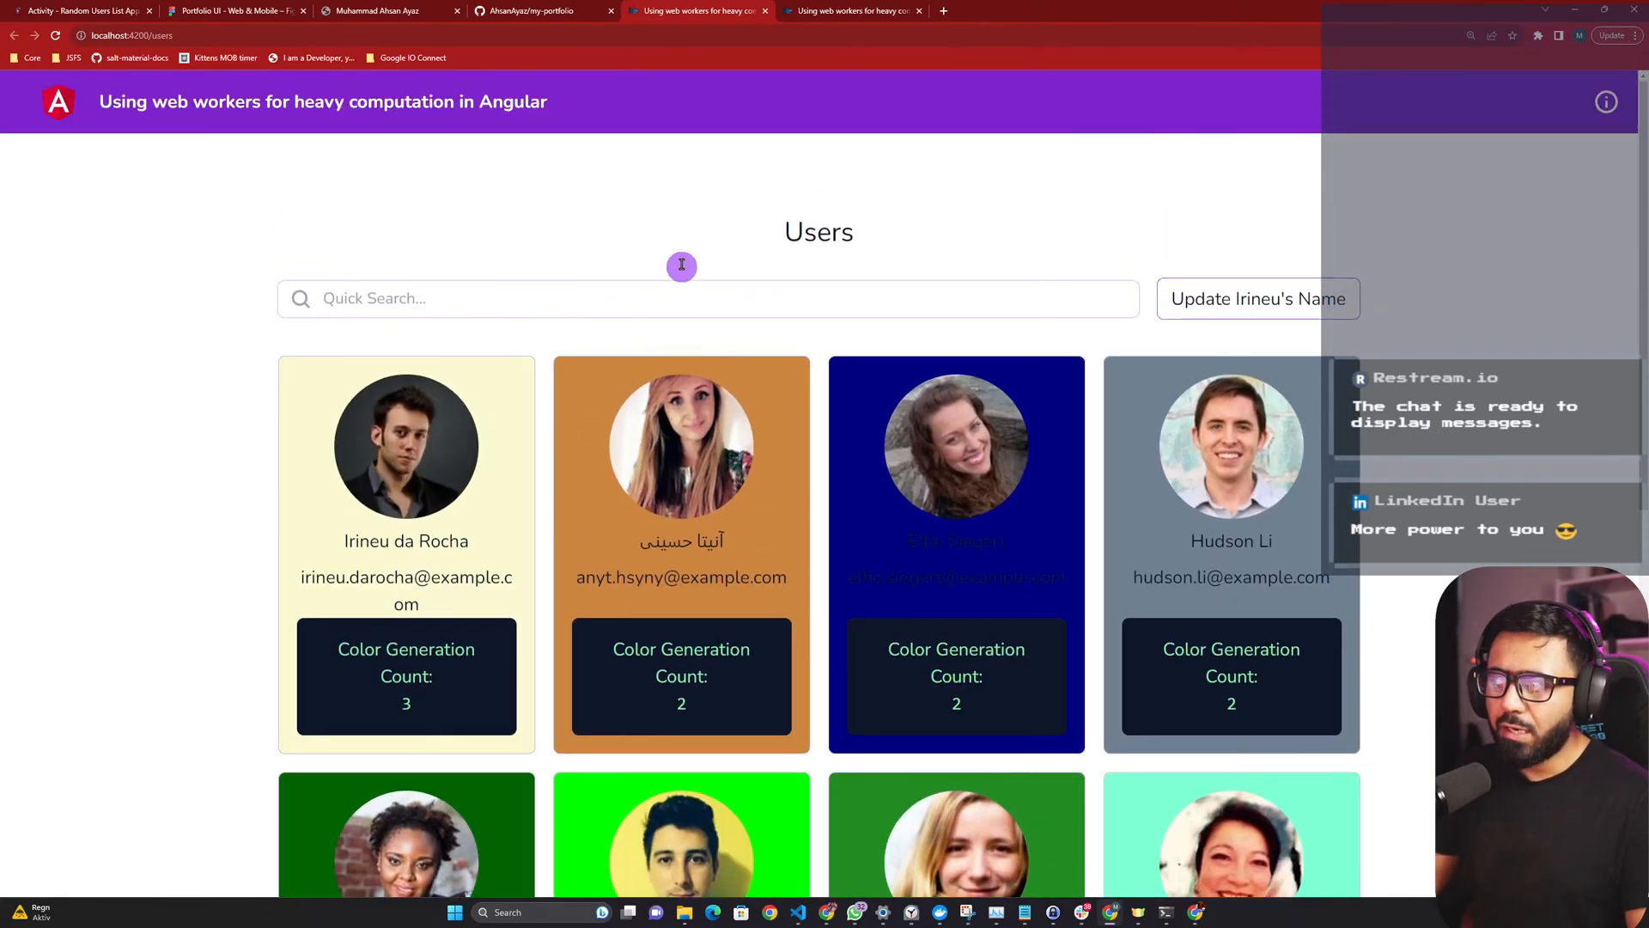
pyautogui.moveTo(200, 217)
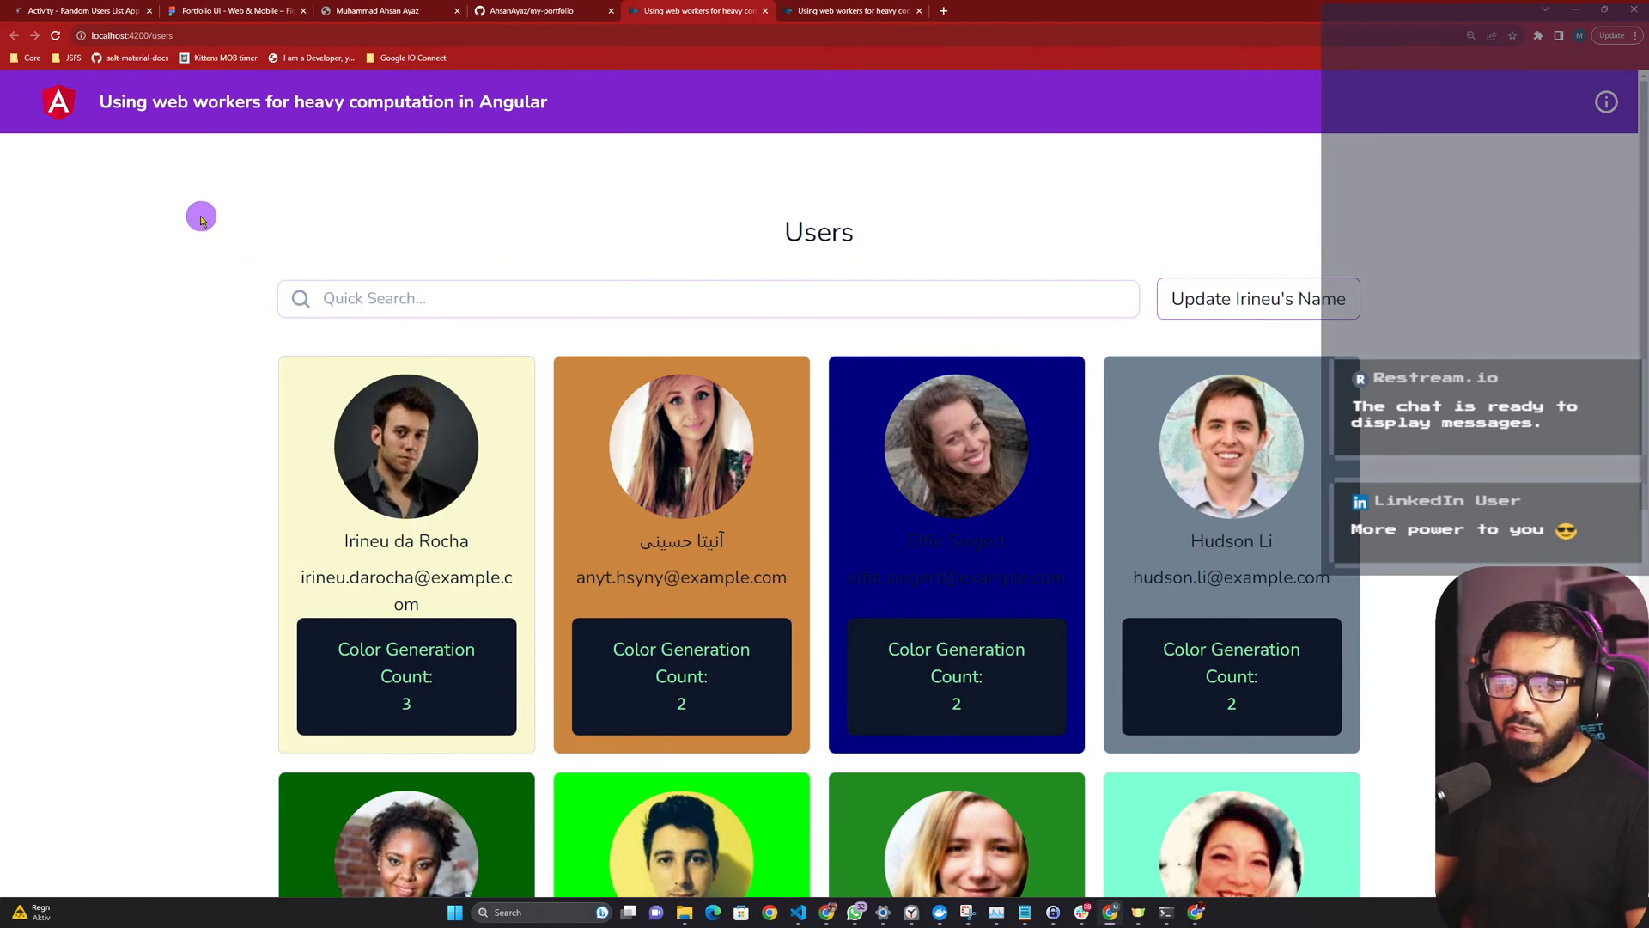
pyautogui.moveTo(289, 208)
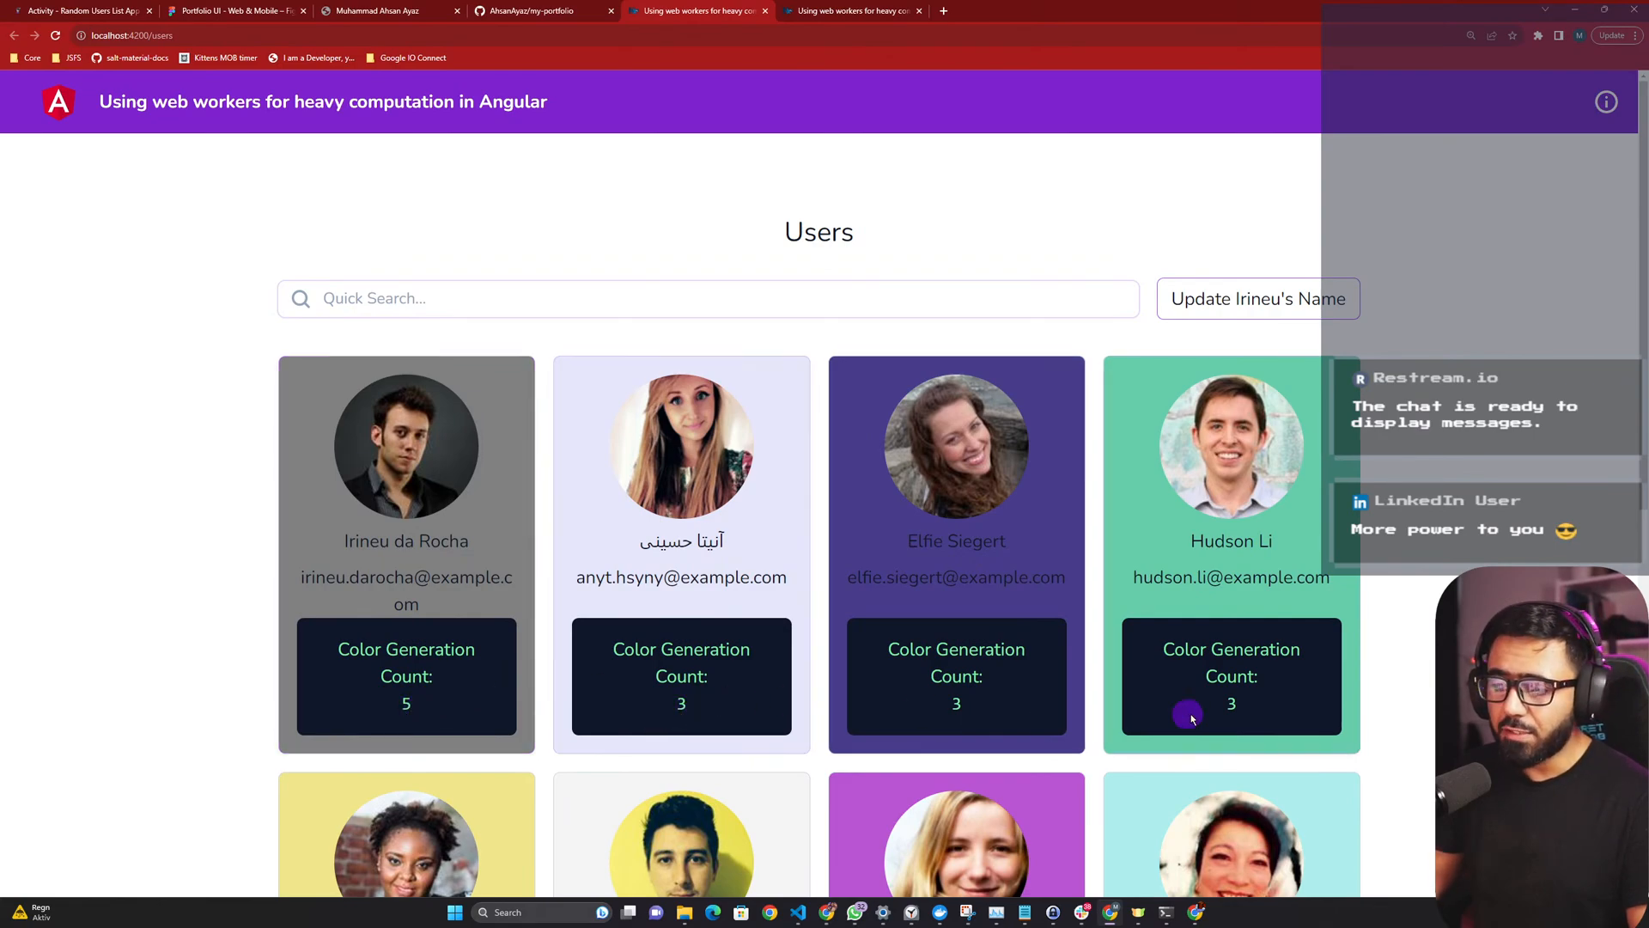
# Click an empty page area to recolour the cards, raising counts to 7 and 4.
pyautogui.click(707, 298)
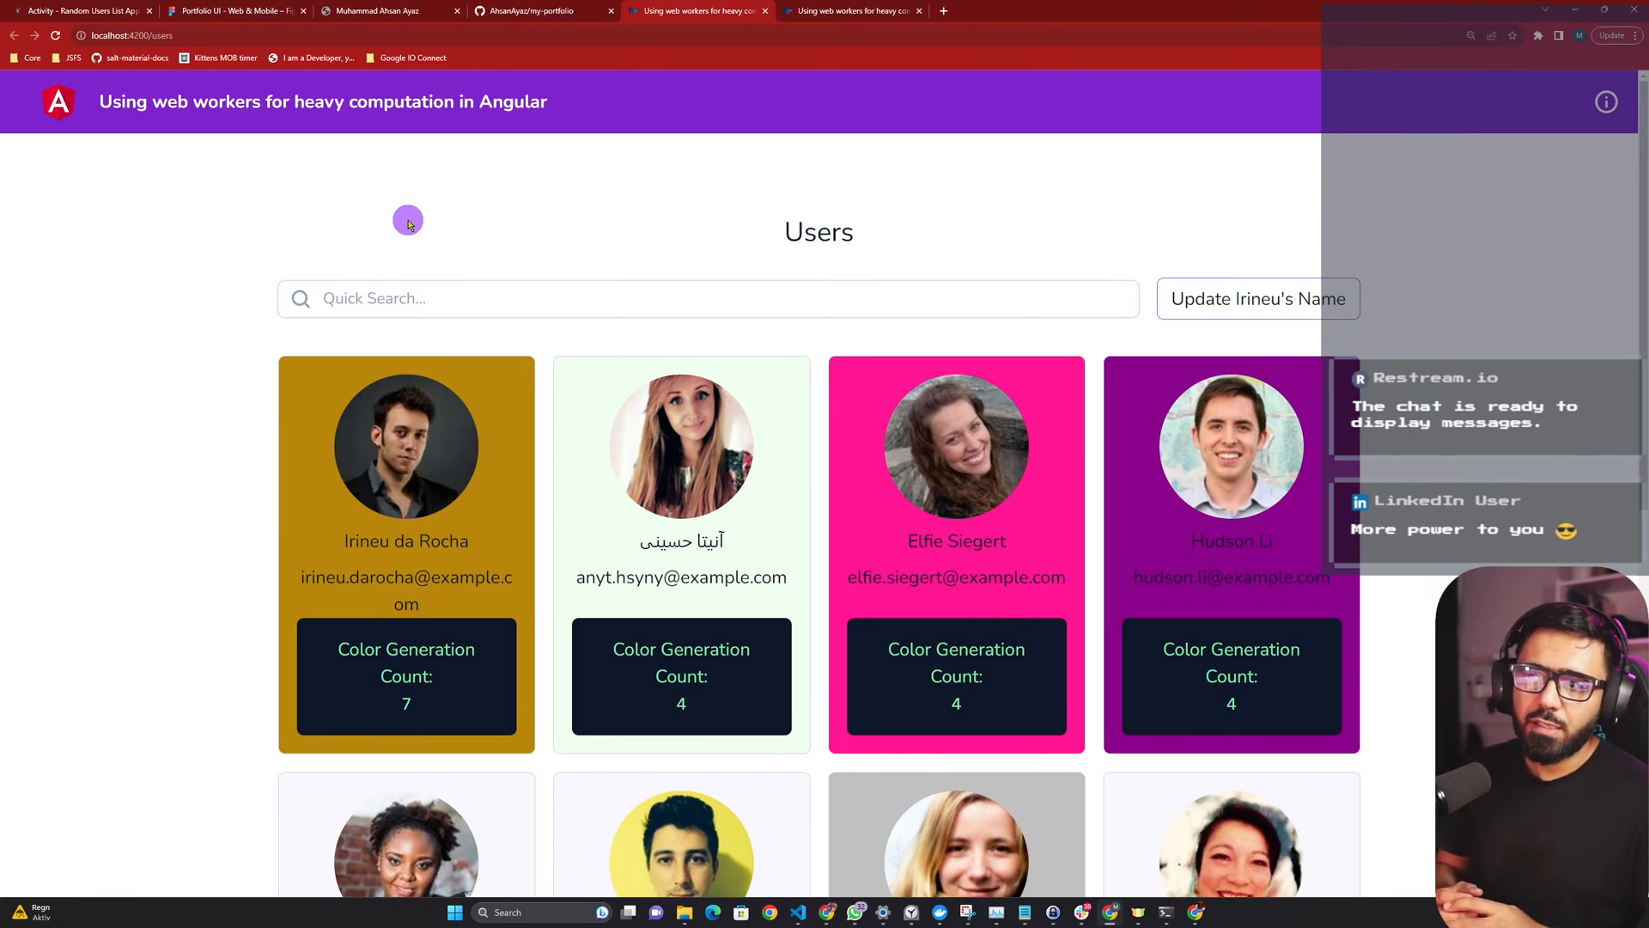
pyautogui.scroll(-3)
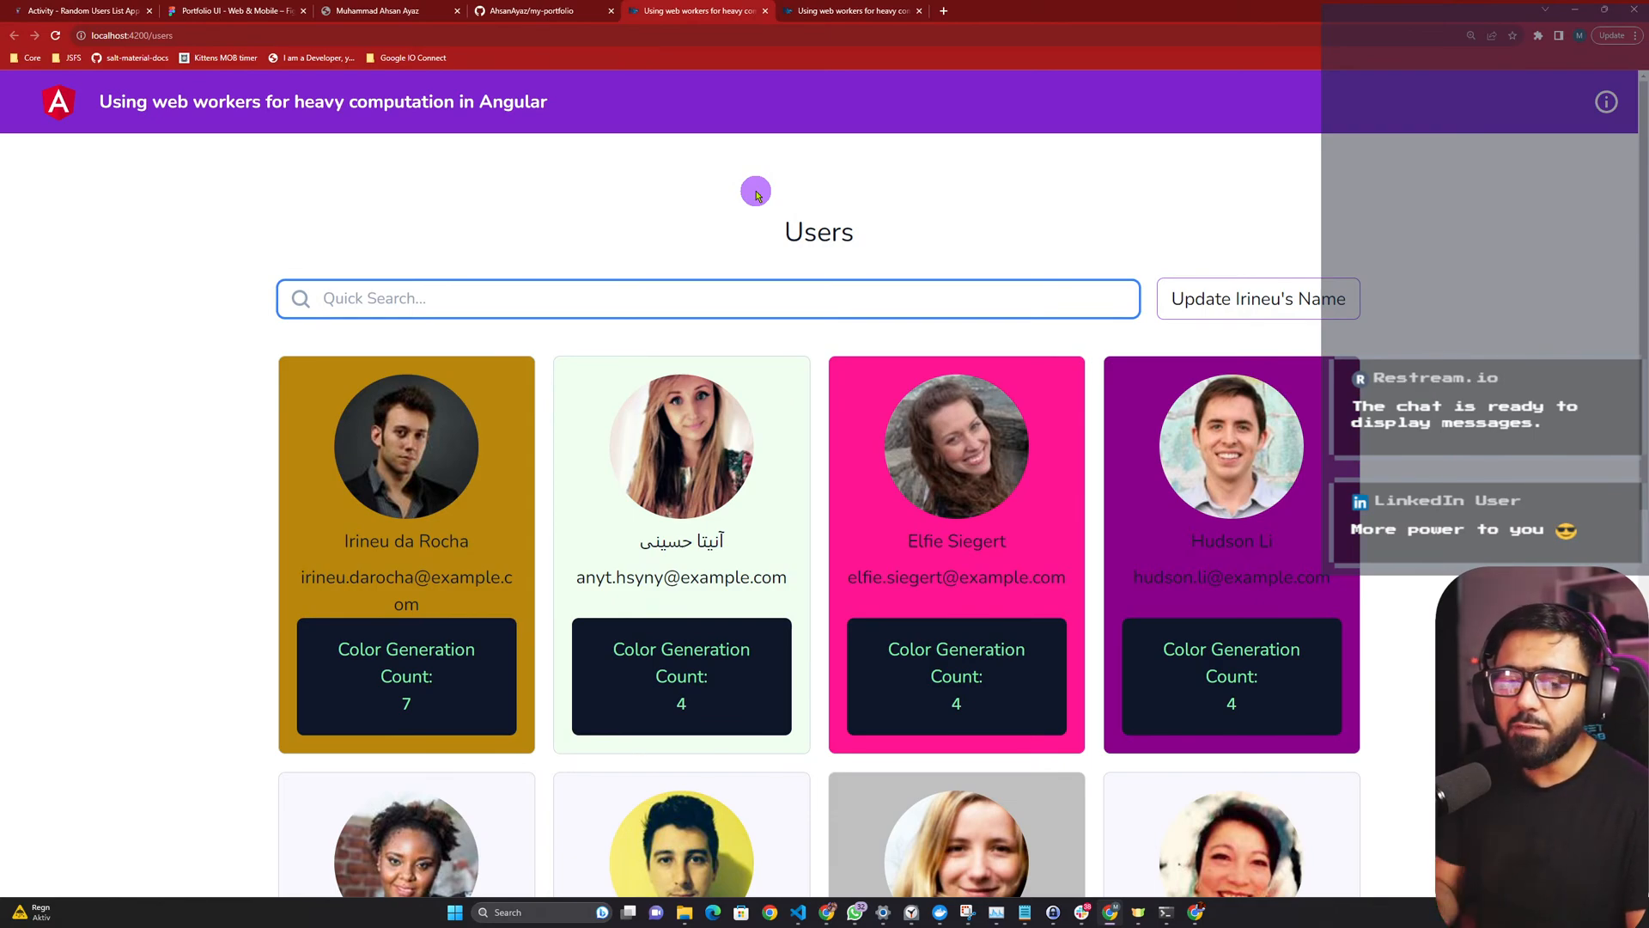
pyautogui.moveTo(441, 272)
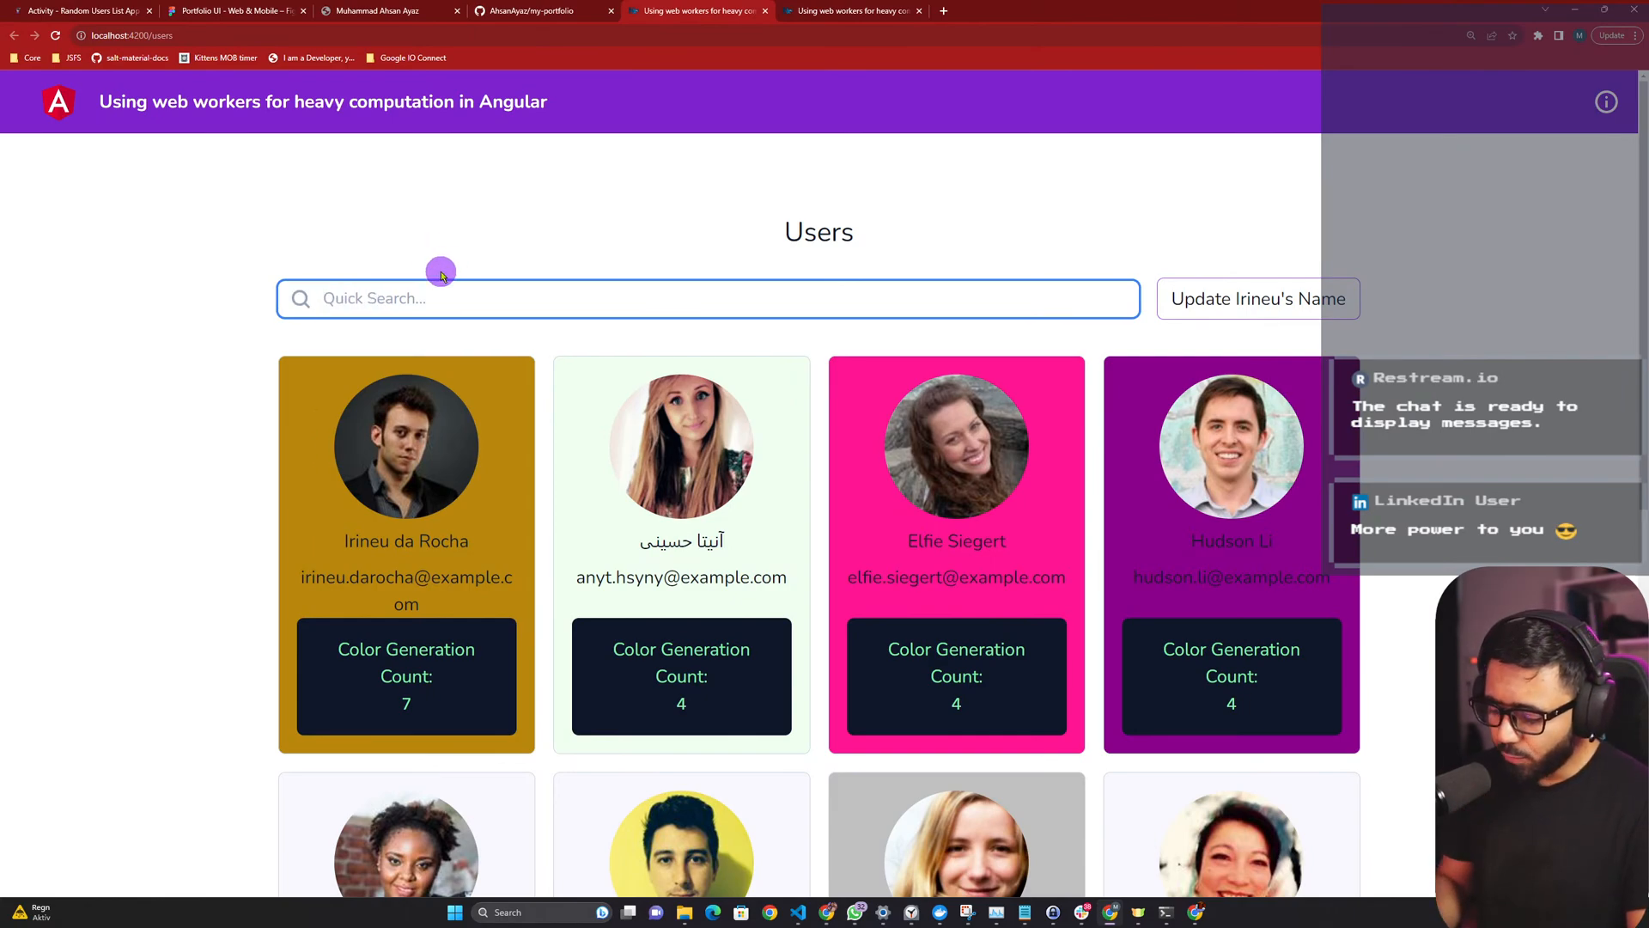
# Search 'elfie' in Quick Search, then clear it; counts now read 23, 12, 18, 12.
pyautogui.write('elfie')
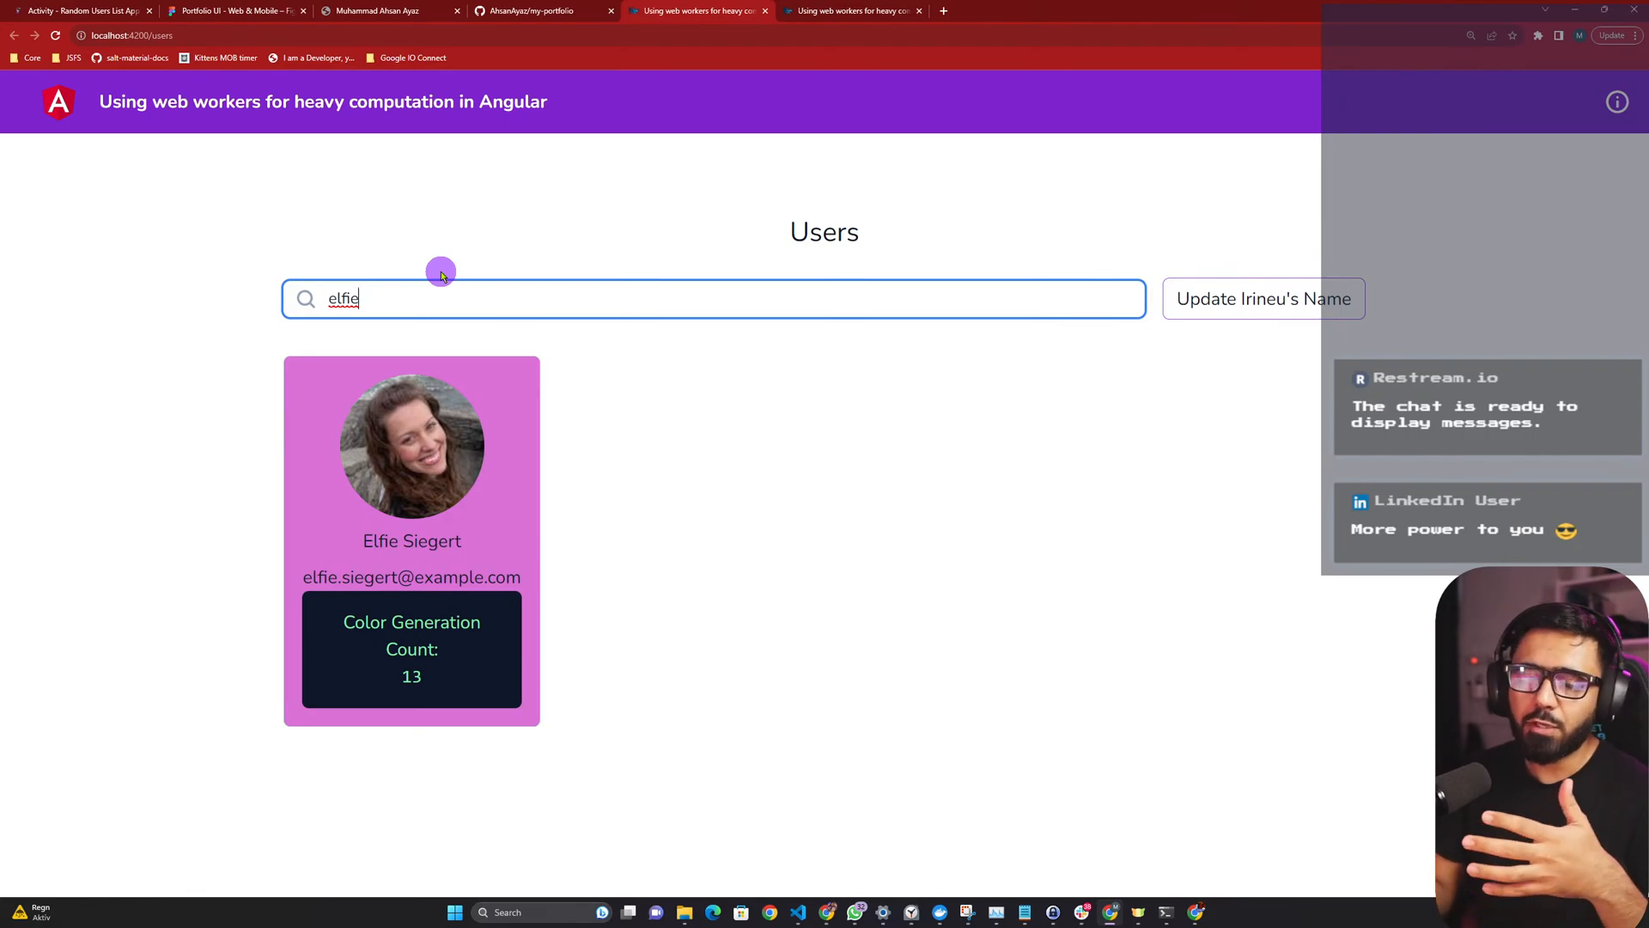
pyautogui.moveTo(458, 747)
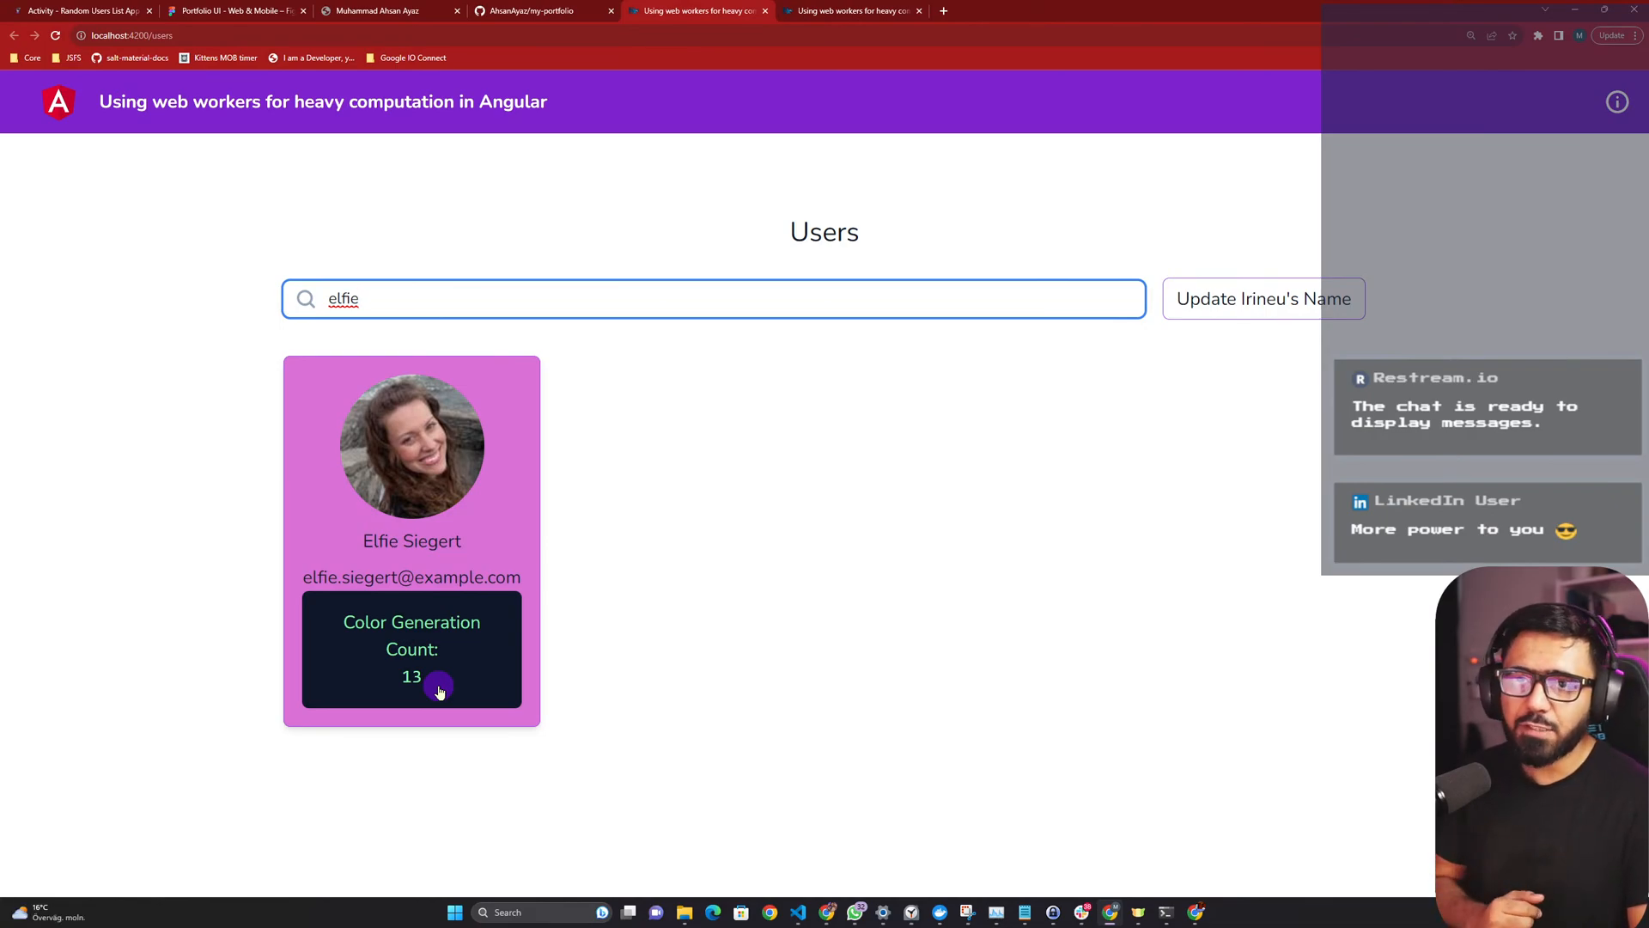
pyautogui.doubleClick(343, 299)
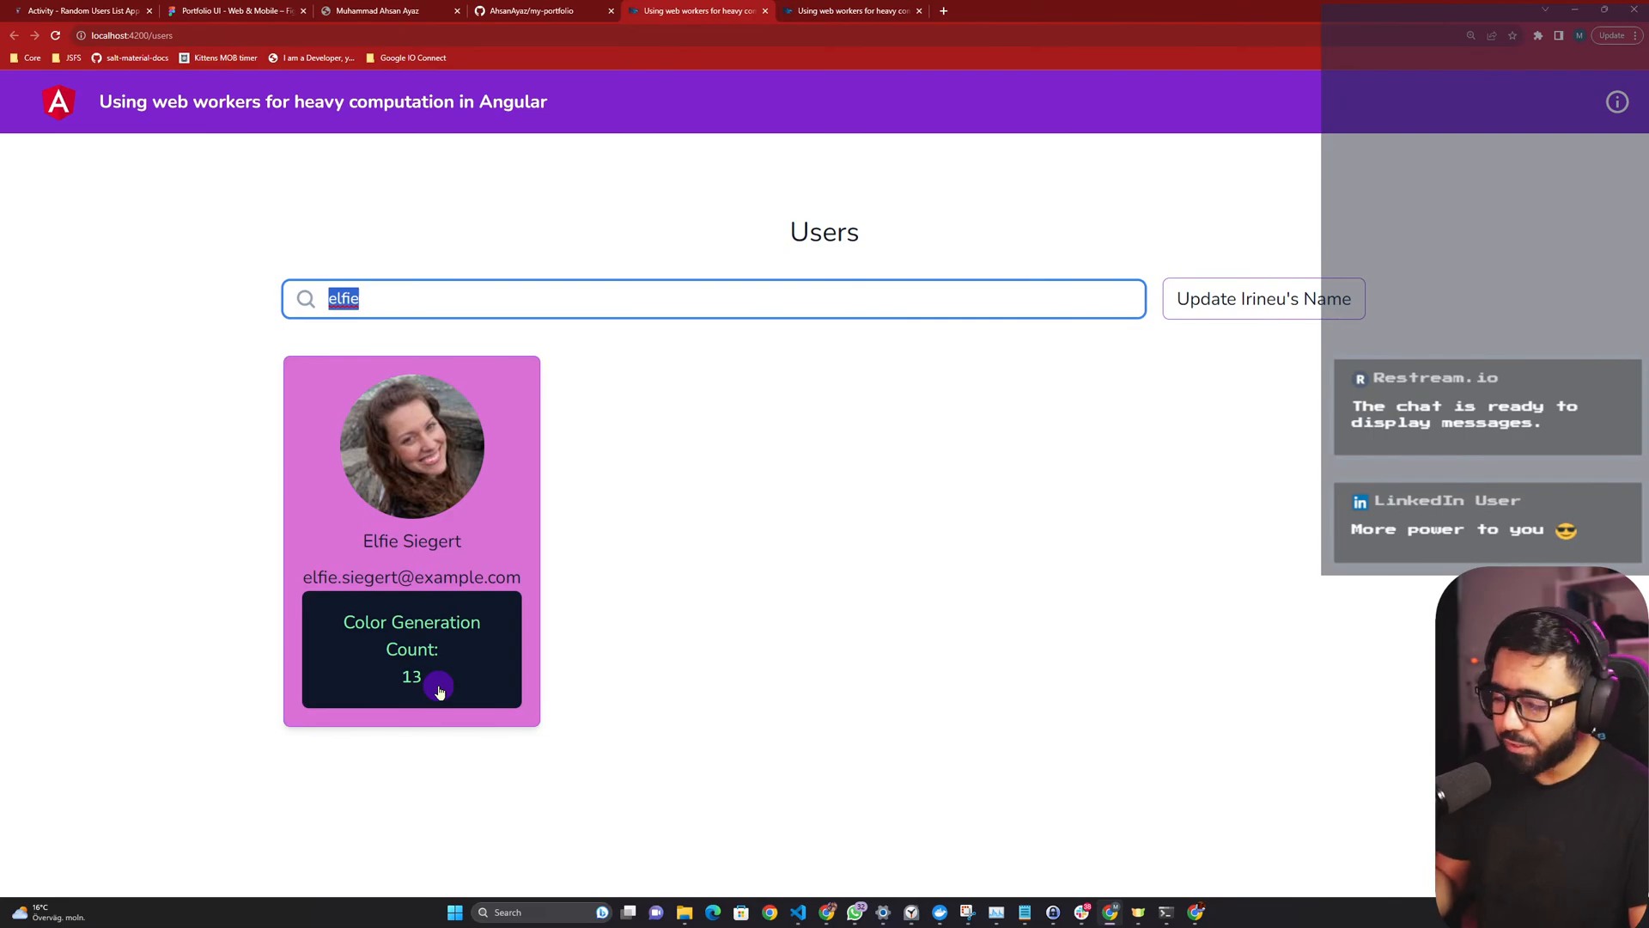
pyautogui.click(712, 299)
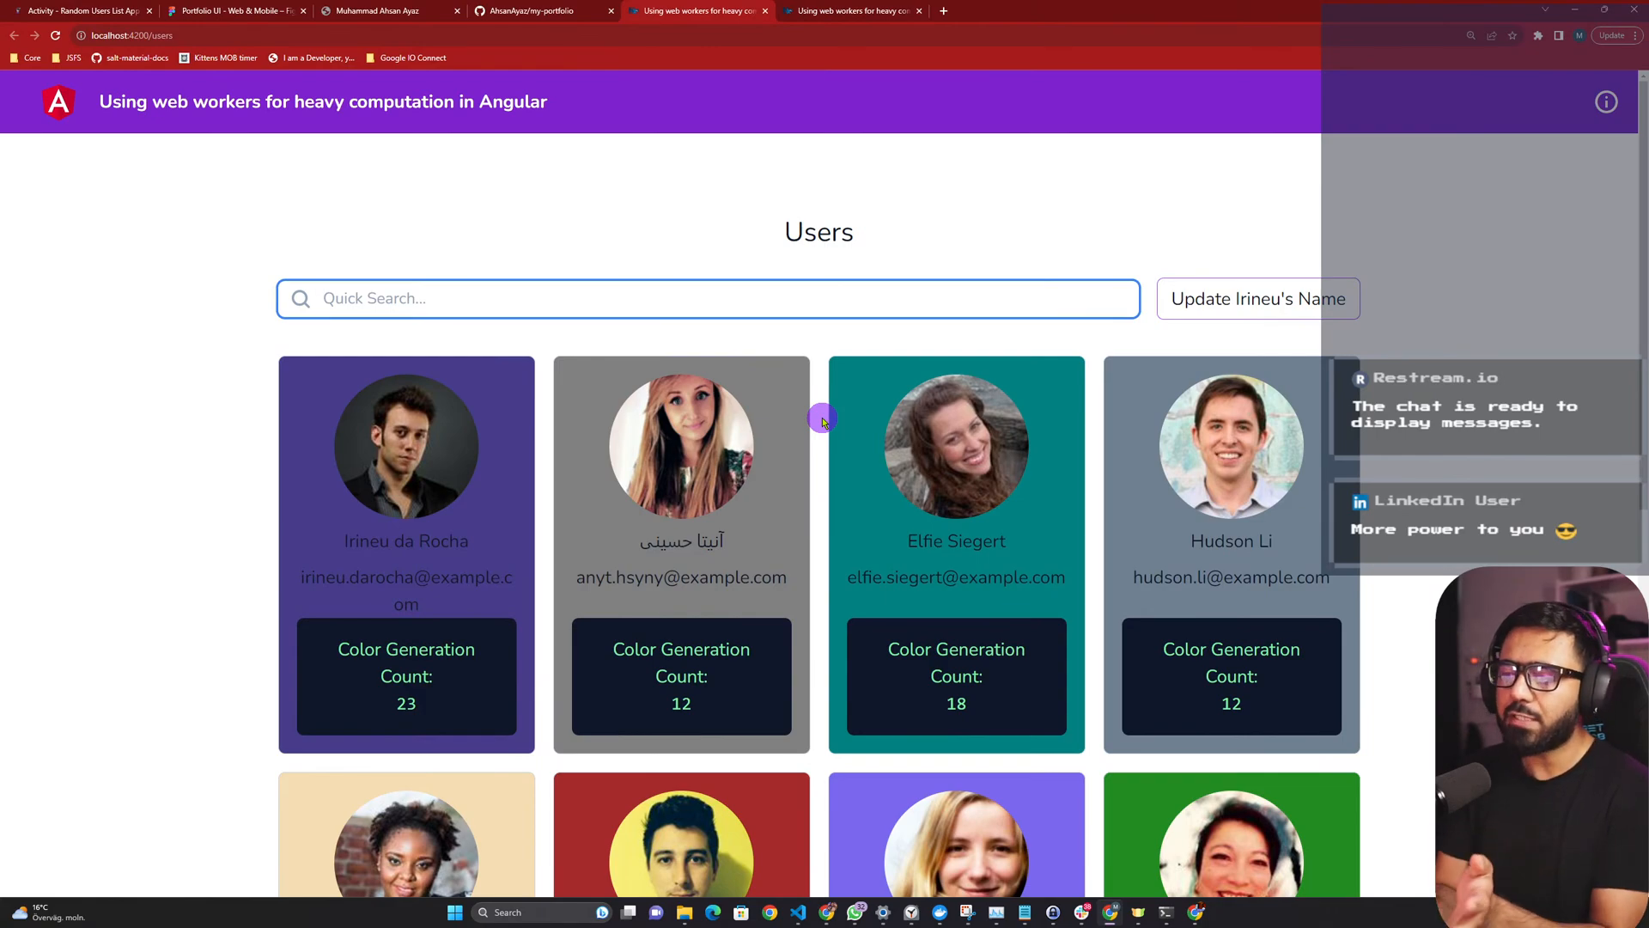
pyautogui.moveTo(956, 718)
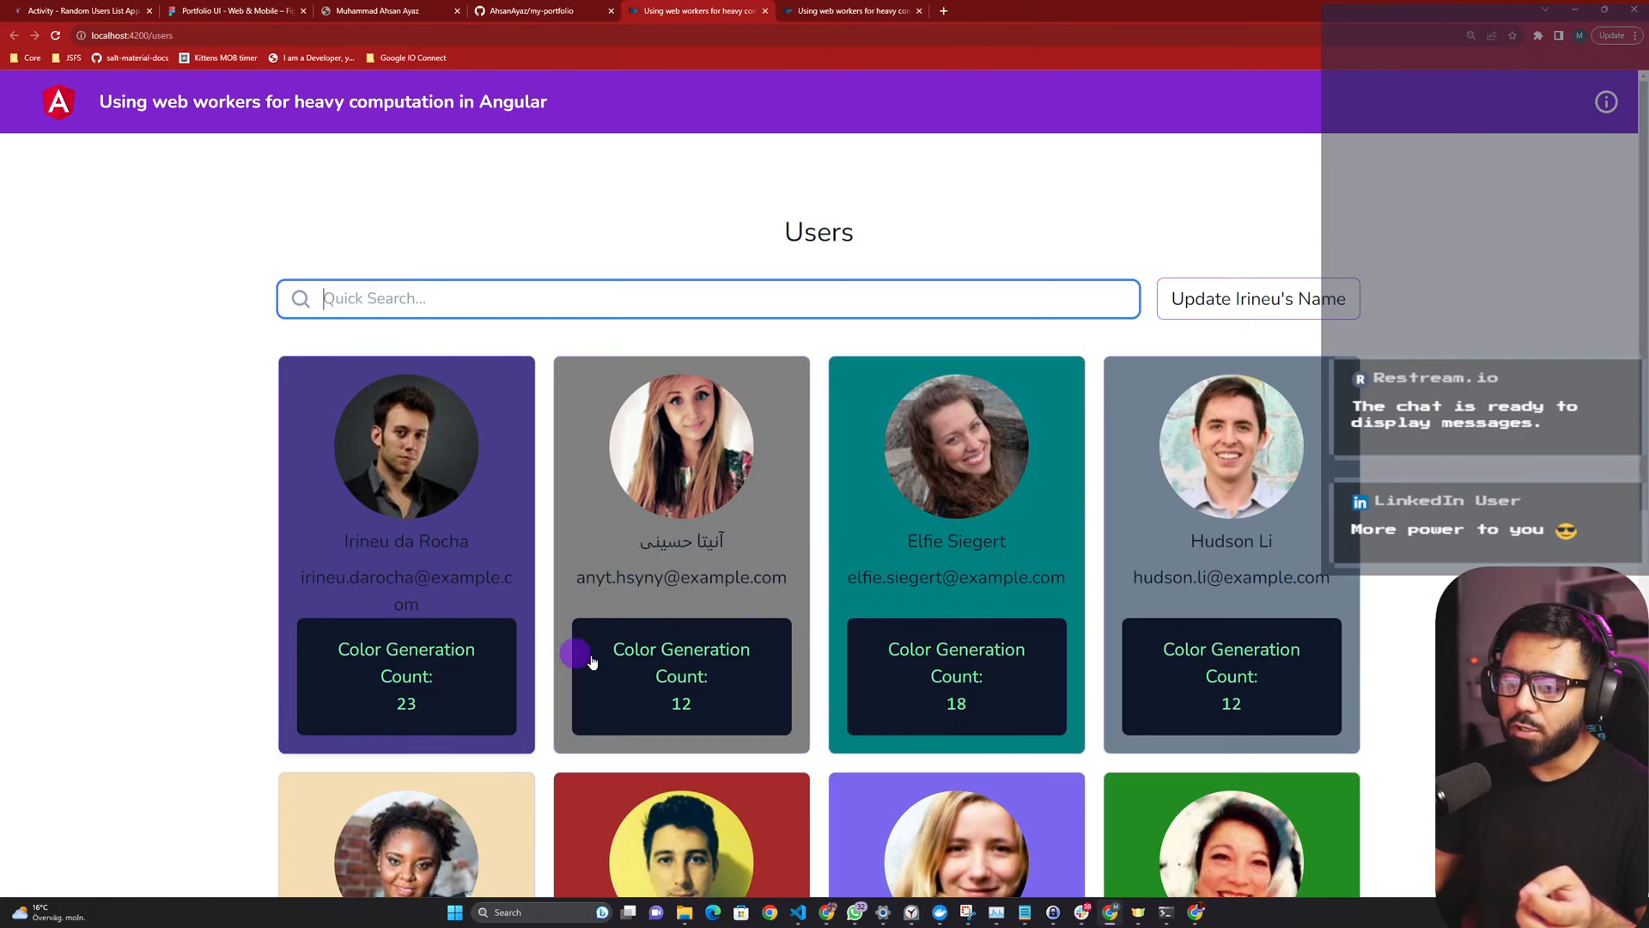
# Update Irineu's name to 'Irineu Test 123' repeatedly, pushing counts to 41, 21, 27, 21.
pyautogui.scroll(-3)
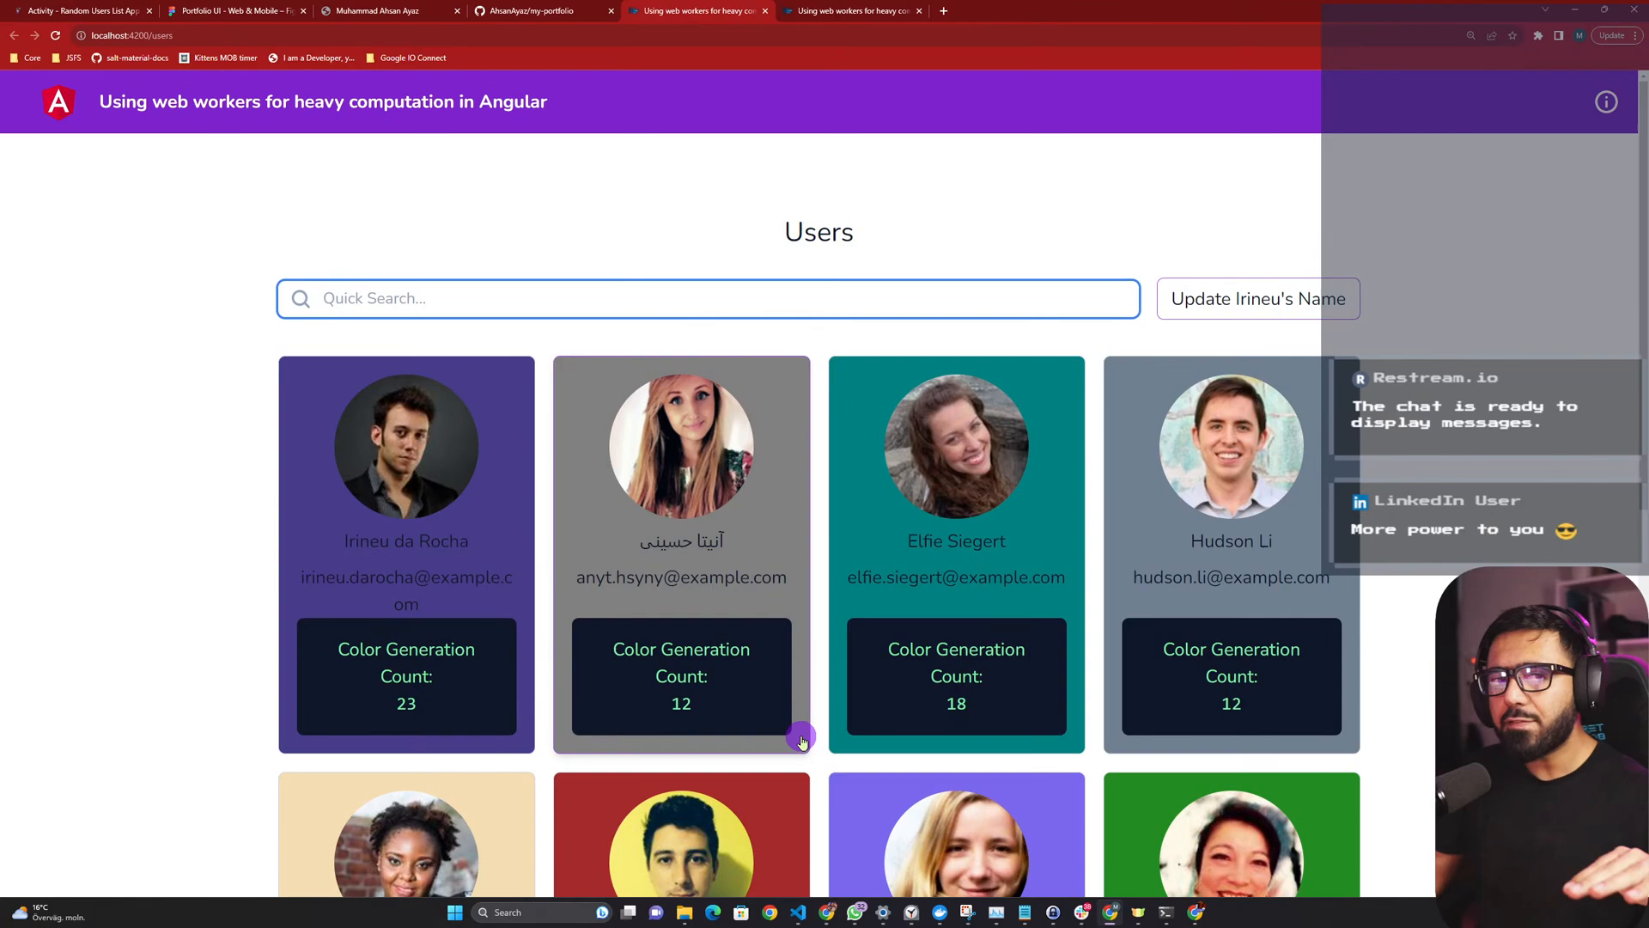
pyautogui.moveTo(786, 751)
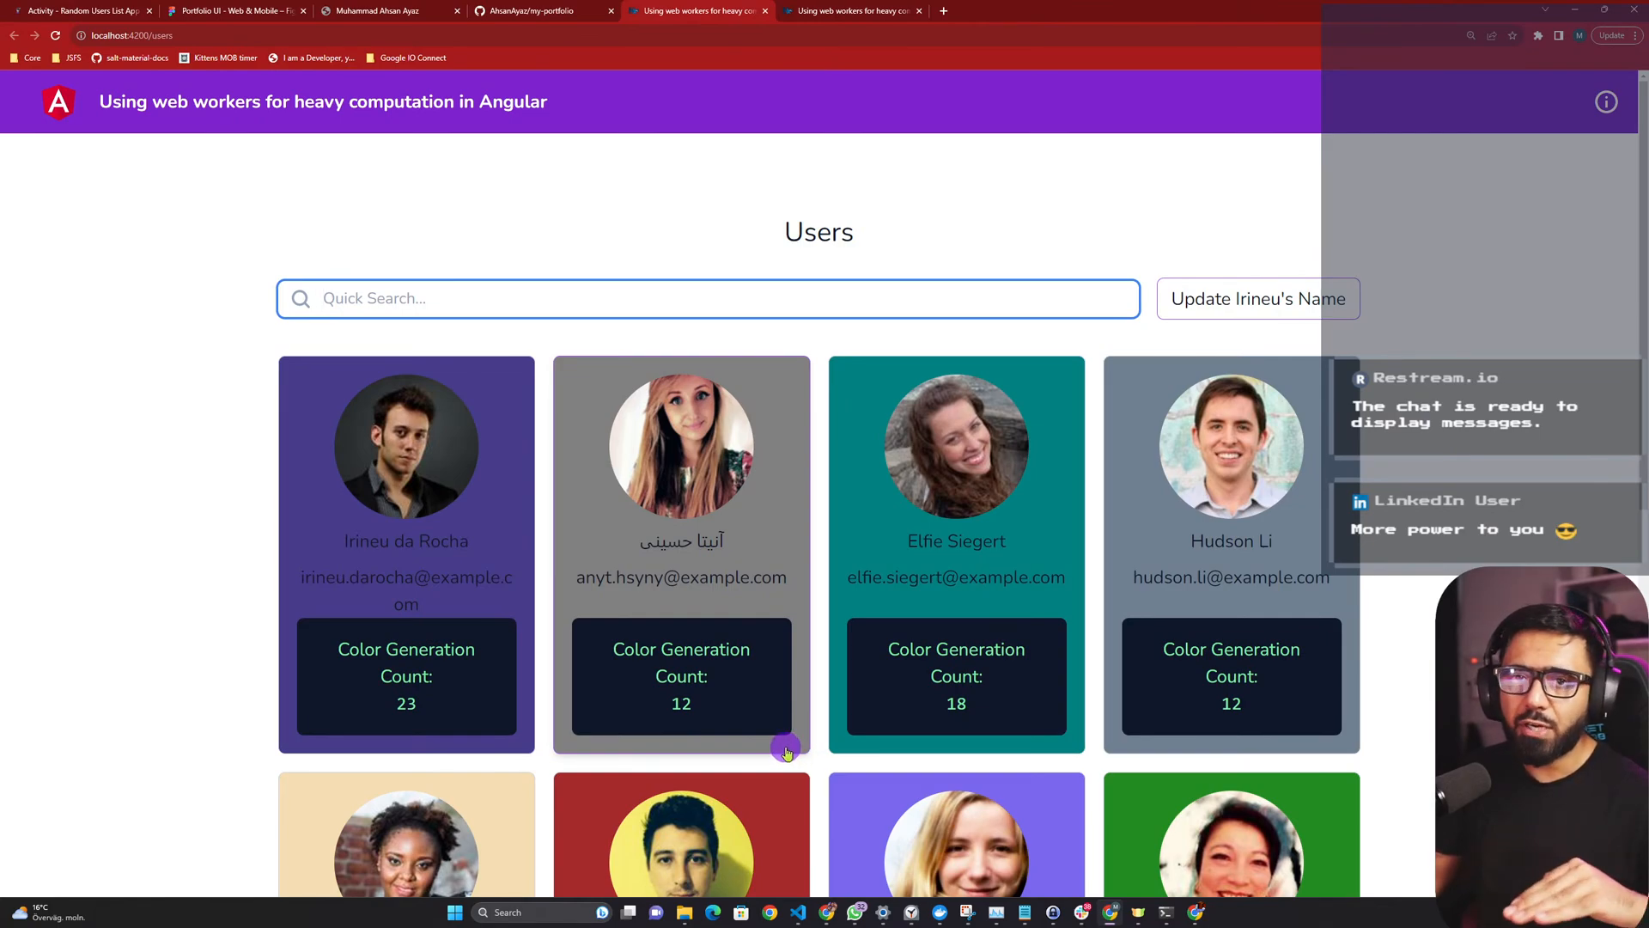
pyautogui.moveTo(1157, 336)
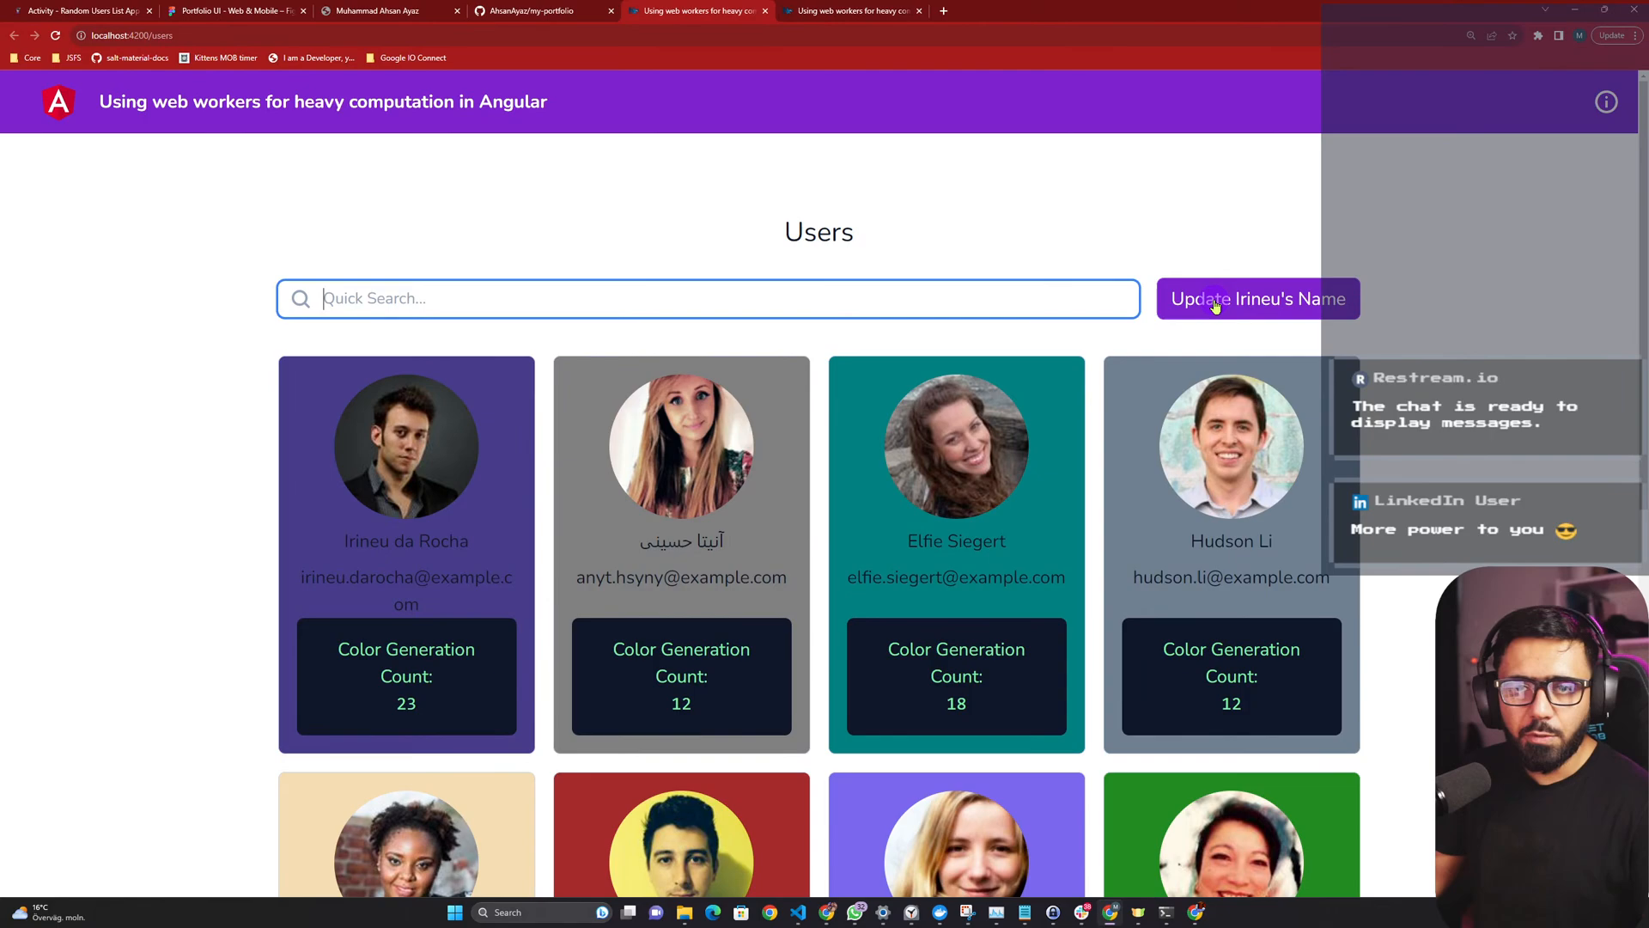
pyautogui.click(1257, 298)
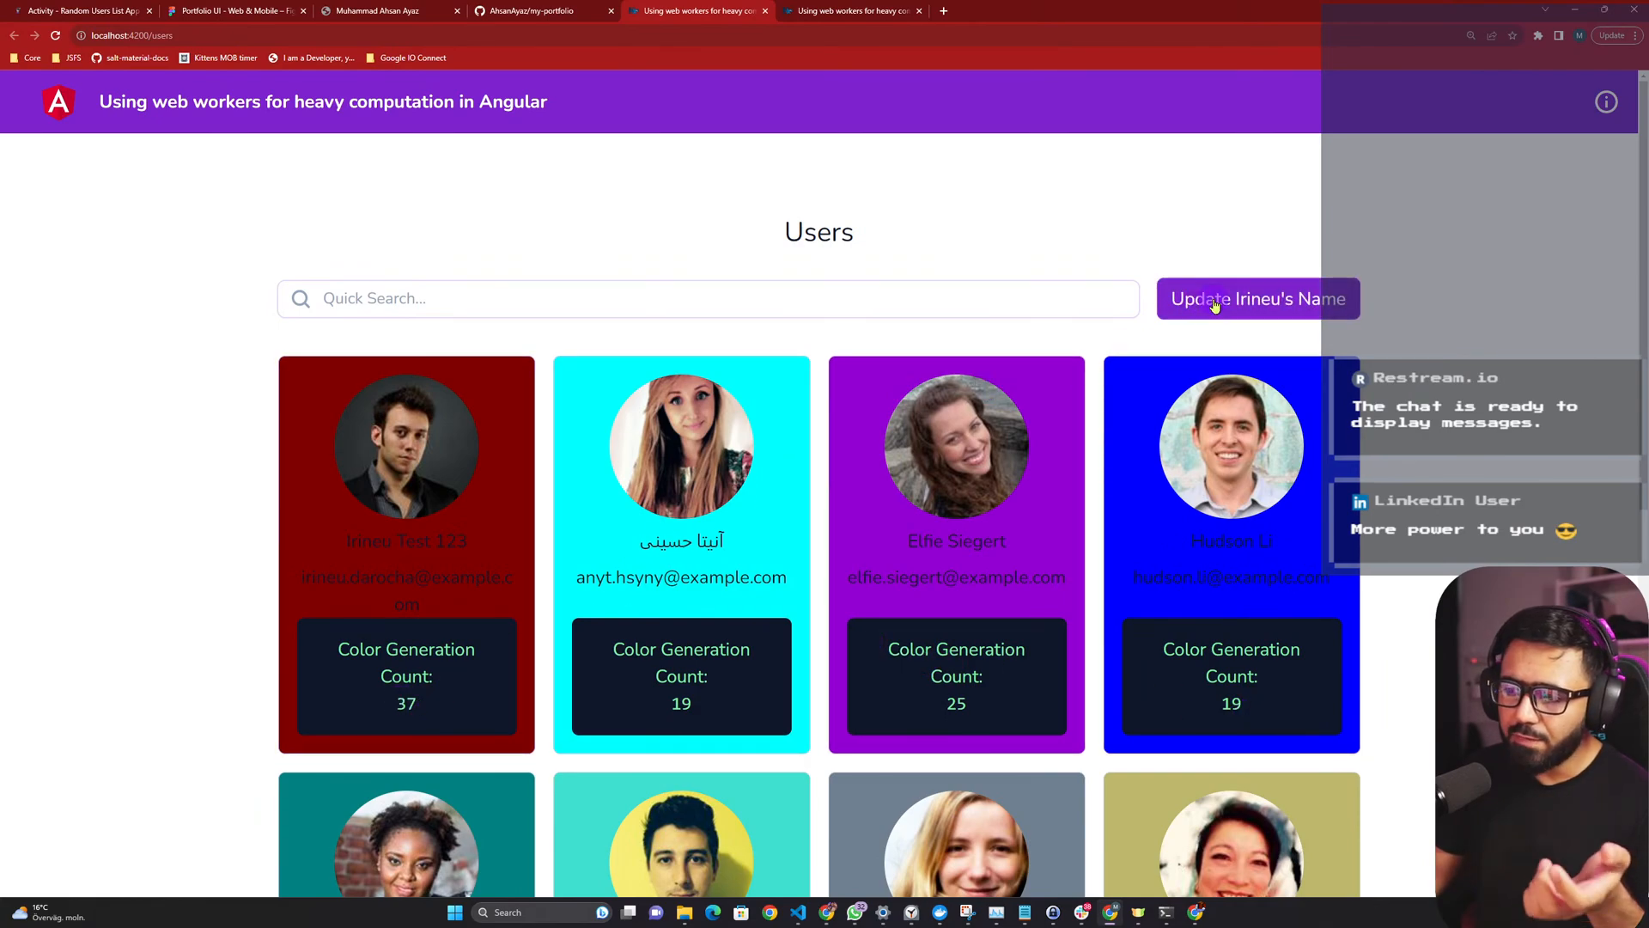
pyautogui.click(1257, 299)
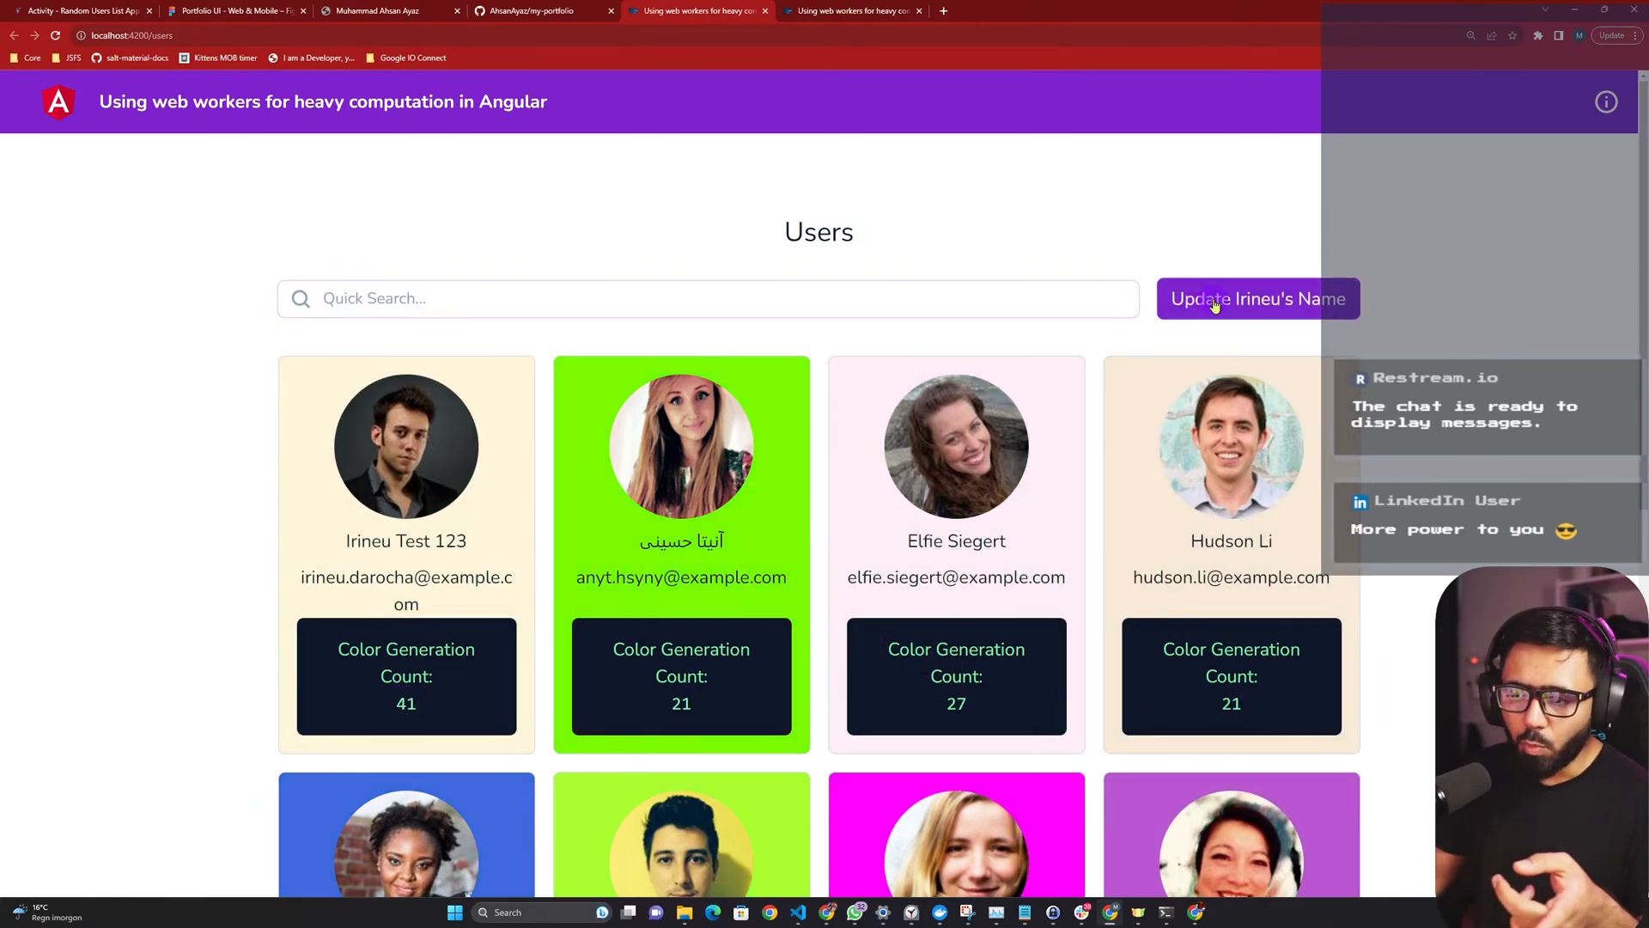
pyautogui.click(1257, 299)
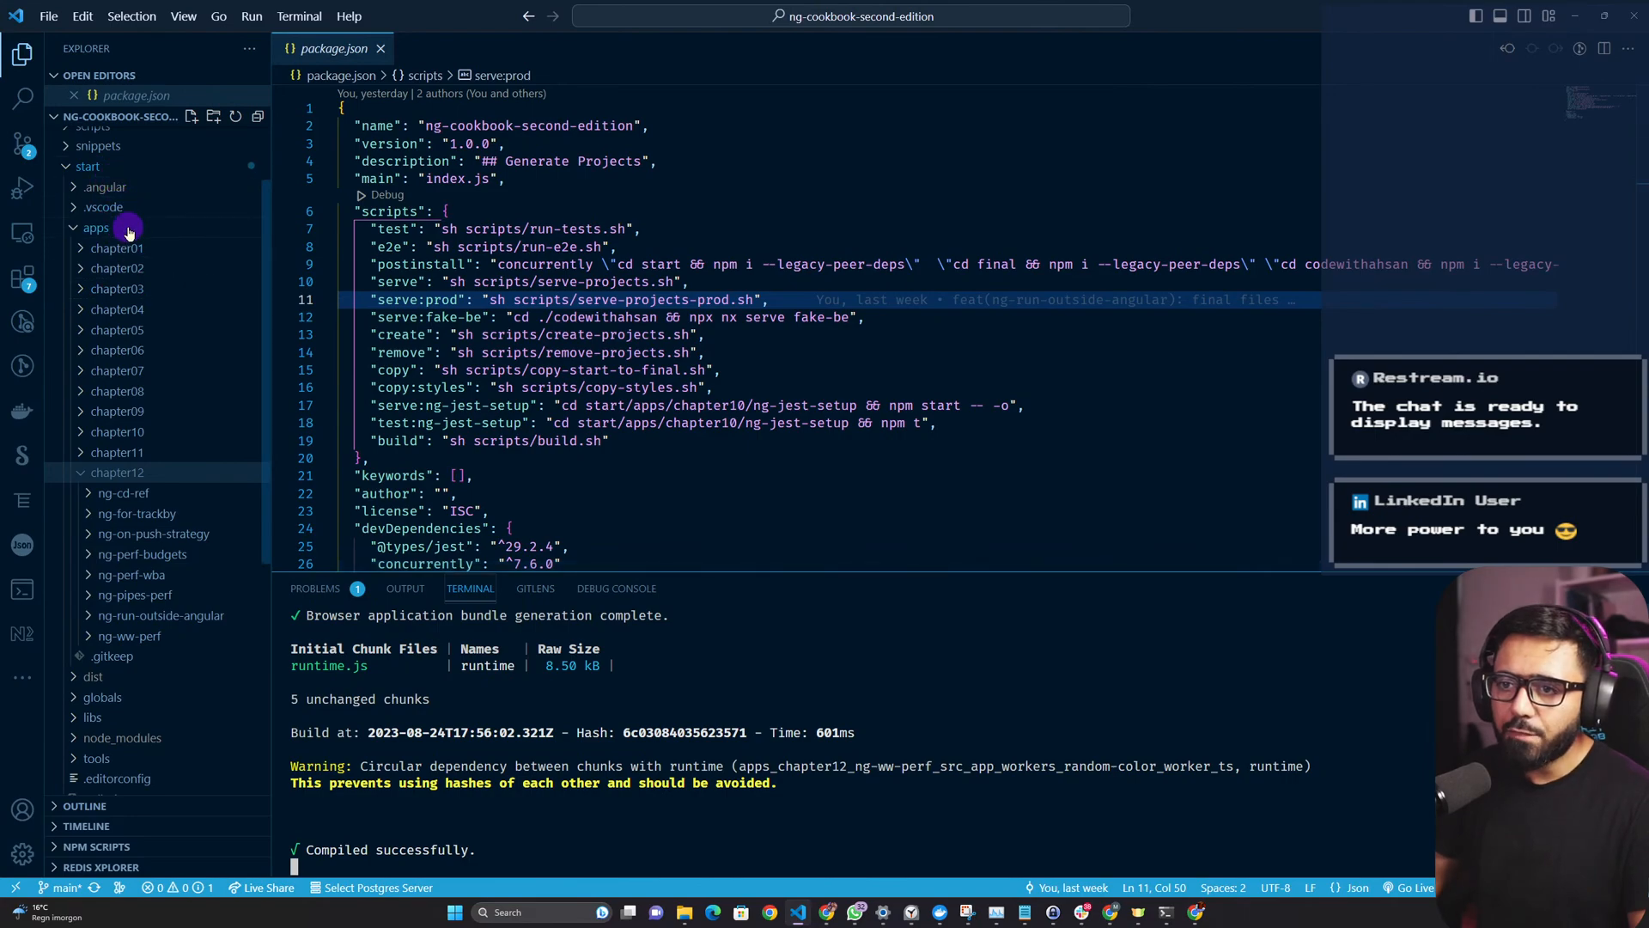
pyautogui.moveTo(221, 498)
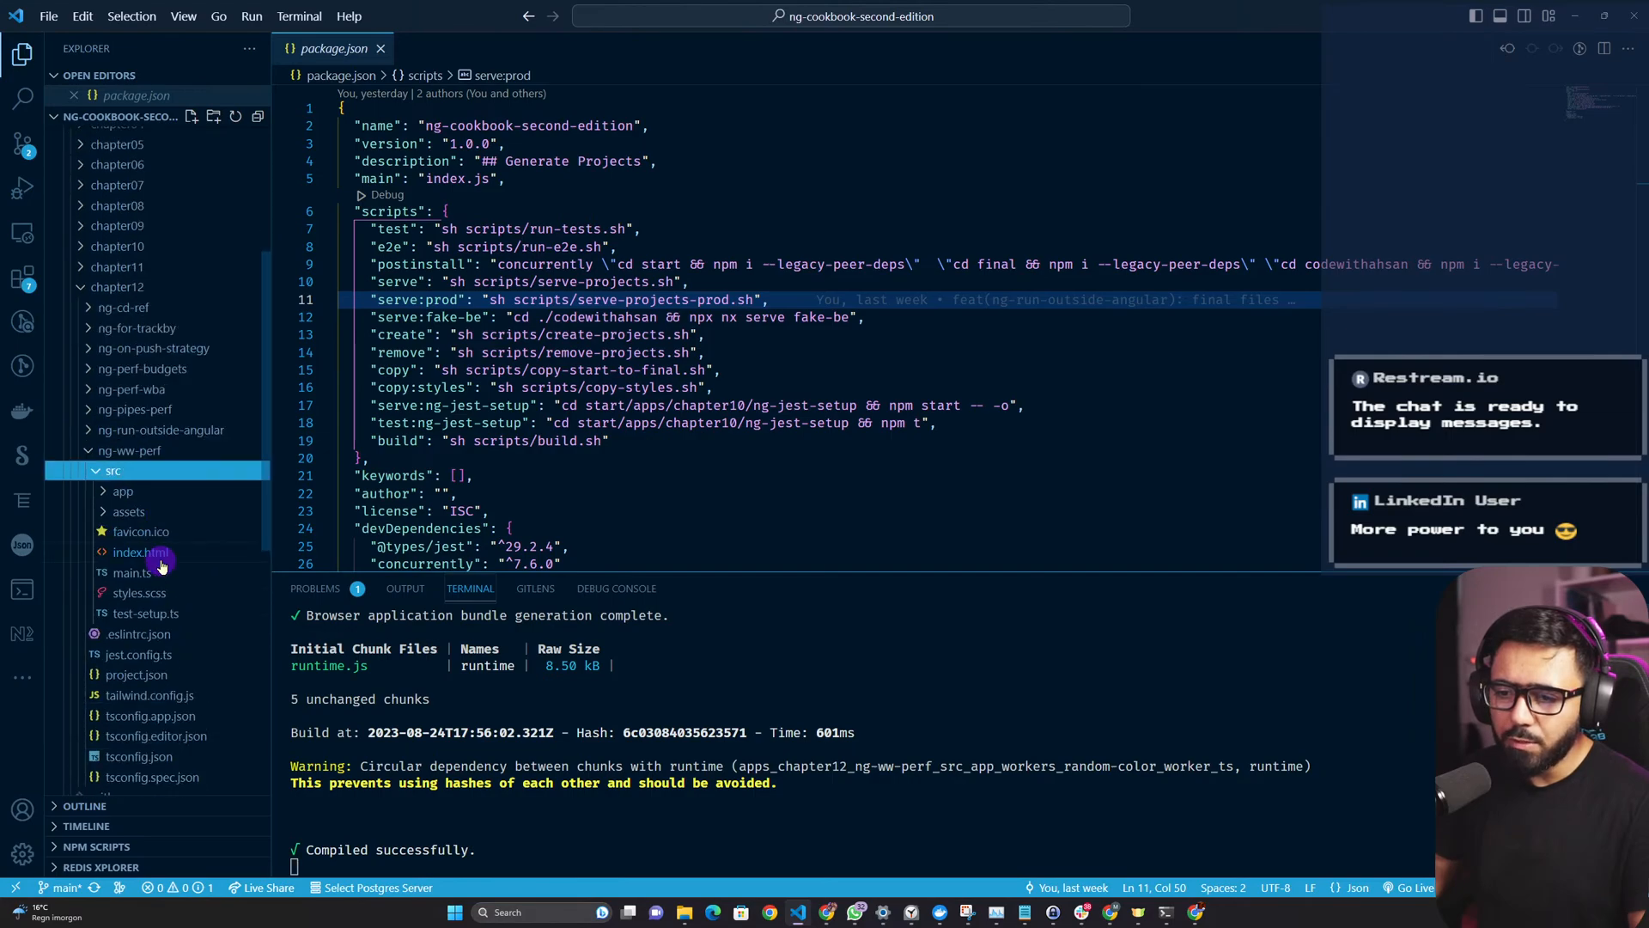
# Open user-card.component.html and go to the randomColor getter in user-card.component.ts.
pyautogui.click(122, 490)
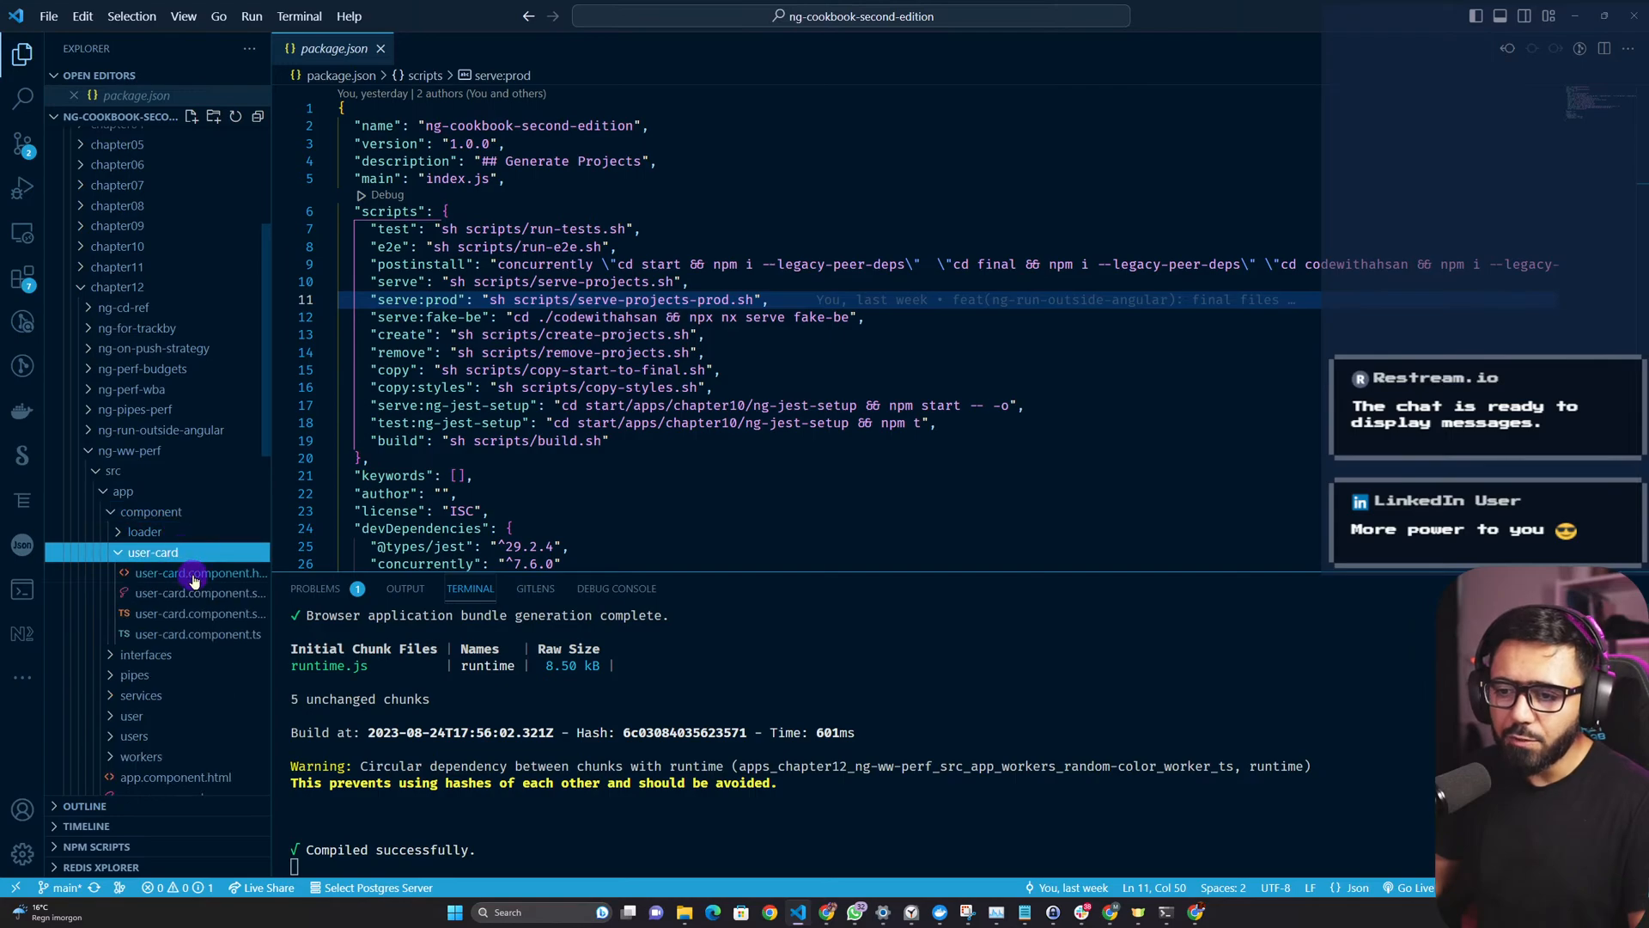
pyautogui.click(197, 572)
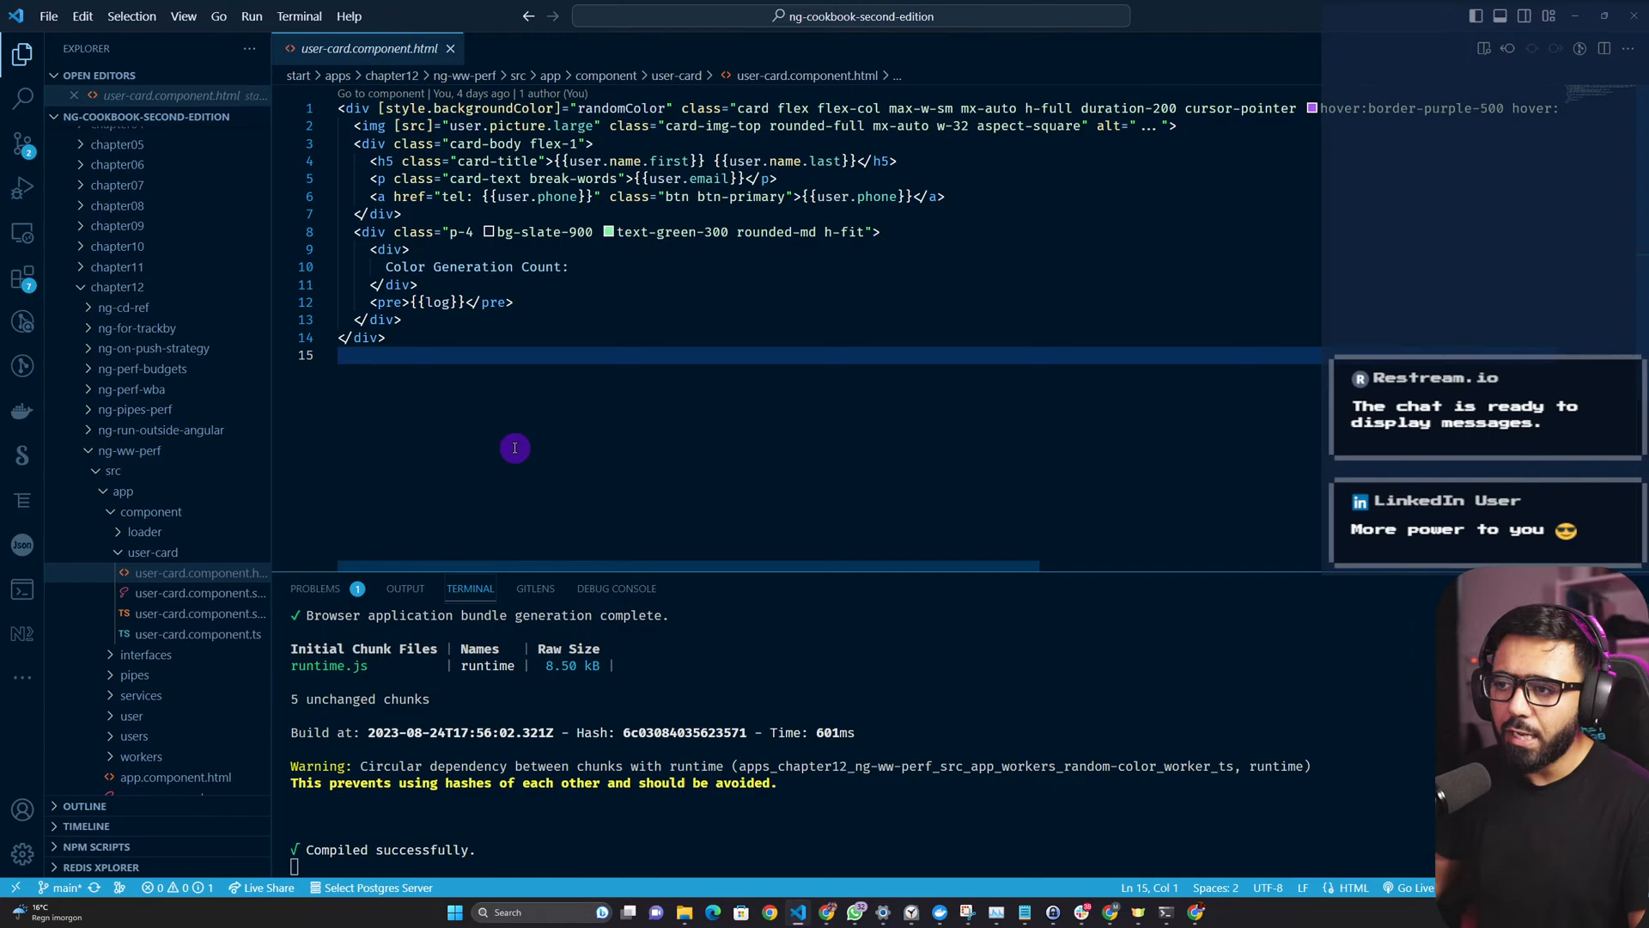
pyautogui.moveTo(662, 242)
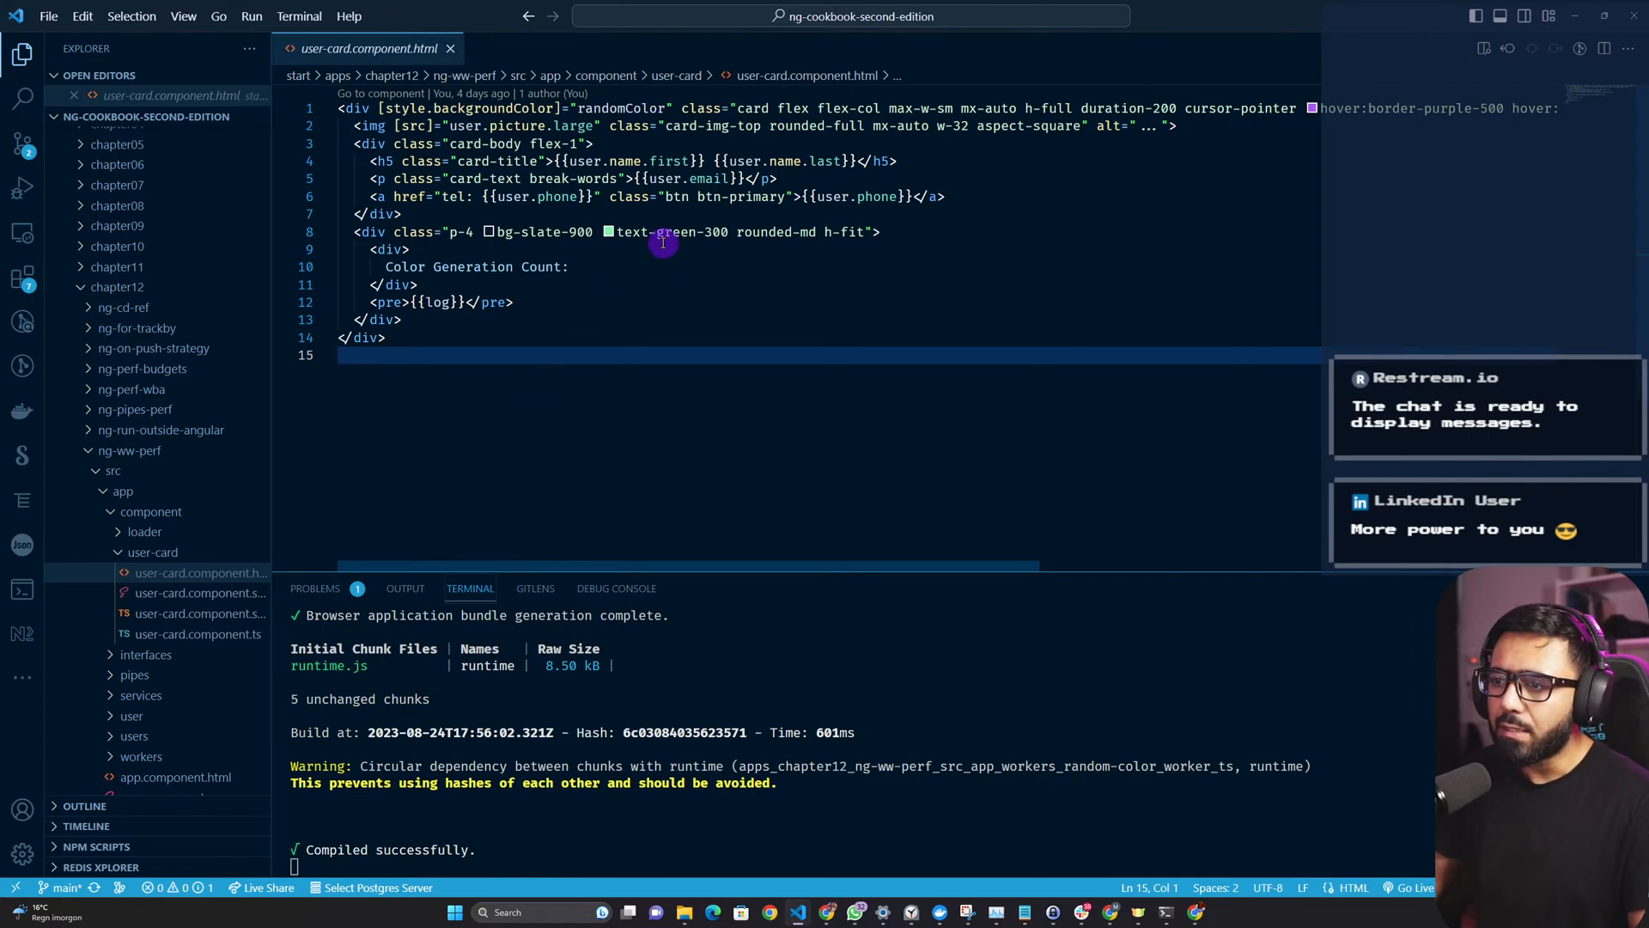
pyautogui.doubleClick(620, 108)
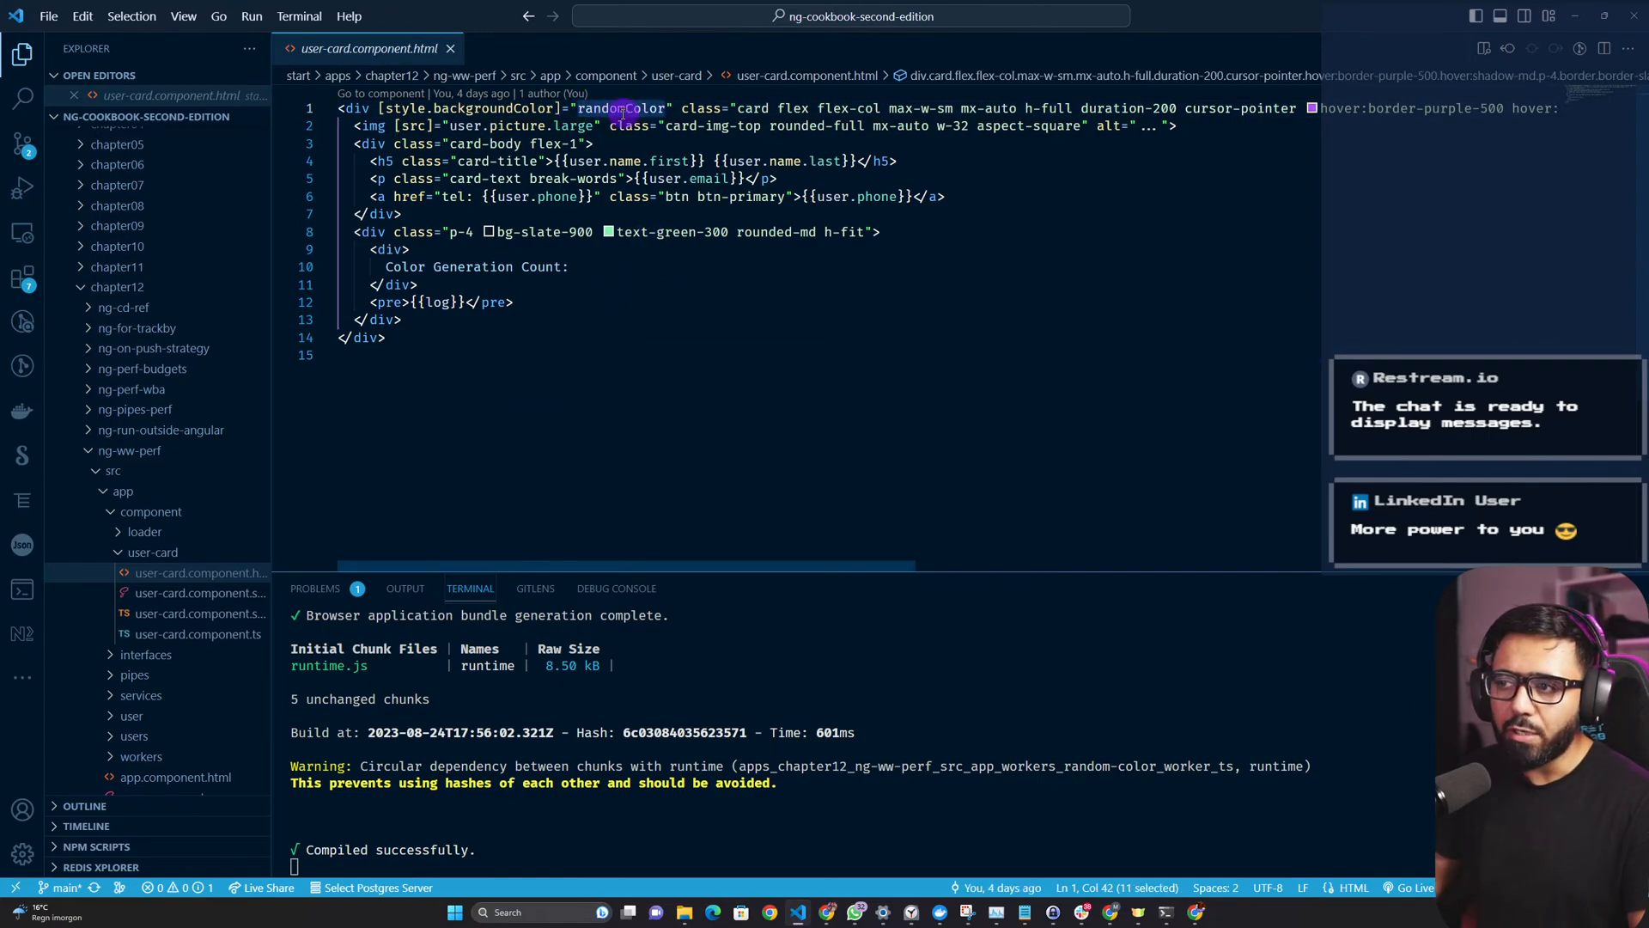
pyautogui.click(198, 634)
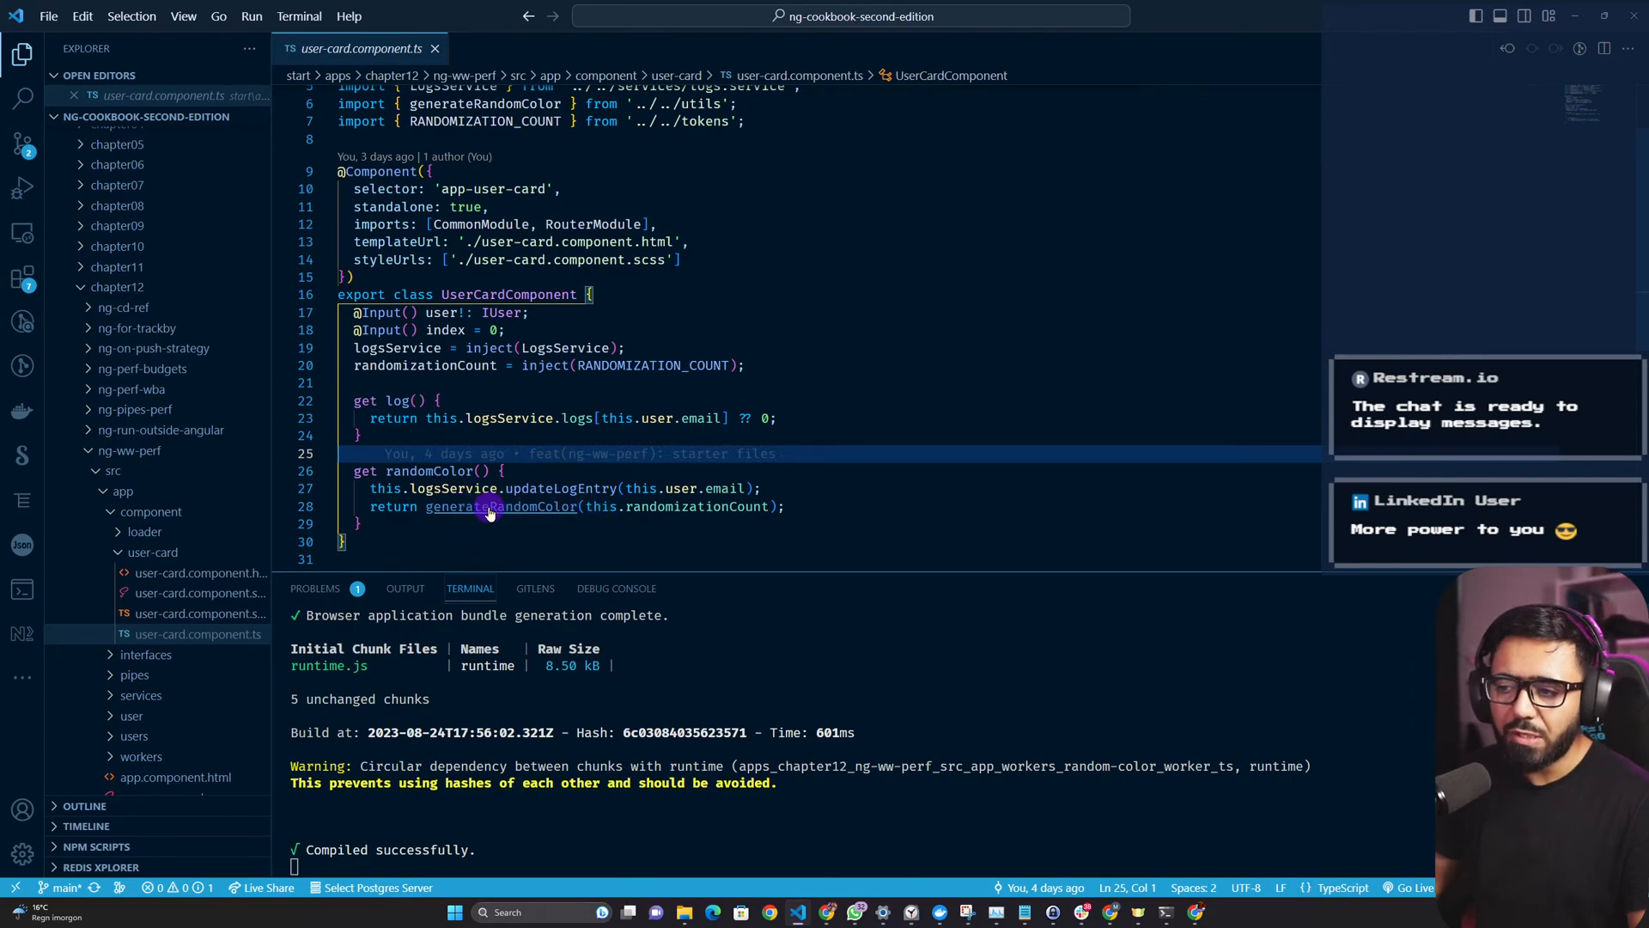
# Open generateRandomColor in utils.ts, then return to the user-card.component.ts tab.
pyautogui.click(487, 506)
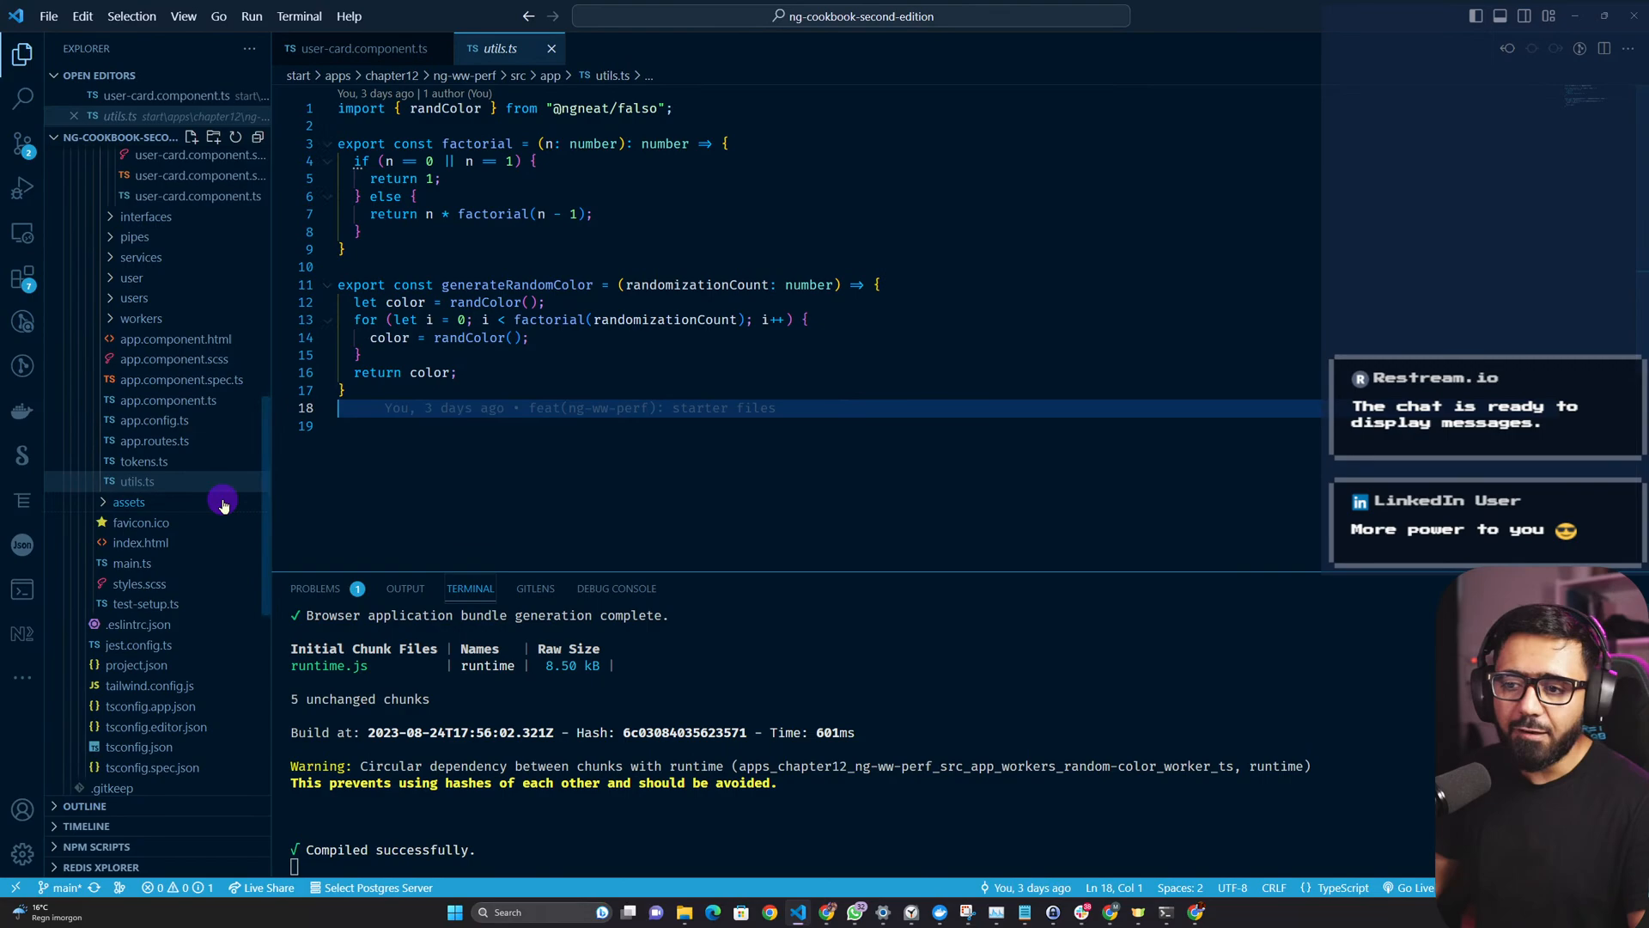
pyautogui.moveTo(169, 554)
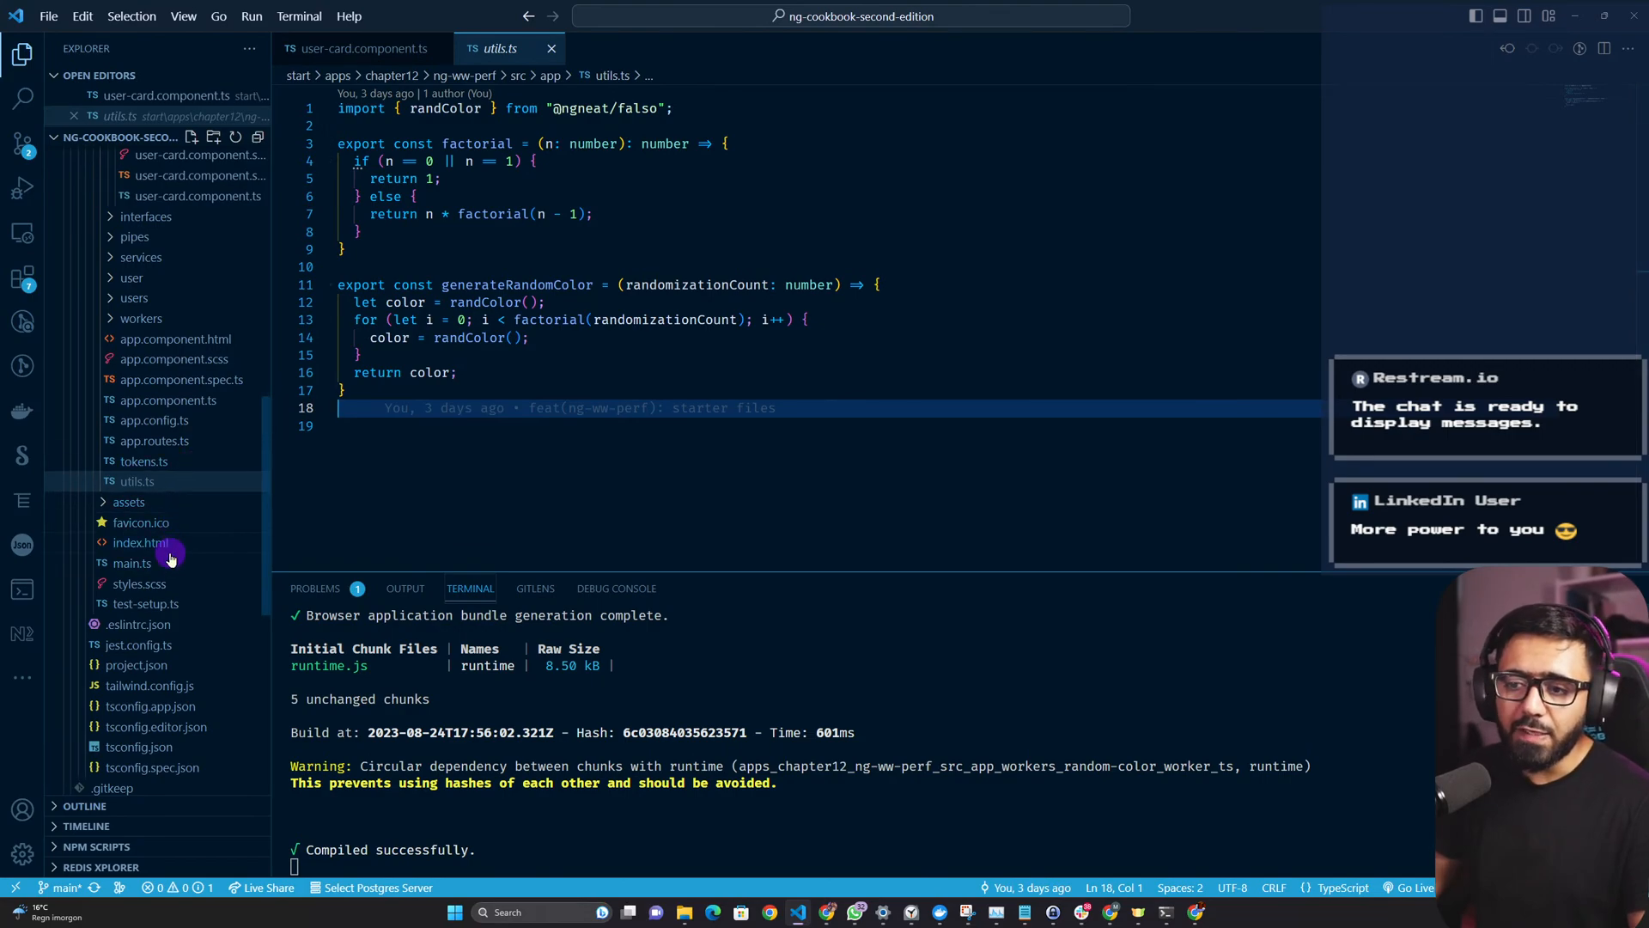
pyautogui.moveTo(179, 433)
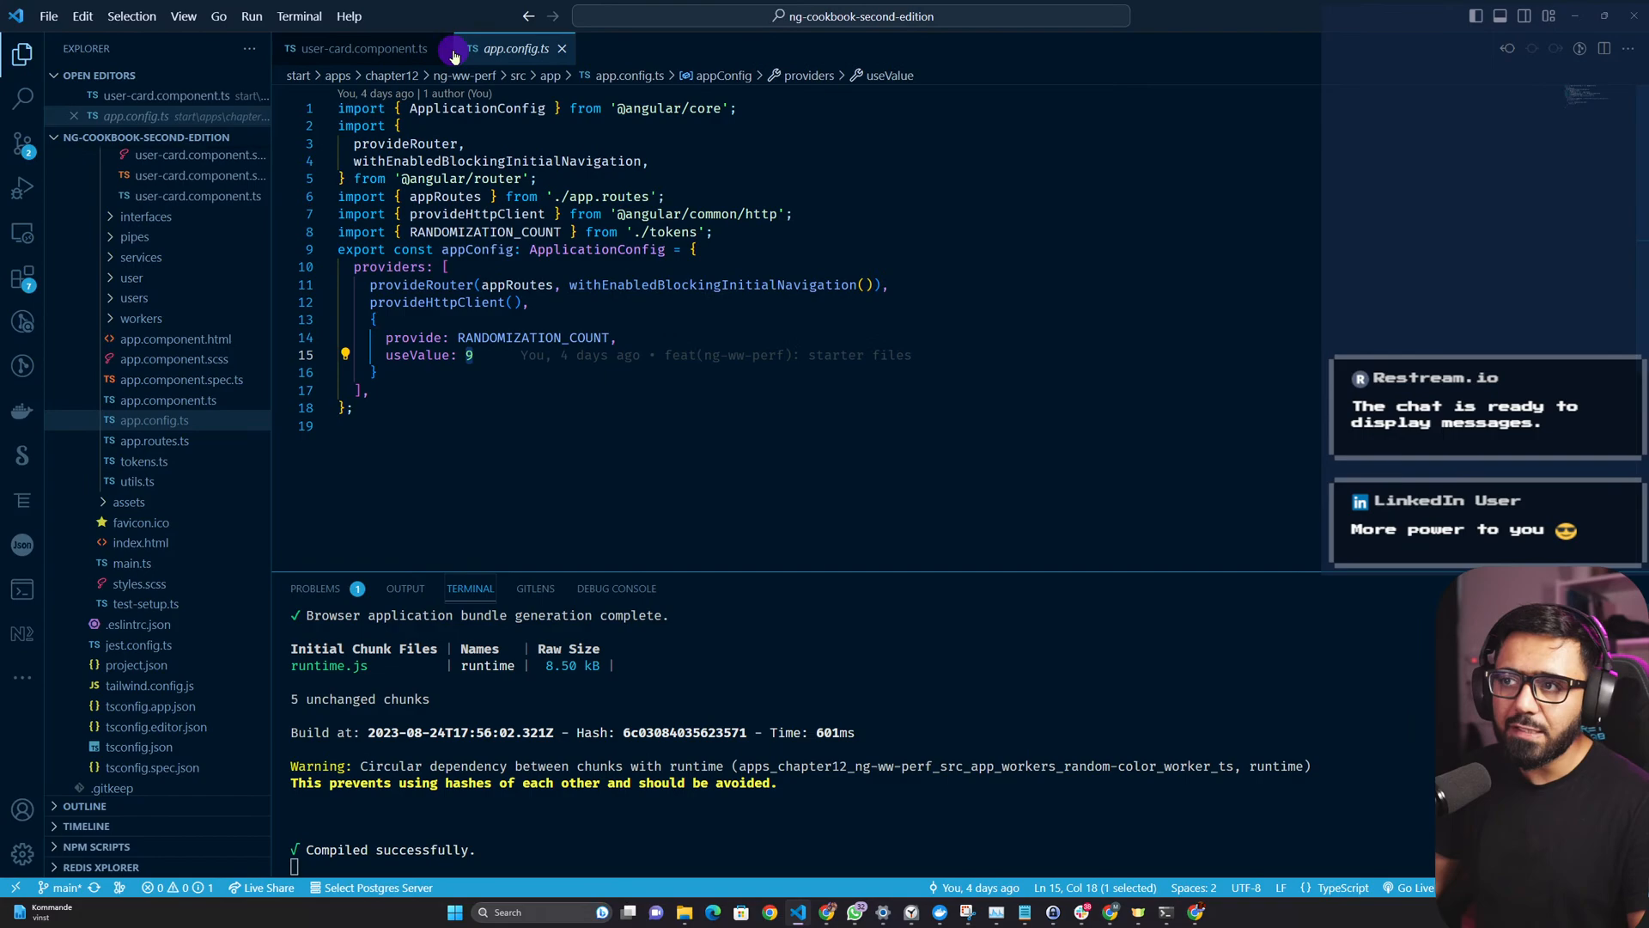
pyautogui.click(358, 48)
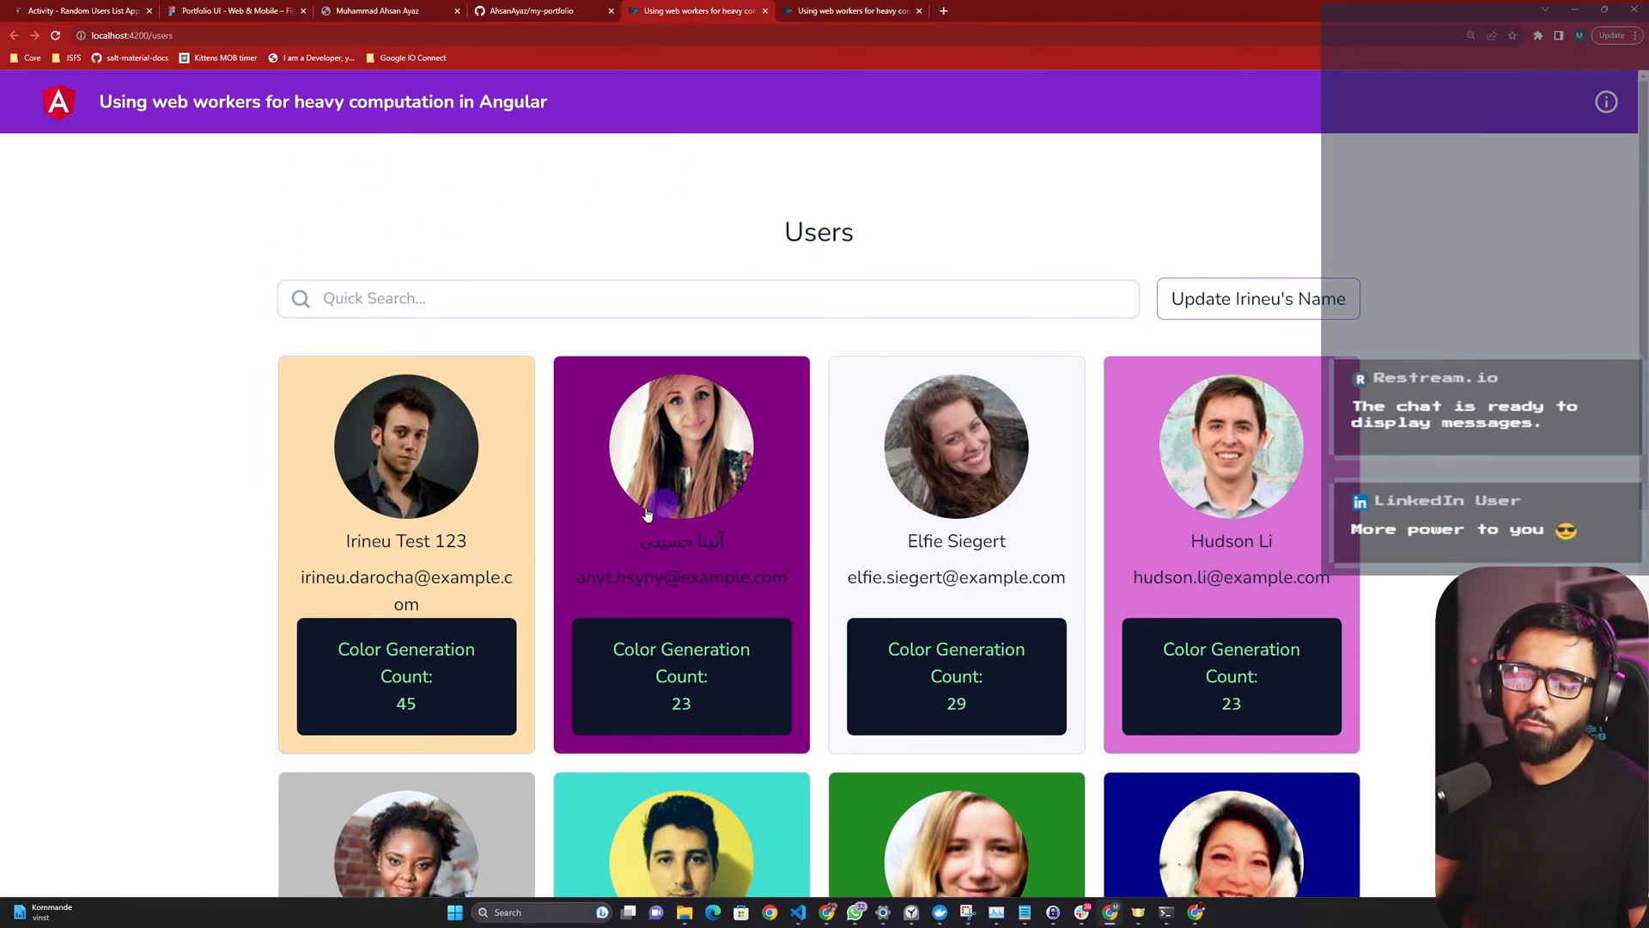
pyautogui.moveTo(442, 352)
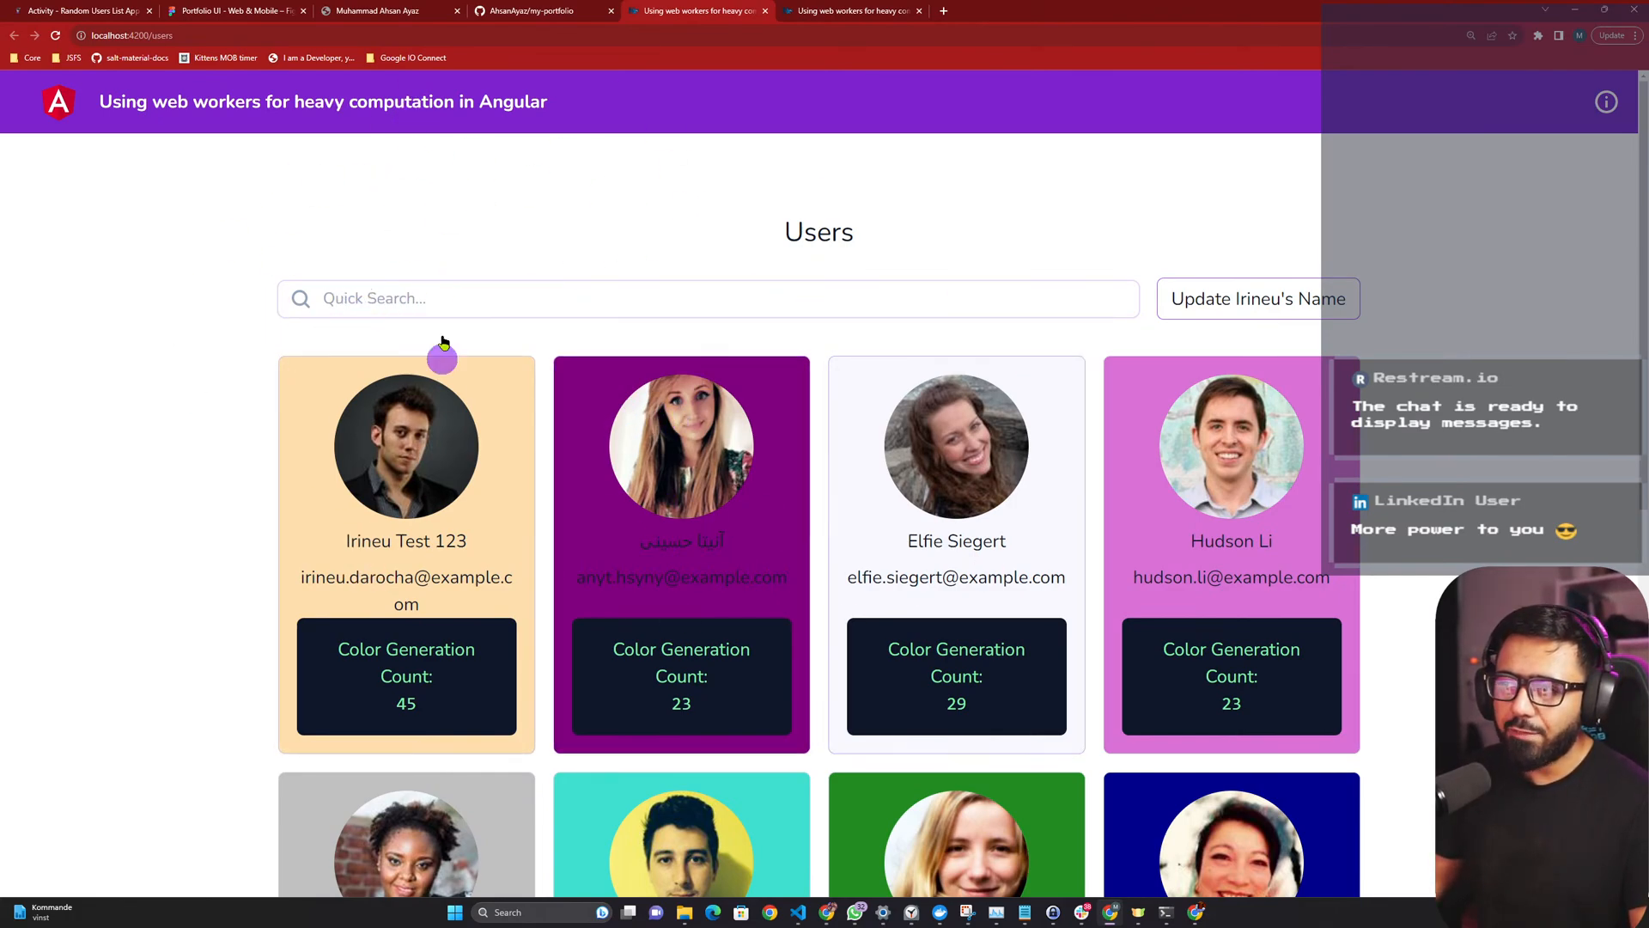
pyautogui.moveTo(531, 477)
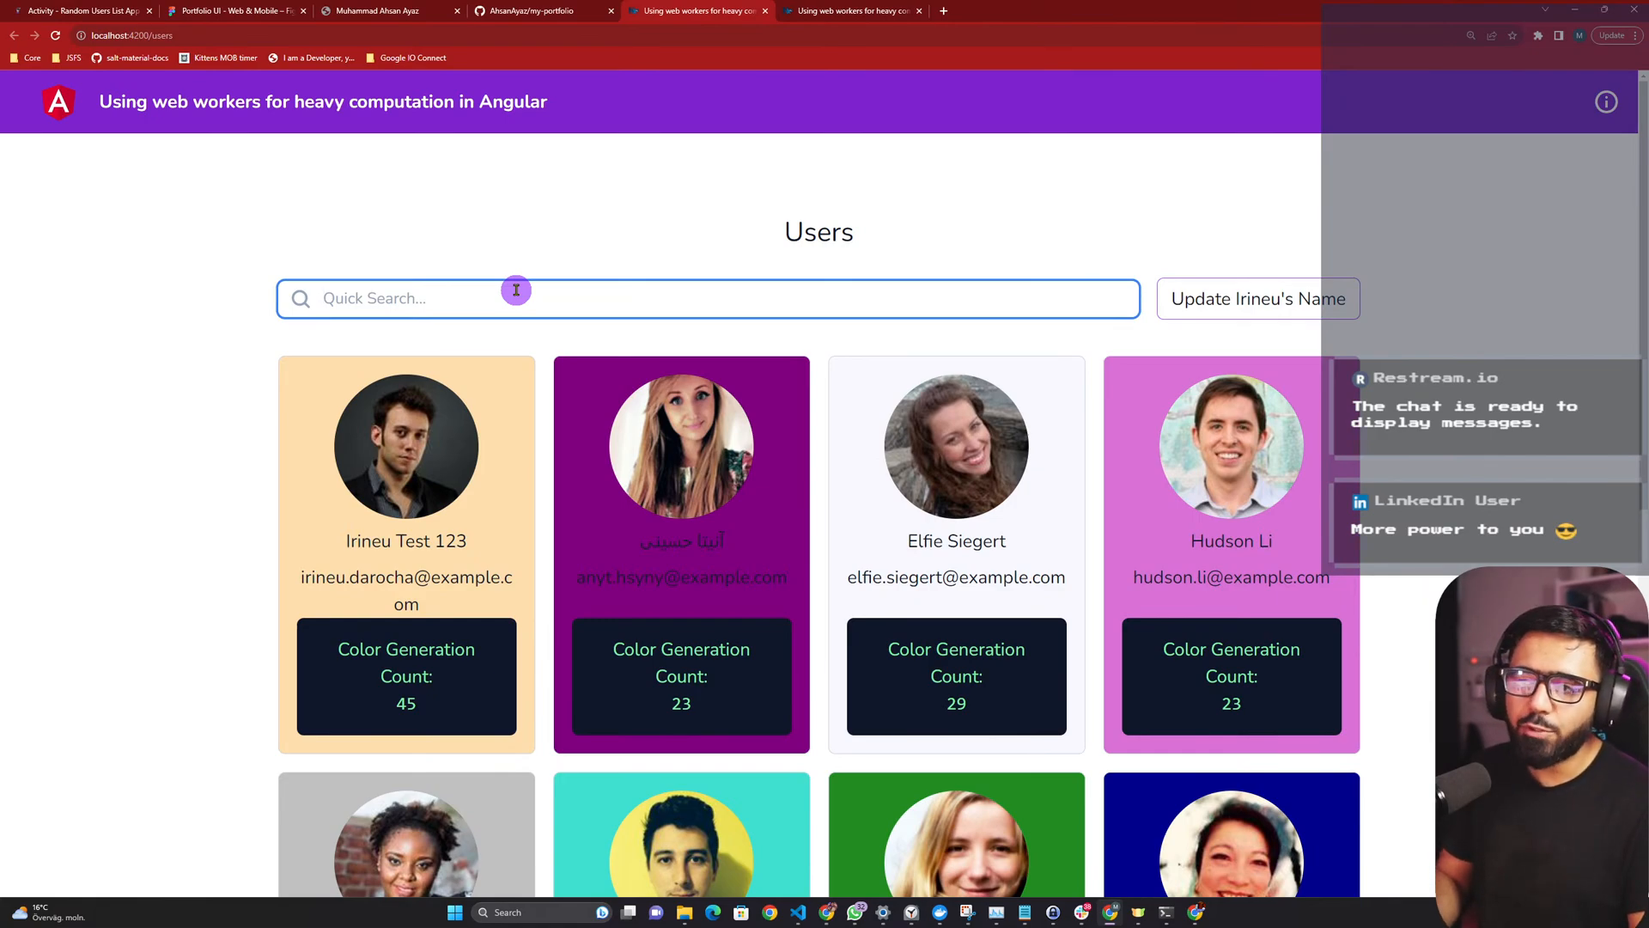
# Type 'irin' in Quick Search and clear it, raising Irineu's count to 69.
pyautogui.write('irin')
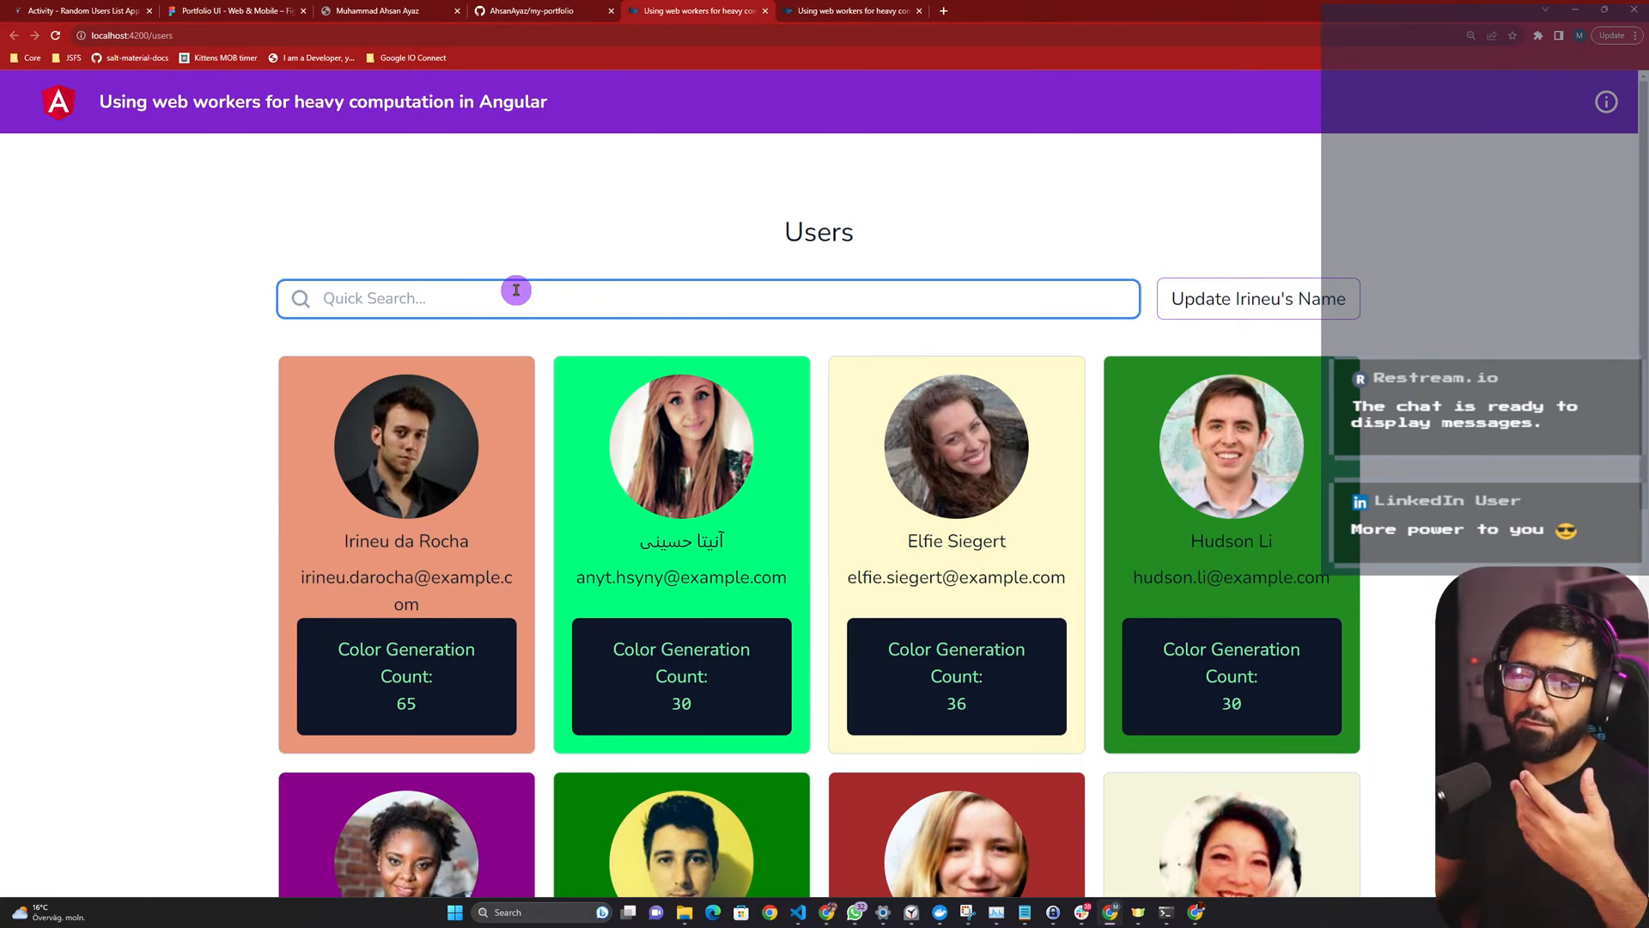
pyautogui.moveTo(541, 394)
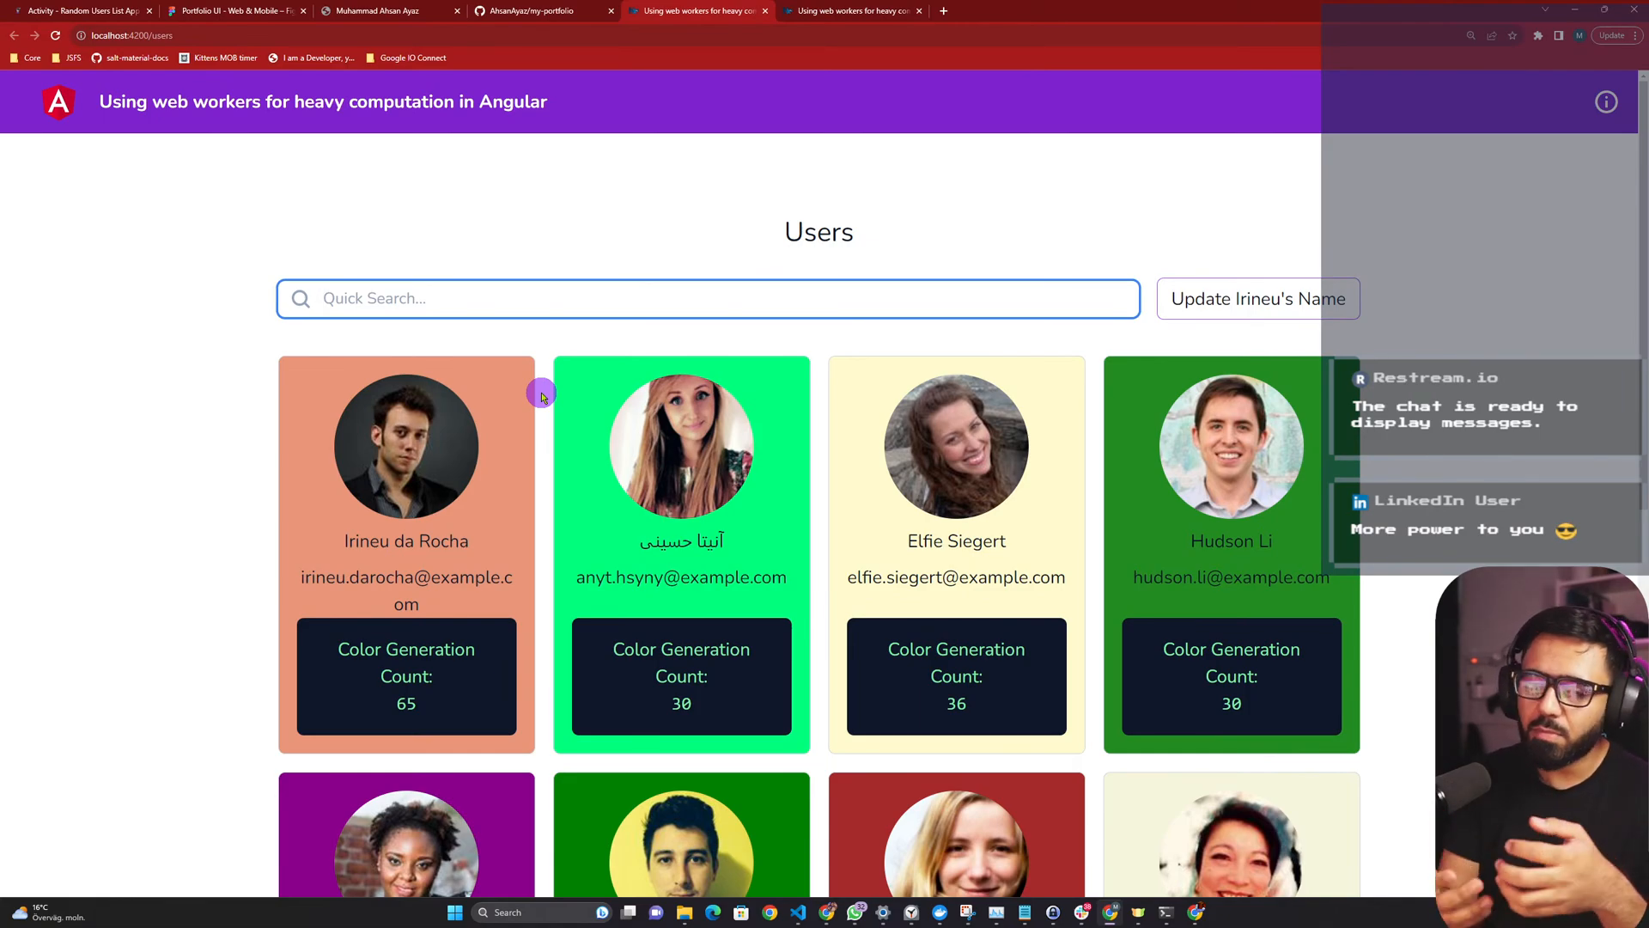
pyautogui.click(707, 298)
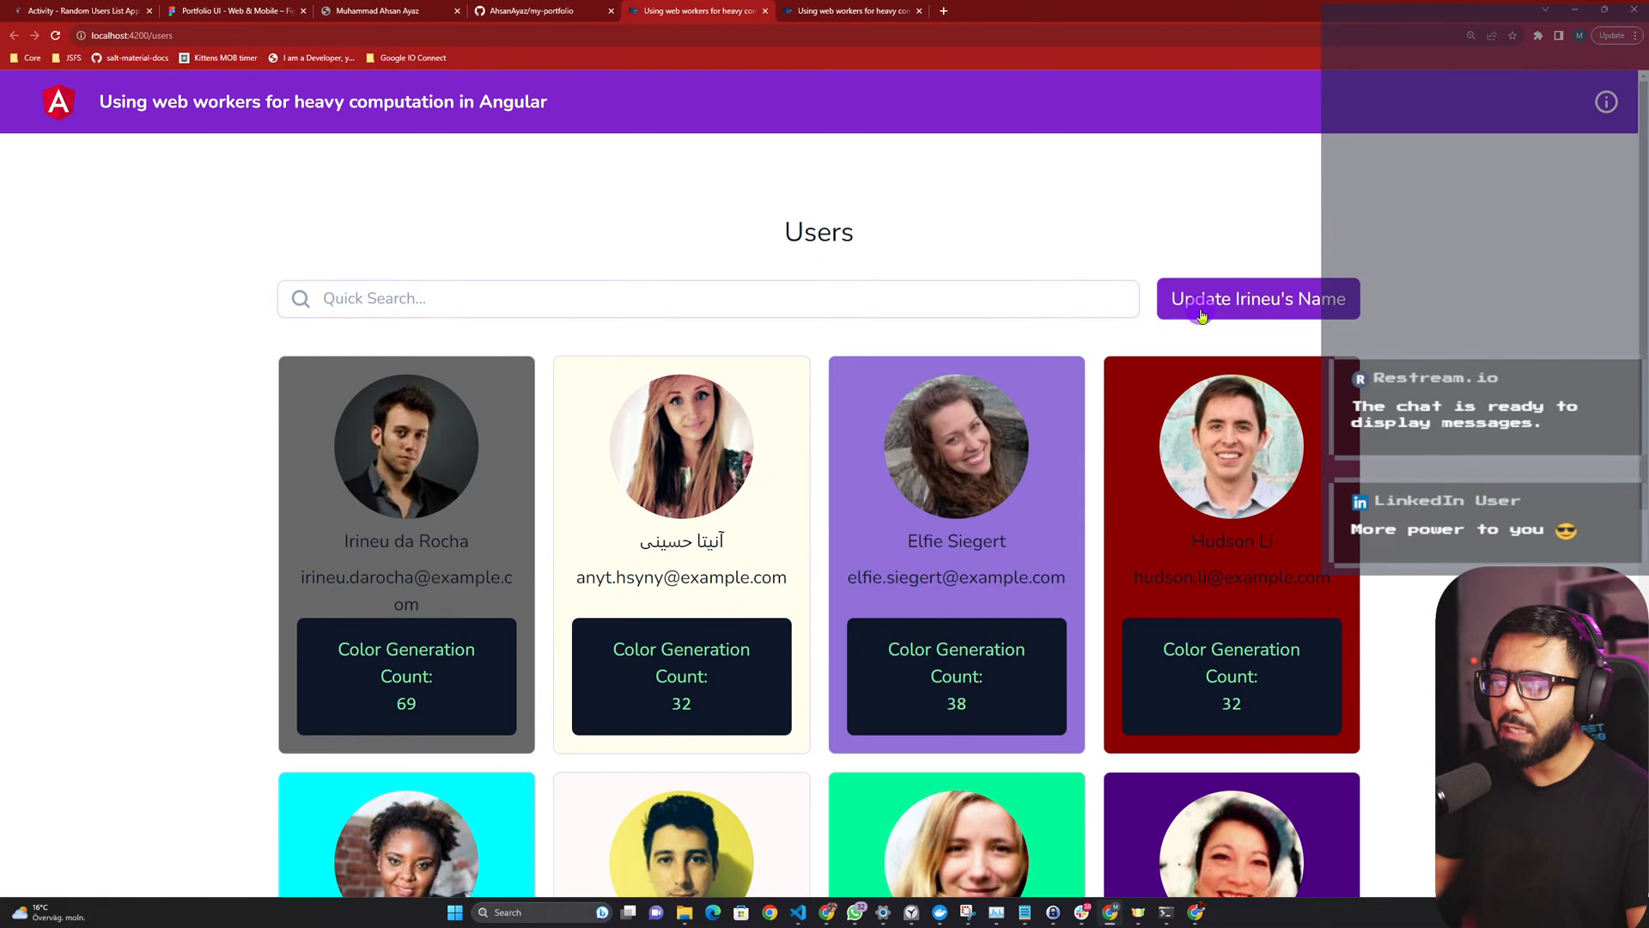
# Rename Irineu on port 4200, search 'irin', then switch to the port 4201 demo.
pyautogui.click(1257, 298)
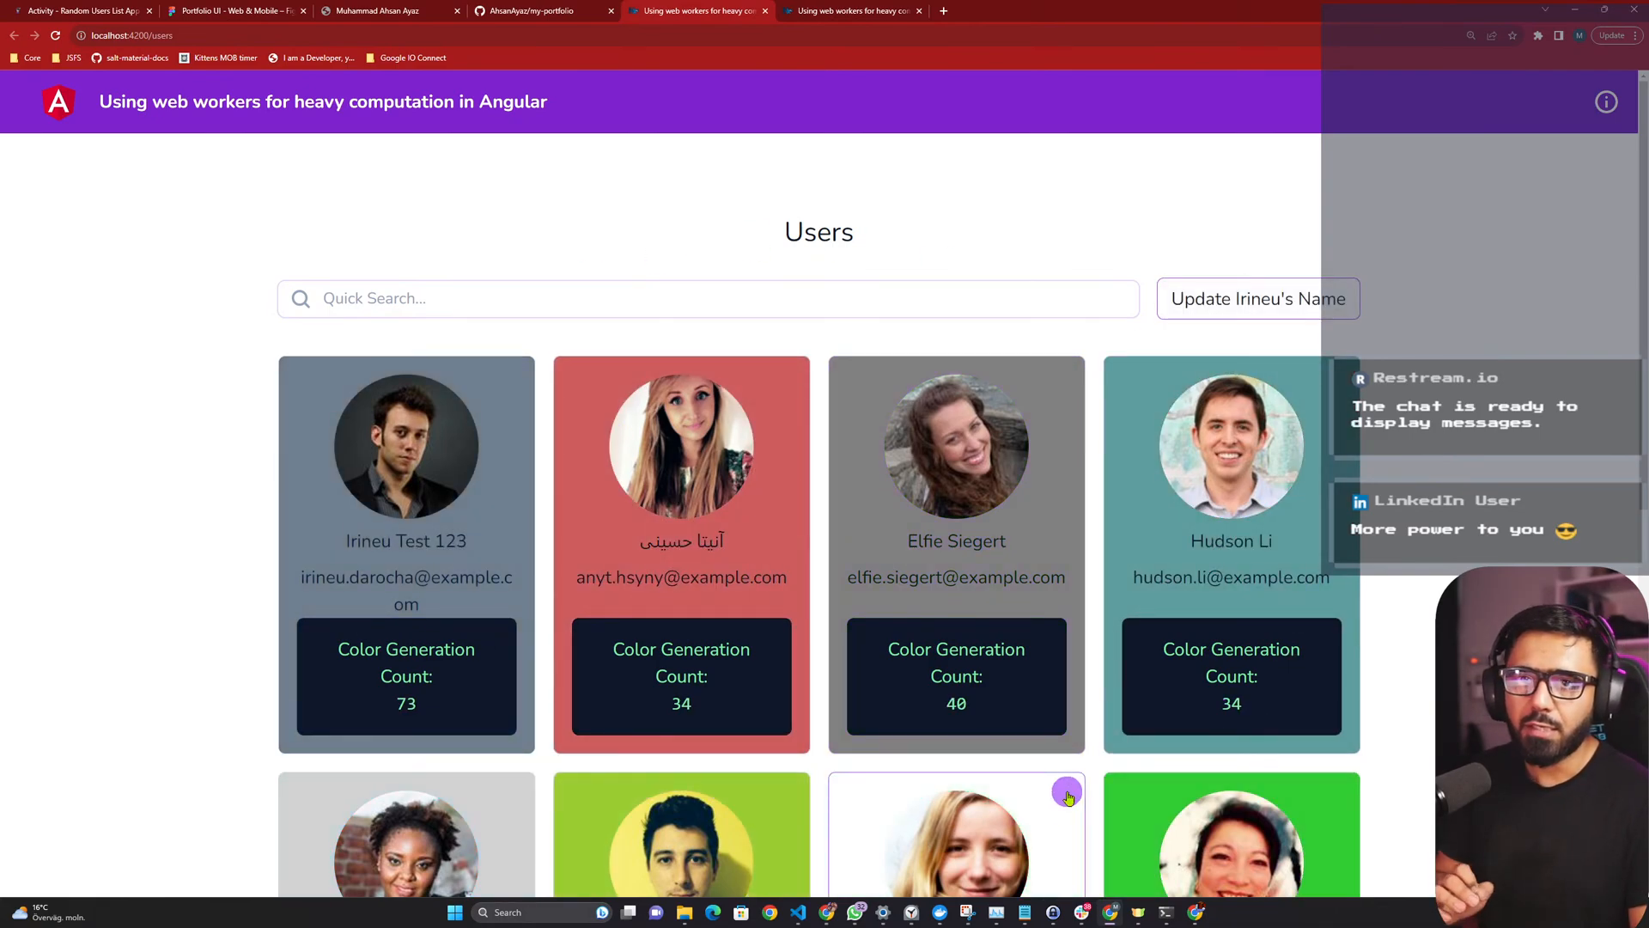
pyautogui.click(708, 298)
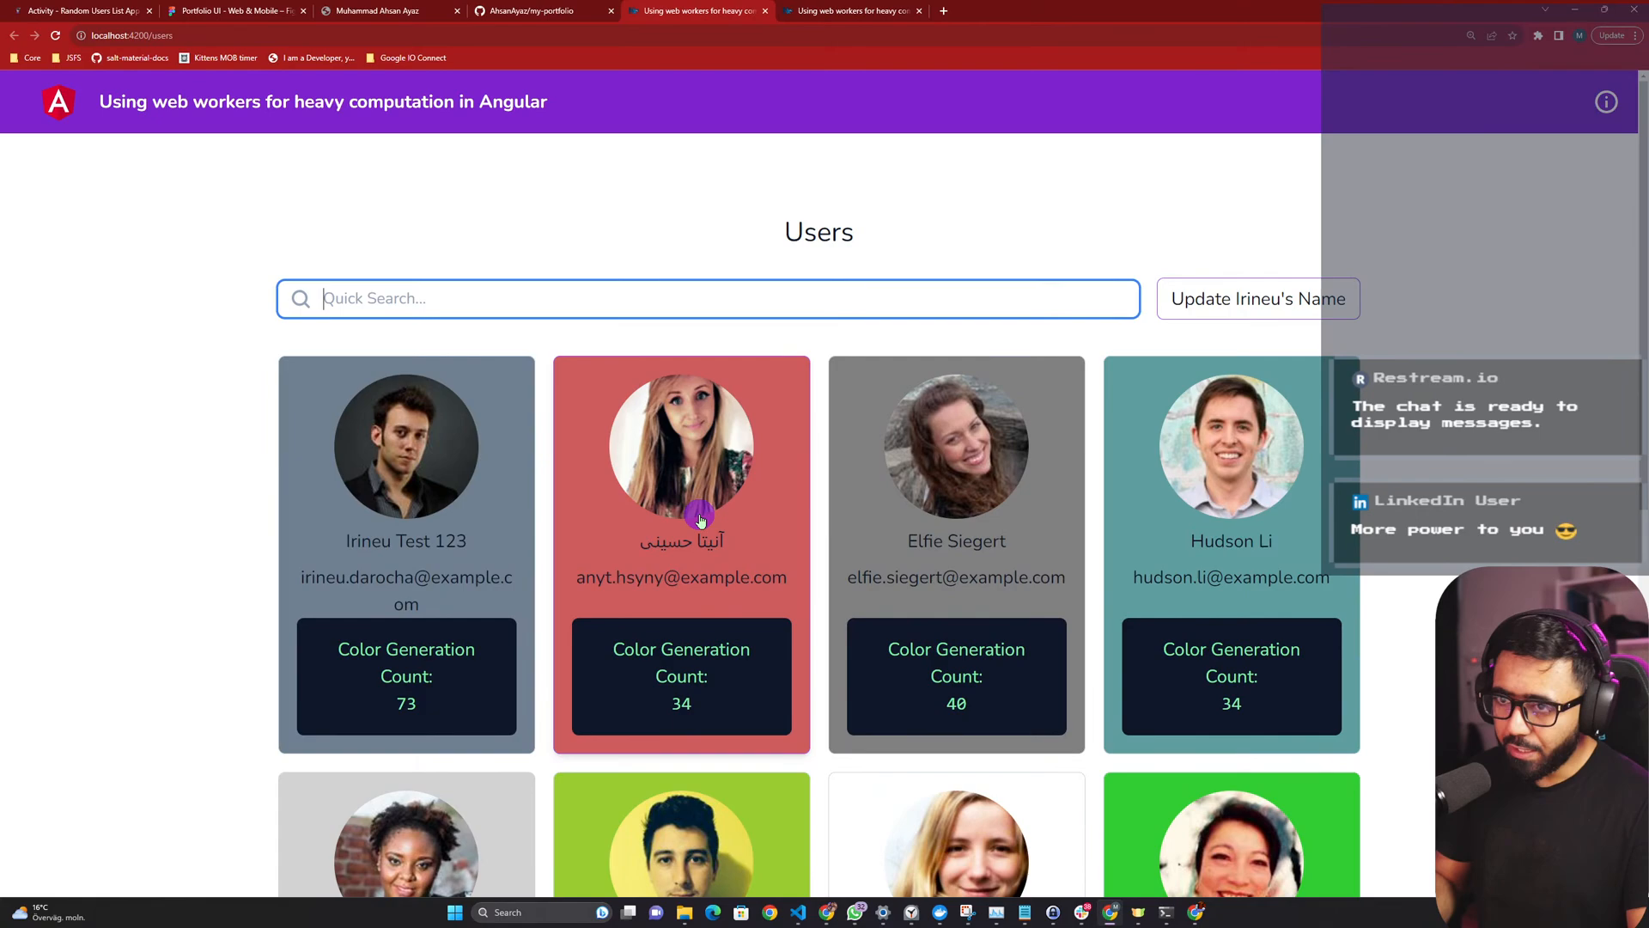
pyautogui.write('irin')
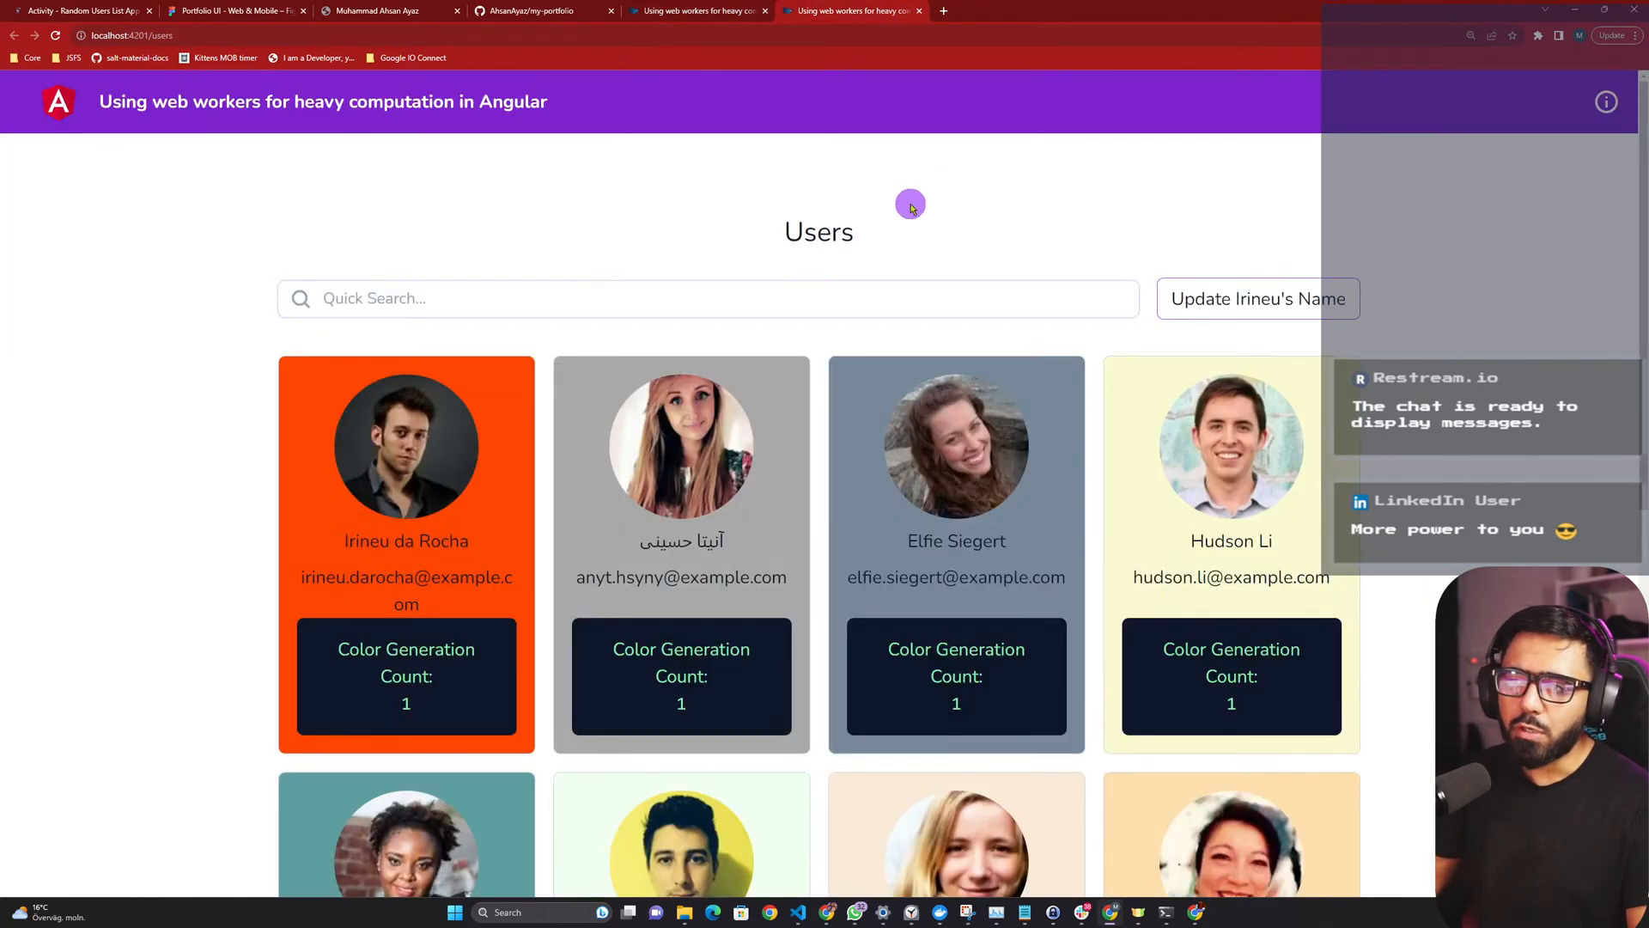
pyautogui.moveTo(873, 231)
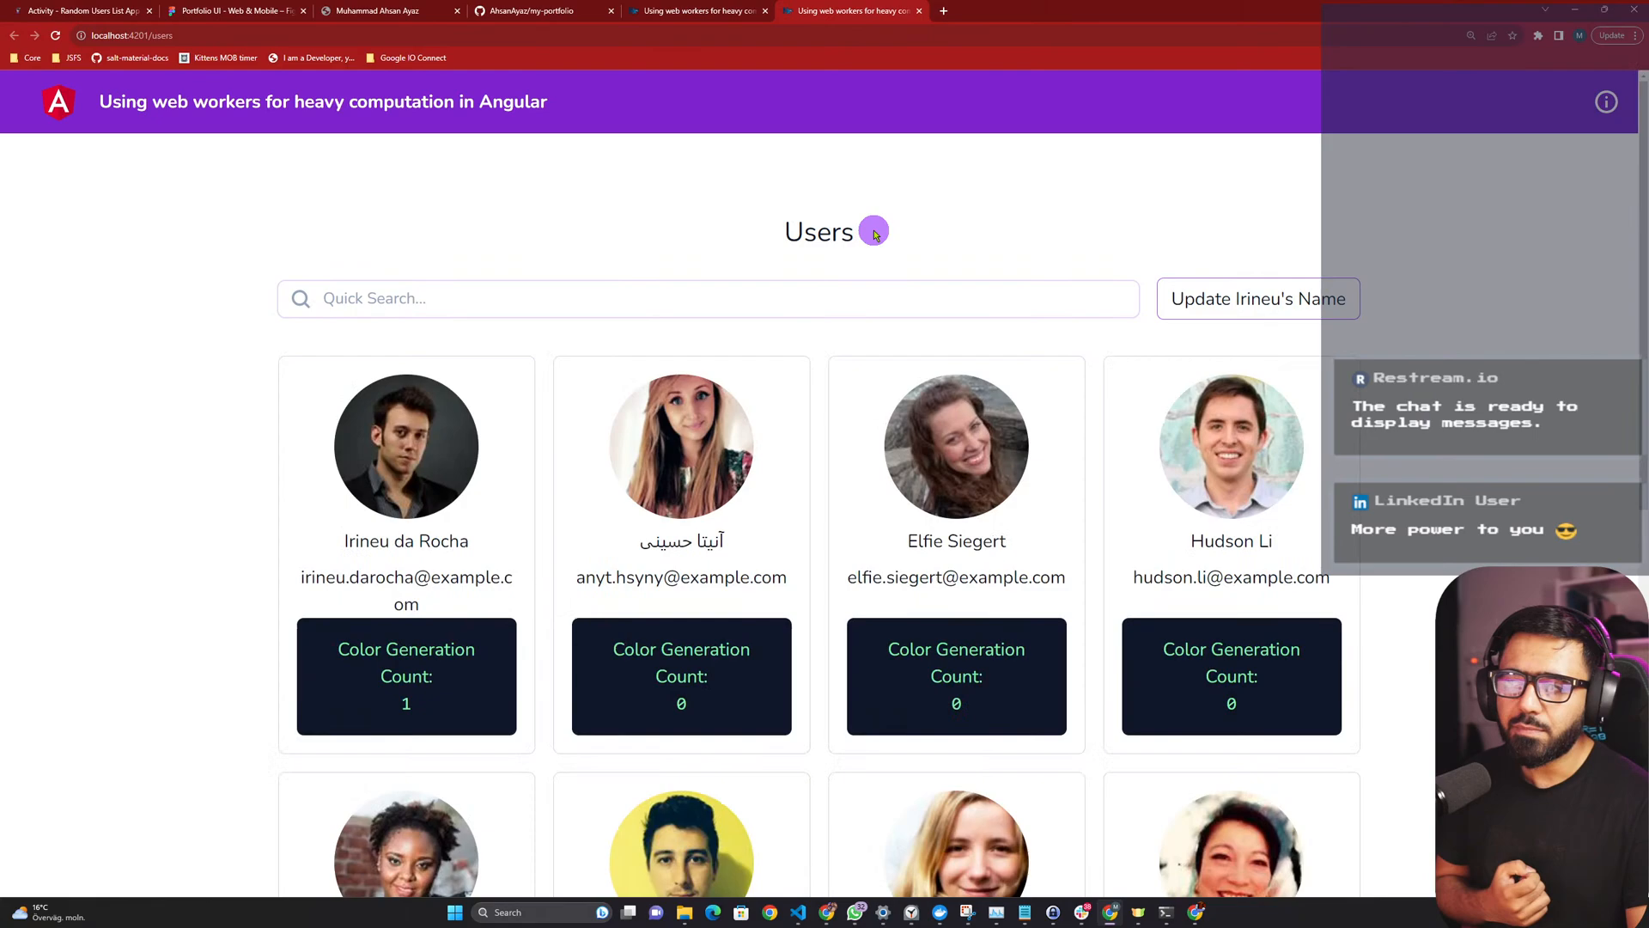
# On port 4201 confirm counts stay at 1, then return to port 4200 at 95.
pyautogui.click(1256, 299)
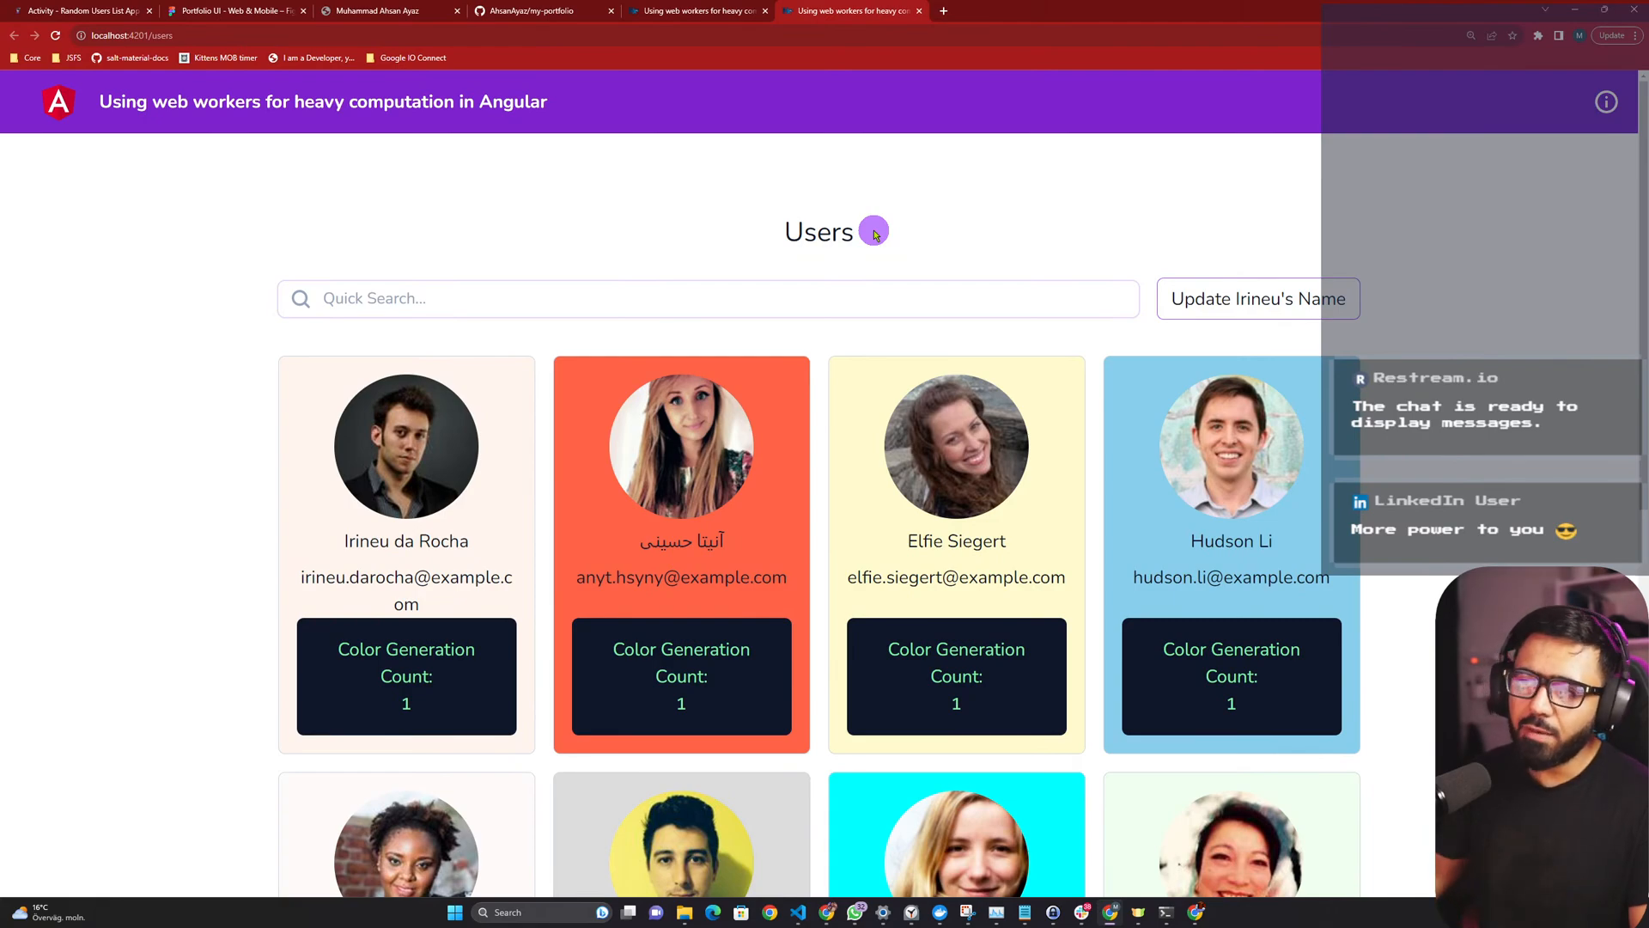
pyautogui.click(707, 298)
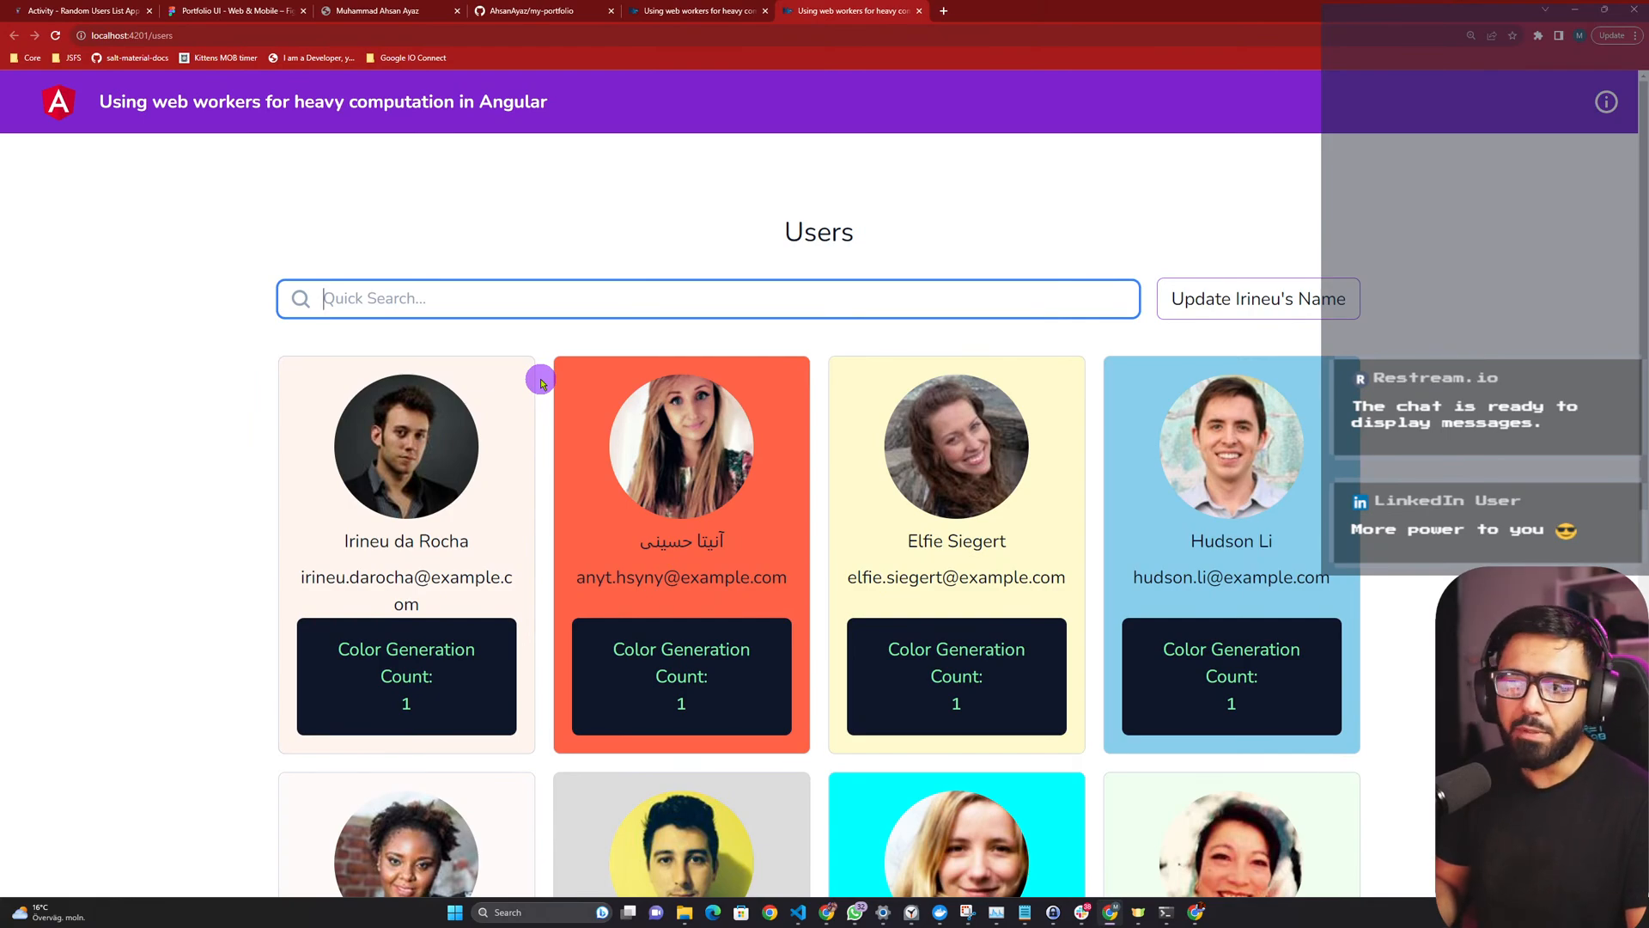
pyautogui.write('irin')
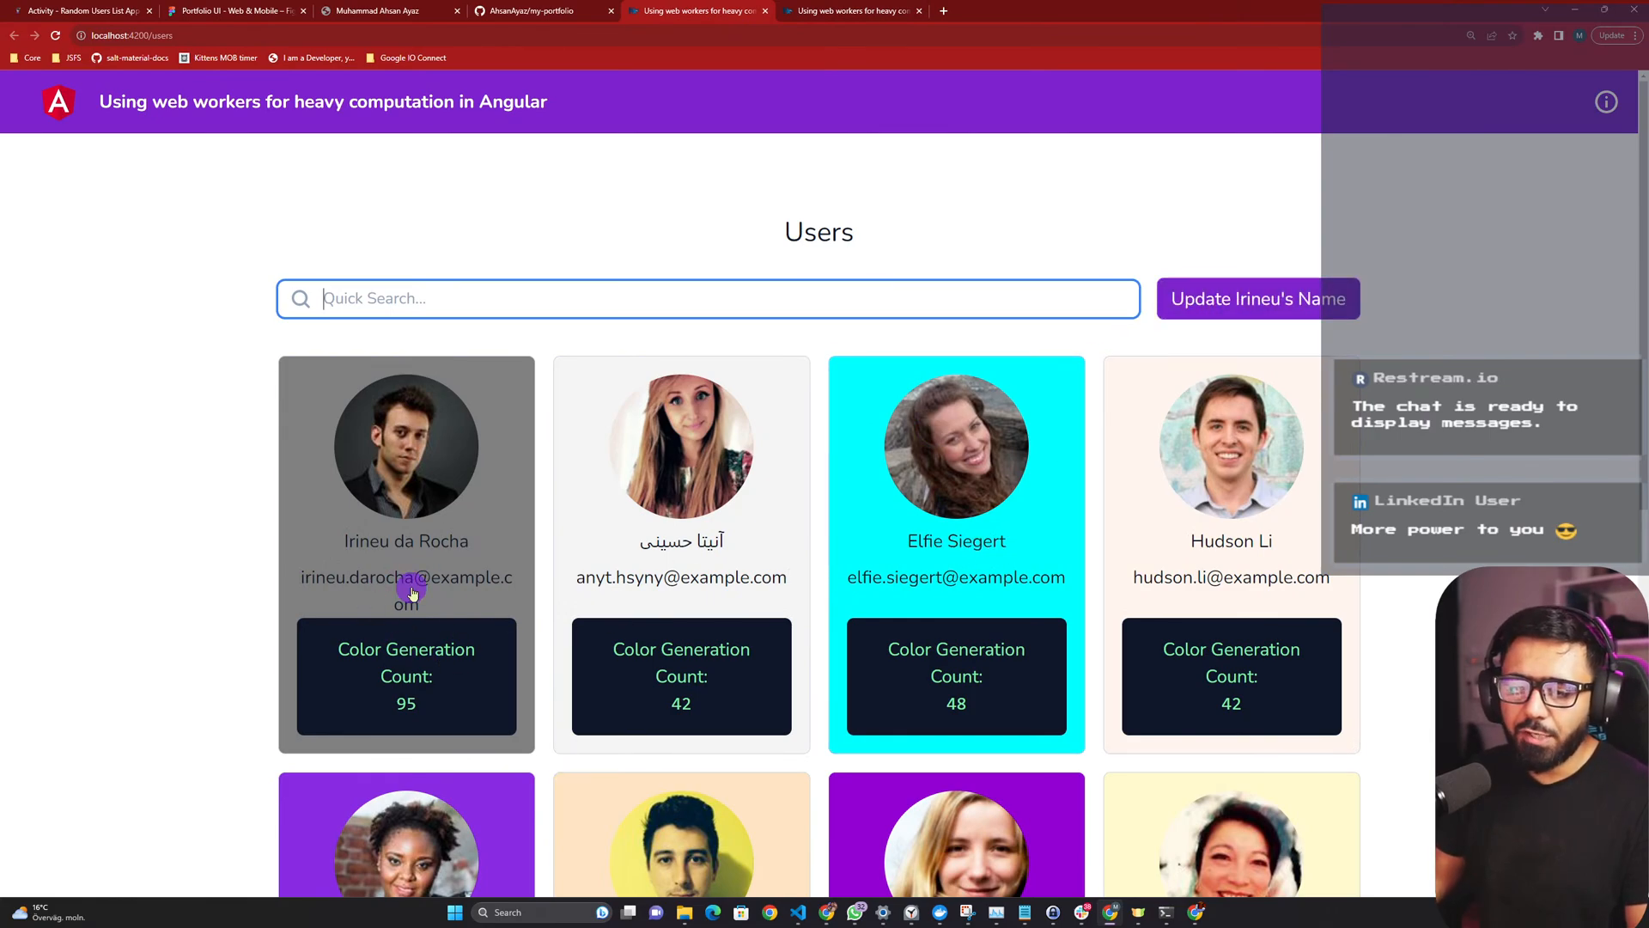
# Toggle Irineu's name repeatedly in the port 4201 web-worker demo.
pyautogui.click(1258, 298)
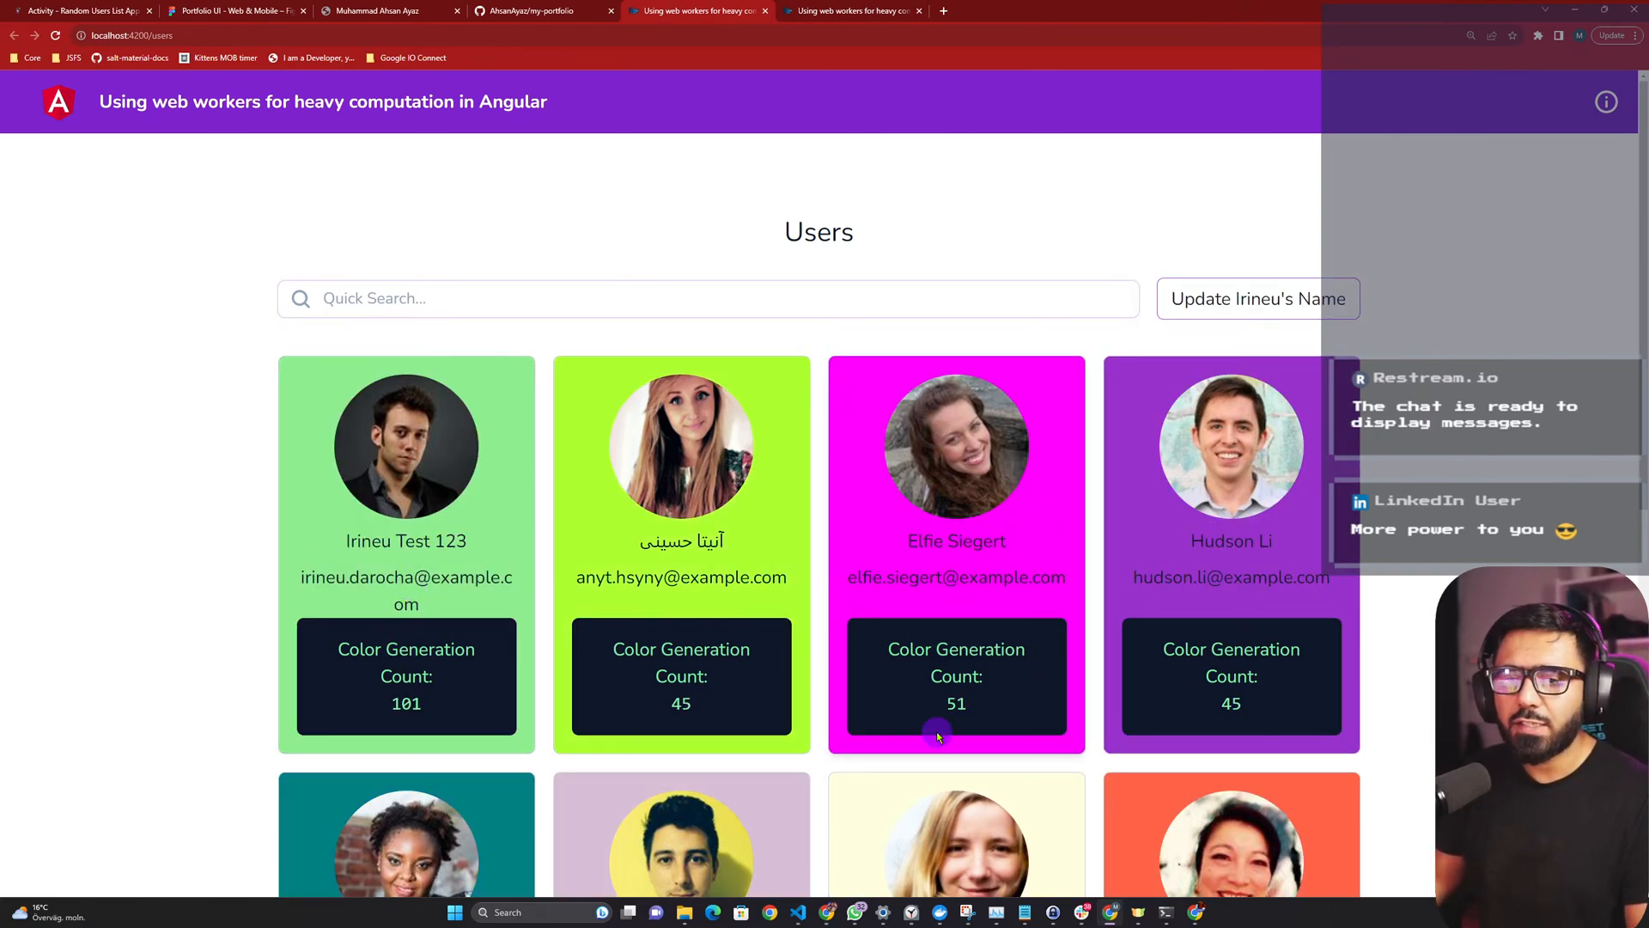
pyautogui.click(1256, 298)
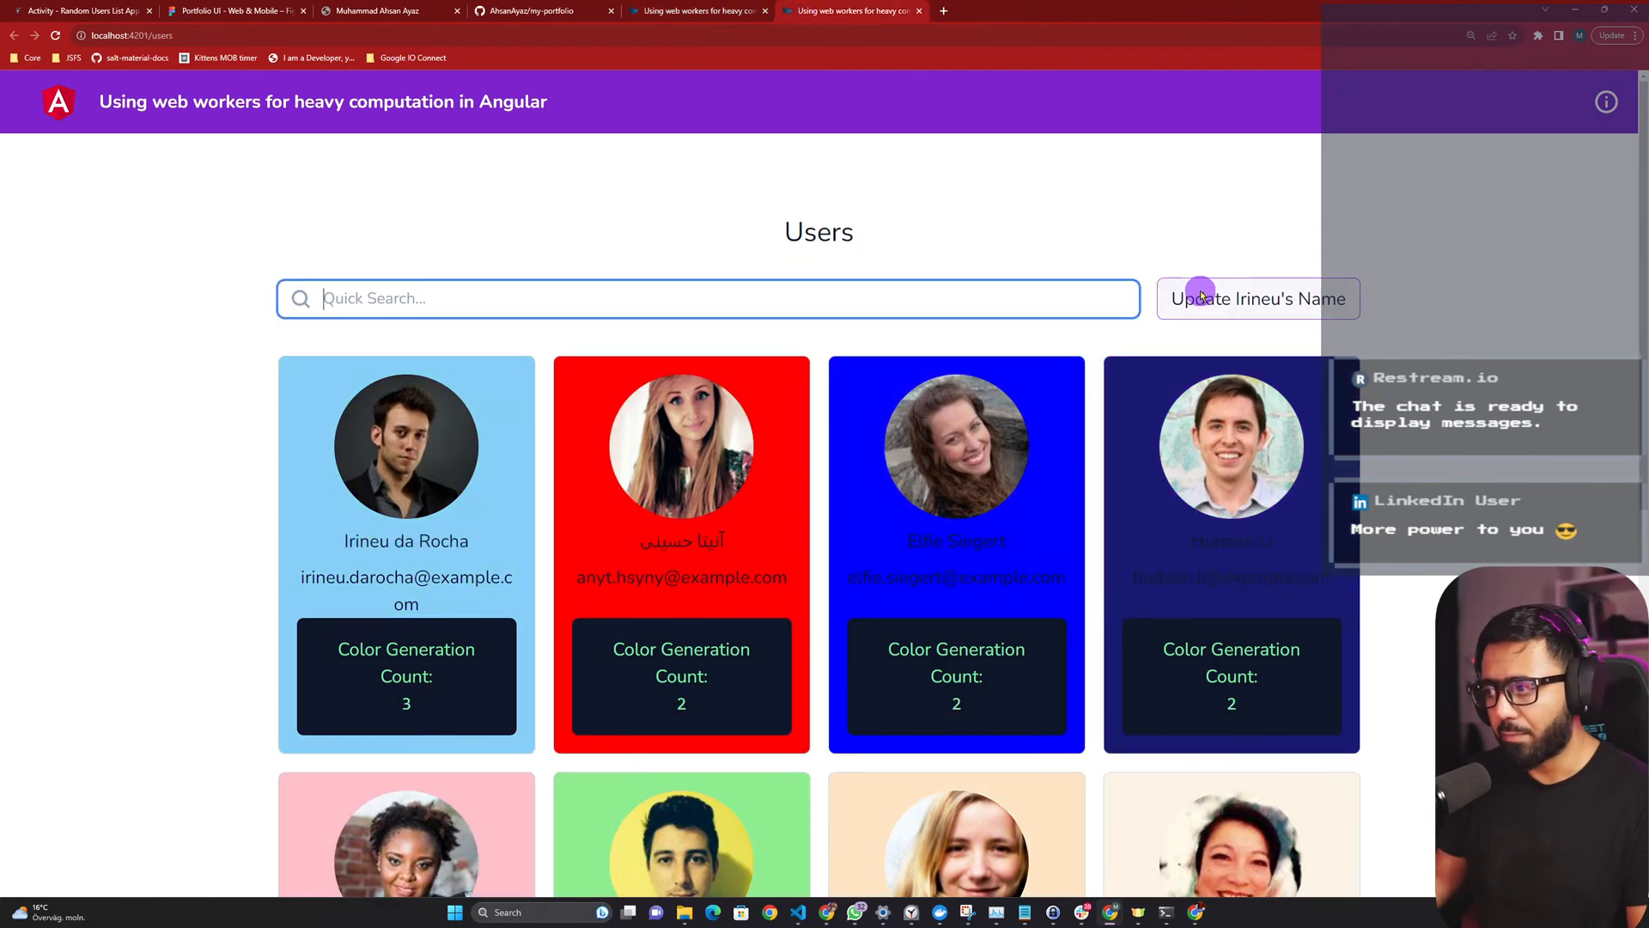
pyautogui.click(1257, 299)
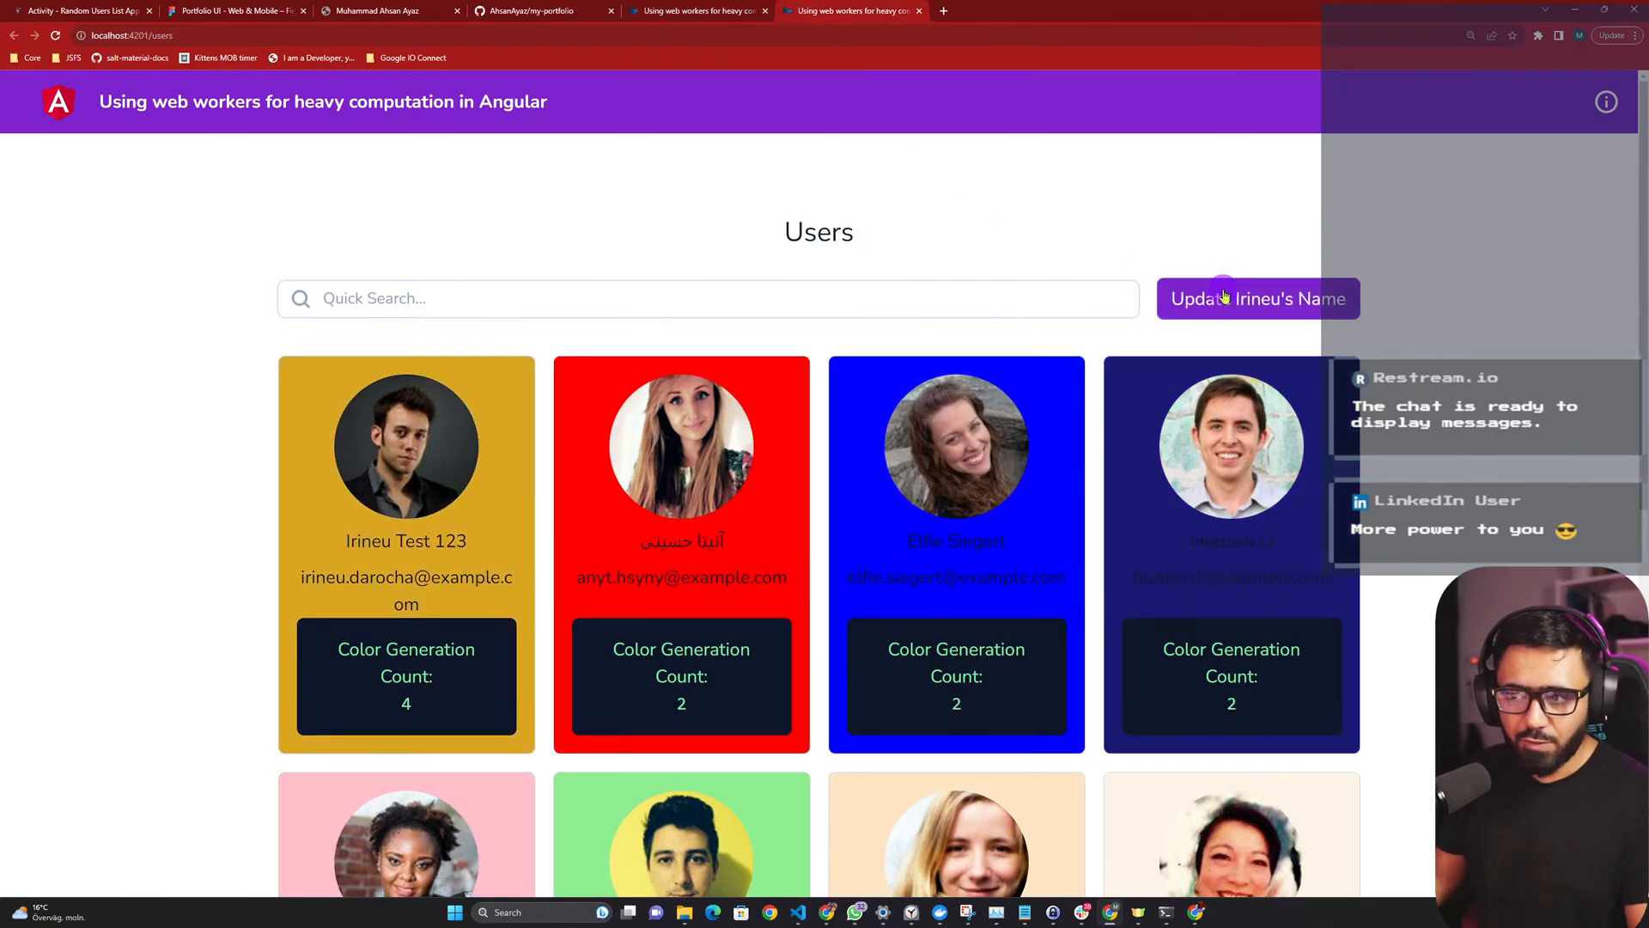
pyautogui.click(1258, 298)
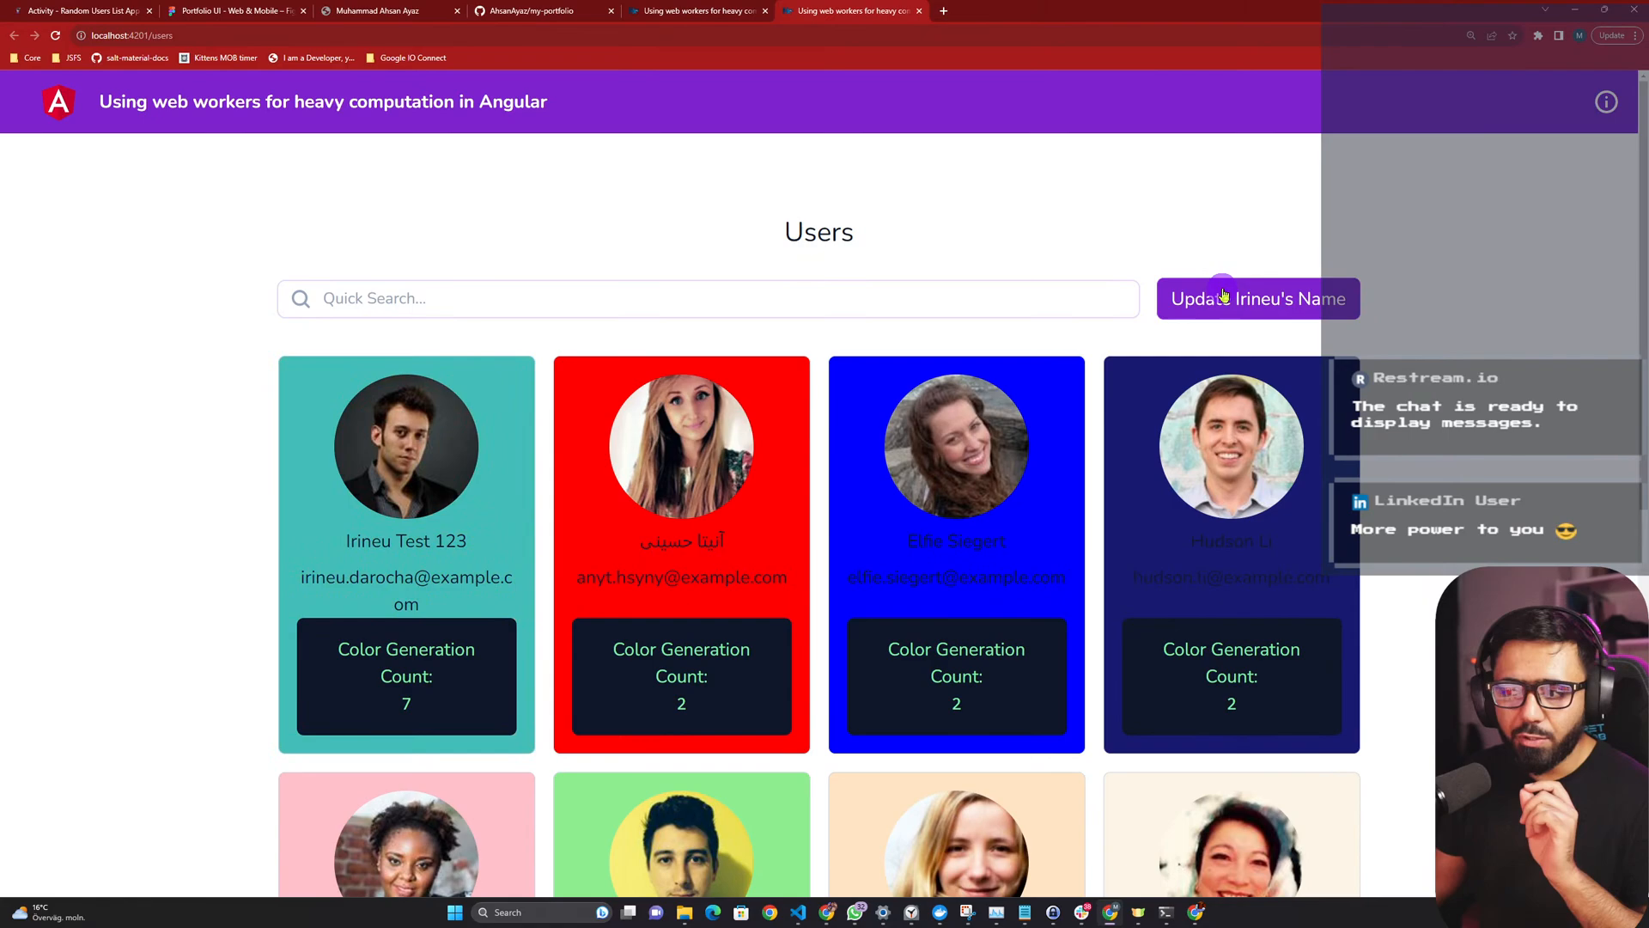
pyautogui.click(1257, 298)
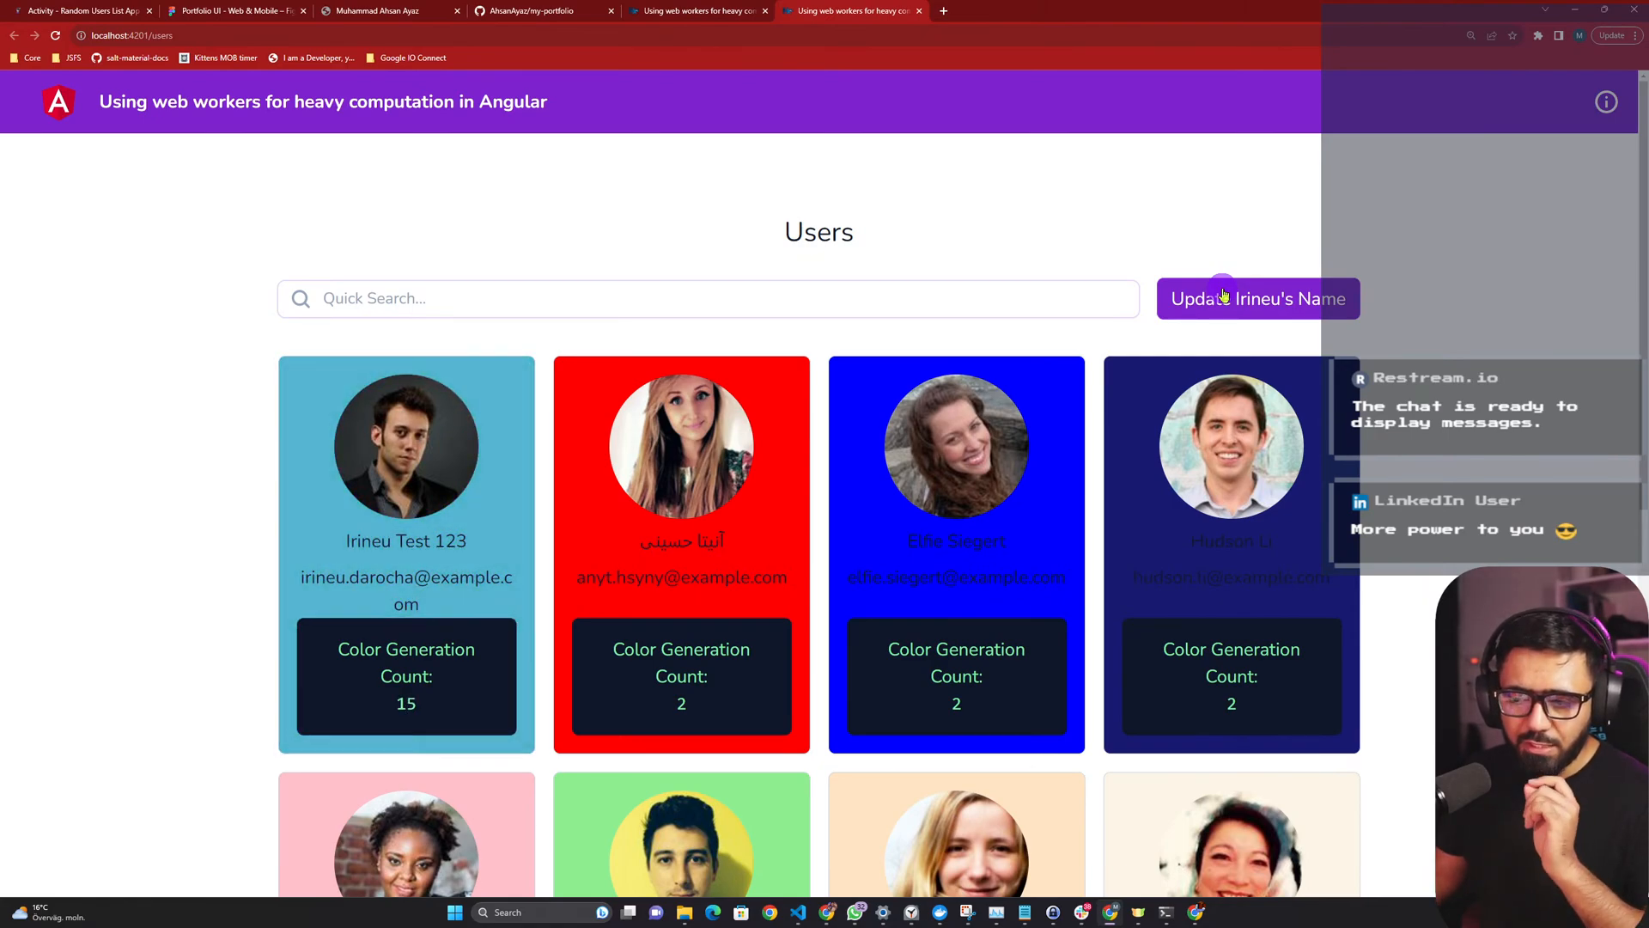
pyautogui.click(1257, 298)
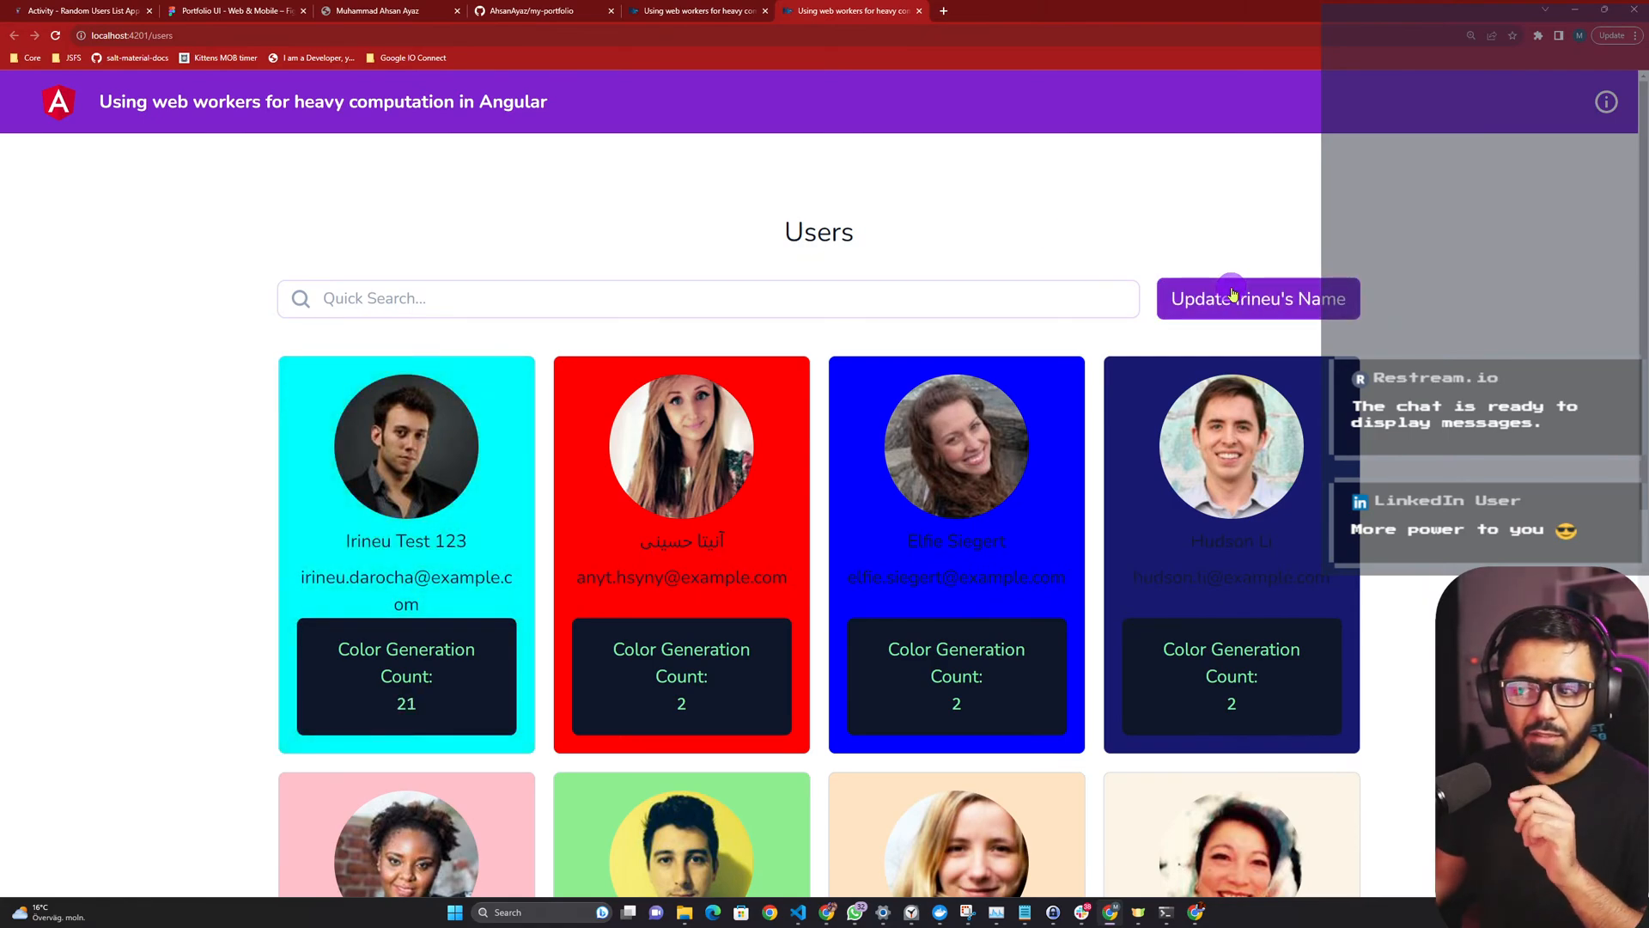
pyautogui.click(1257, 298)
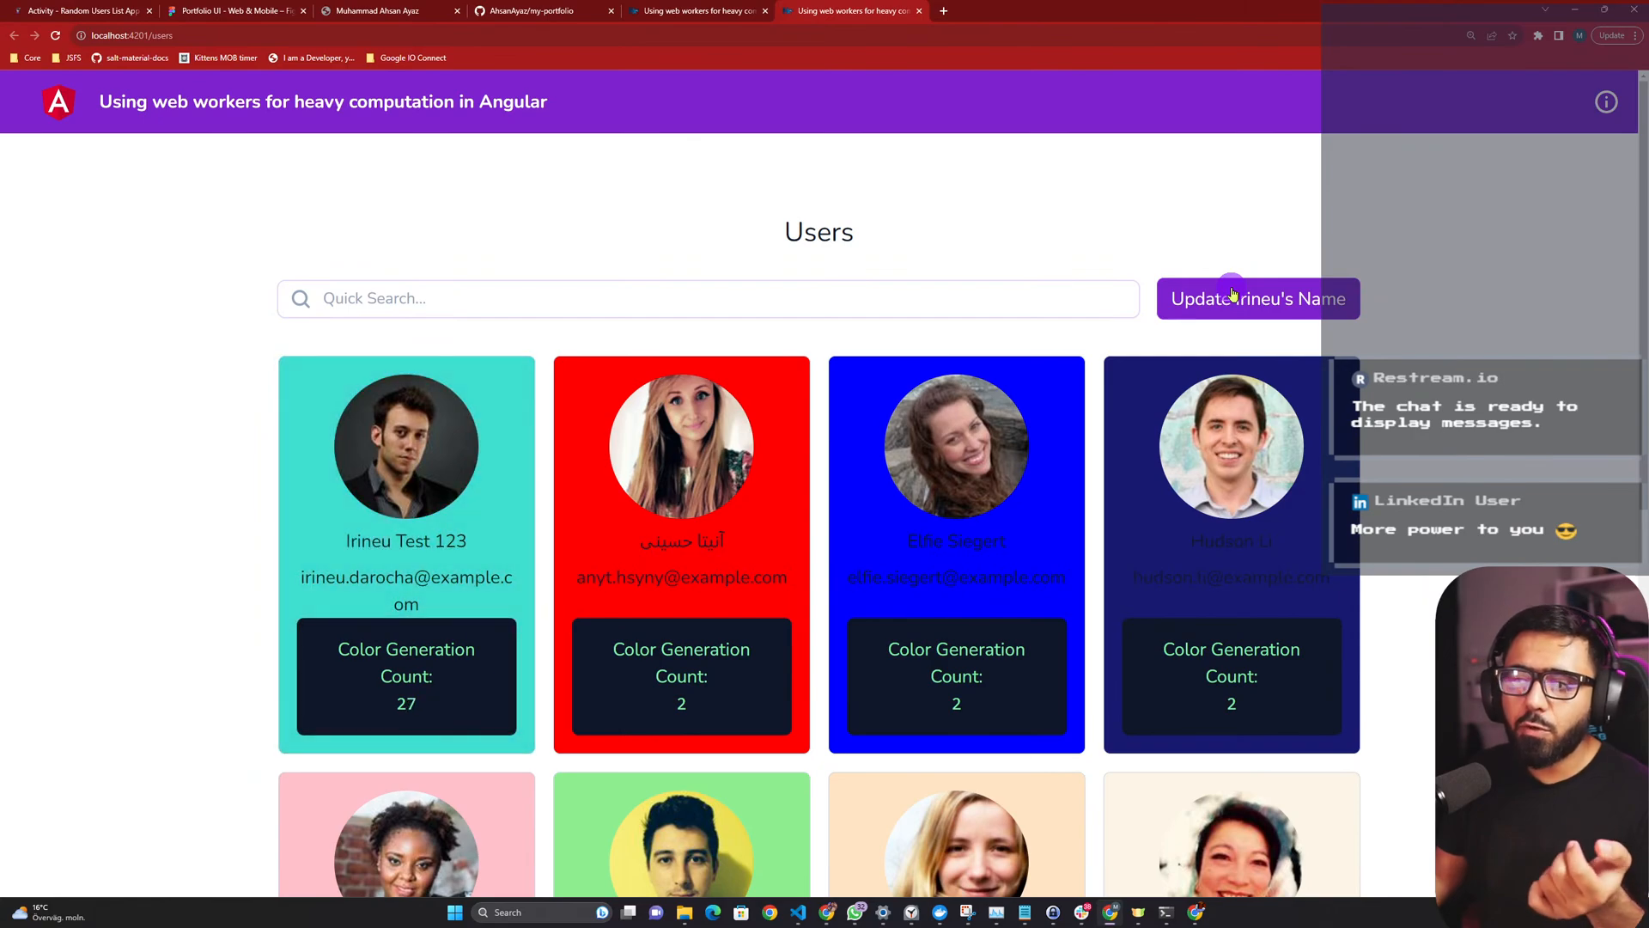
pyautogui.click(1257, 299)
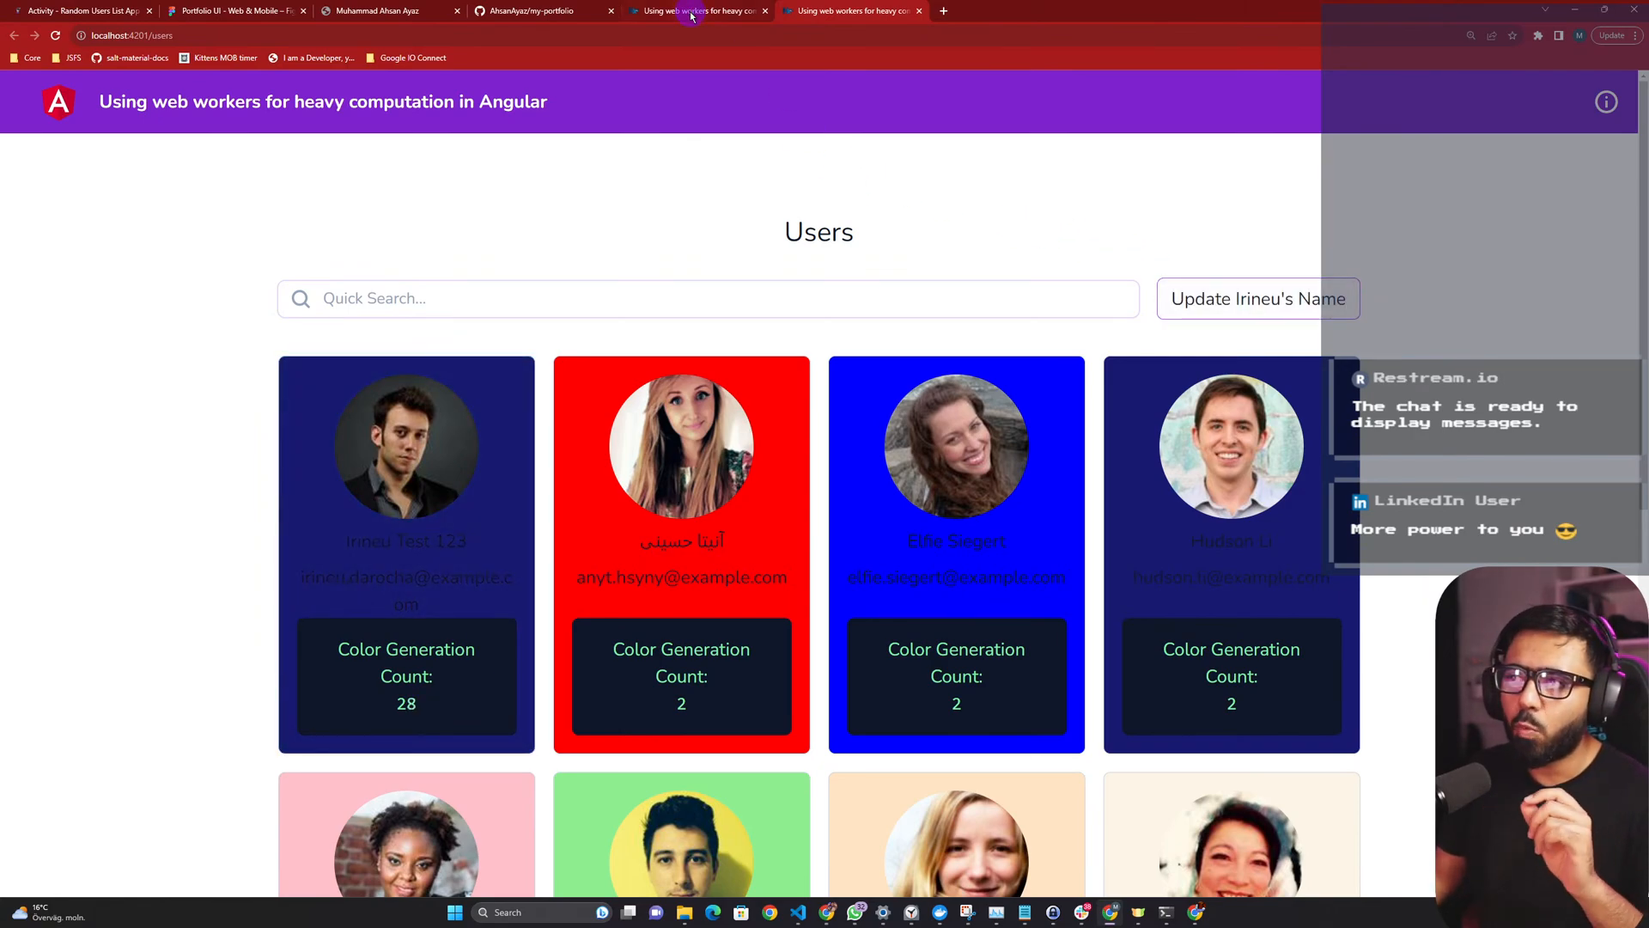
# Toggle Irineu's name several times on port 4200, re-rendering every card.
pyautogui.click(1258, 298)
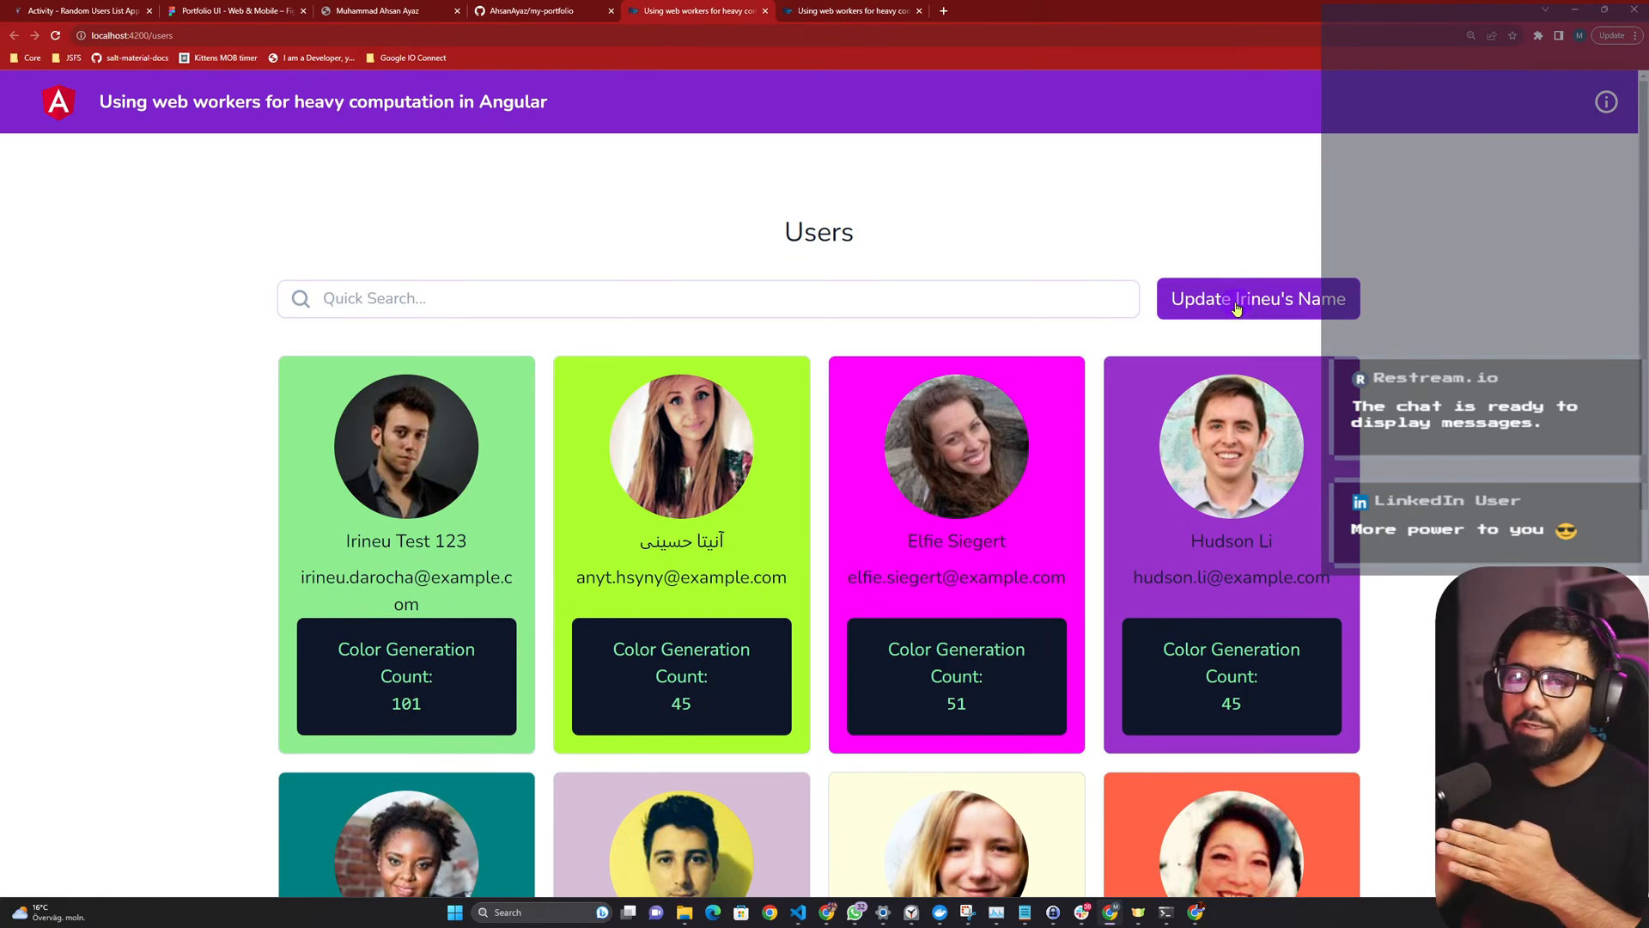
pyautogui.click(1257, 298)
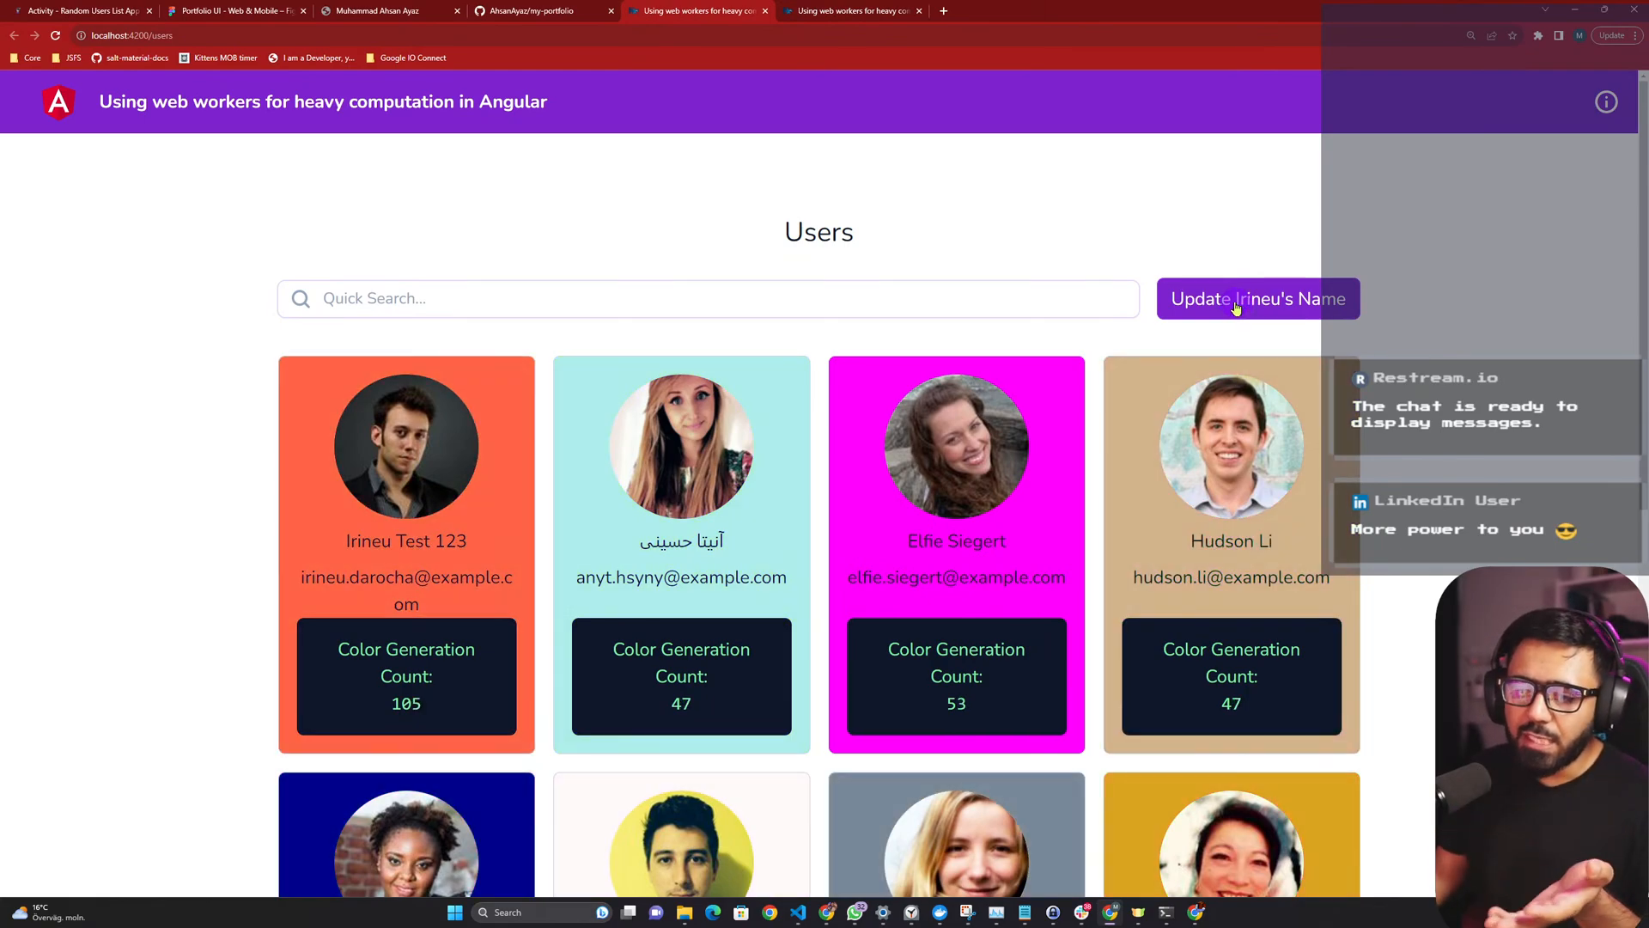
pyautogui.click(1258, 299)
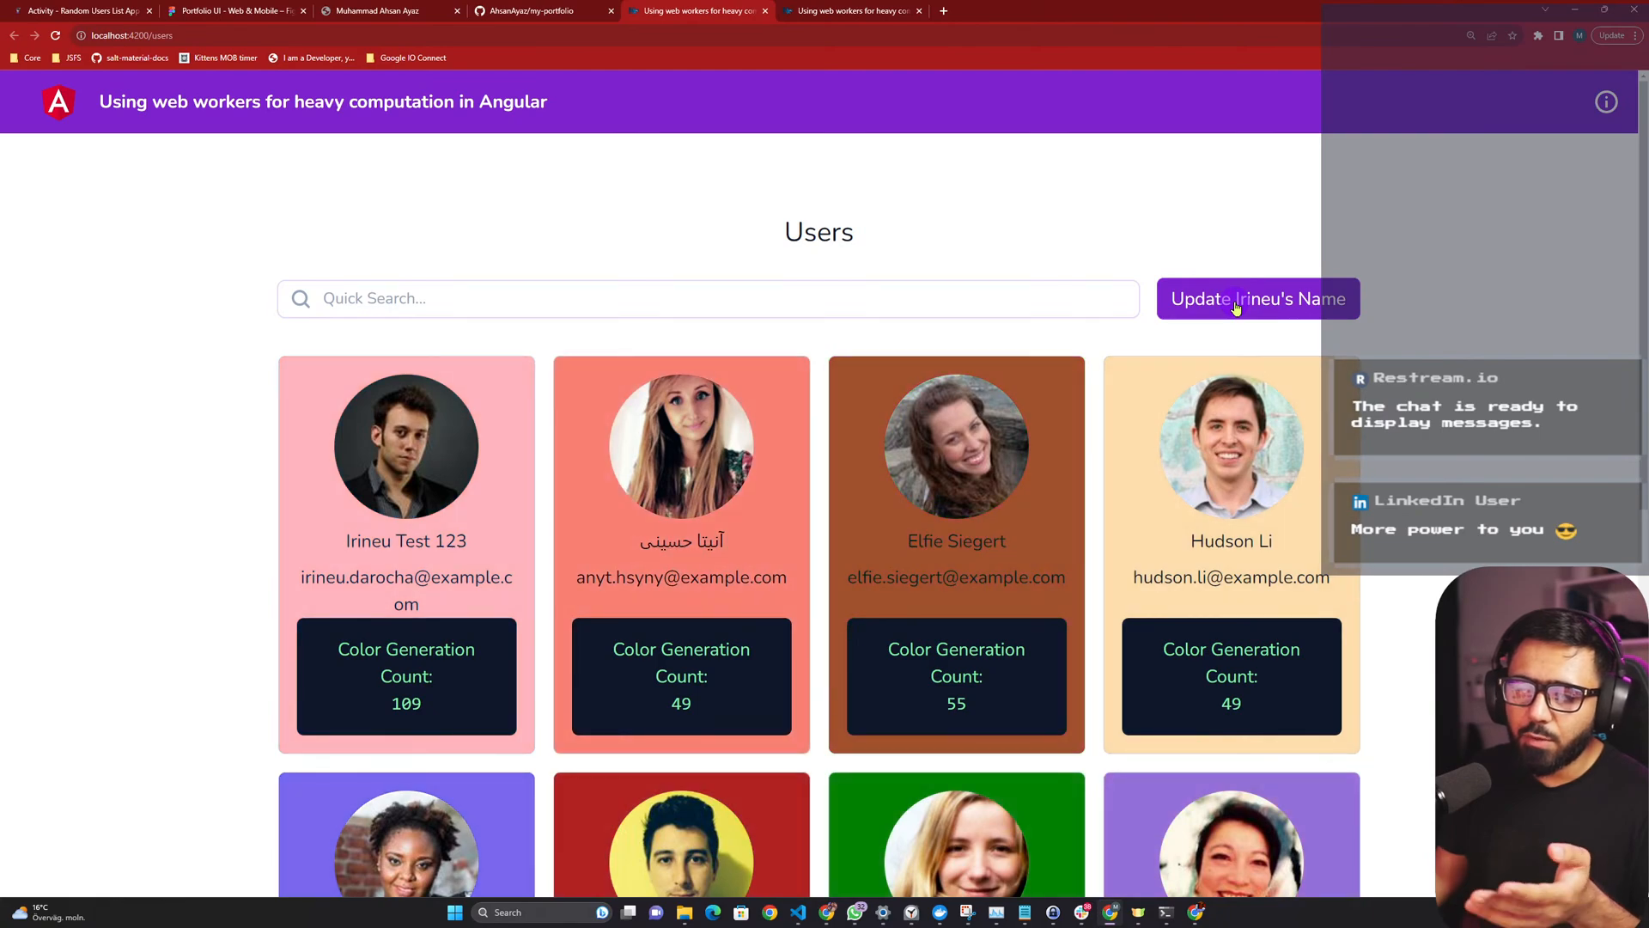
pyautogui.click(1257, 299)
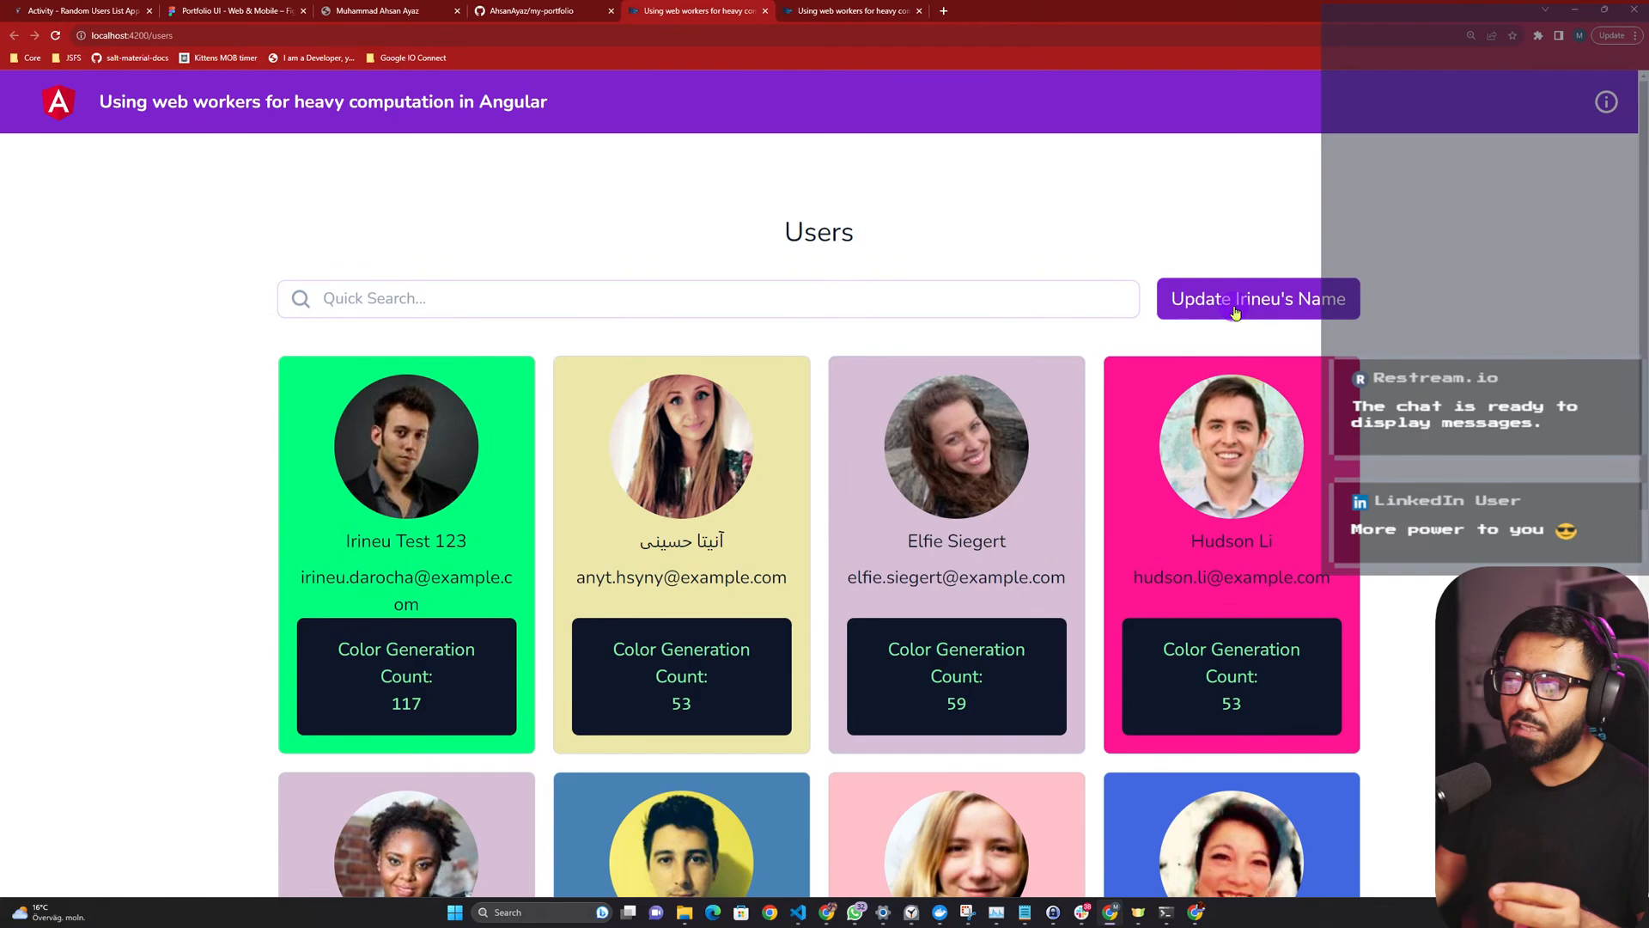
pyautogui.click(1257, 298)
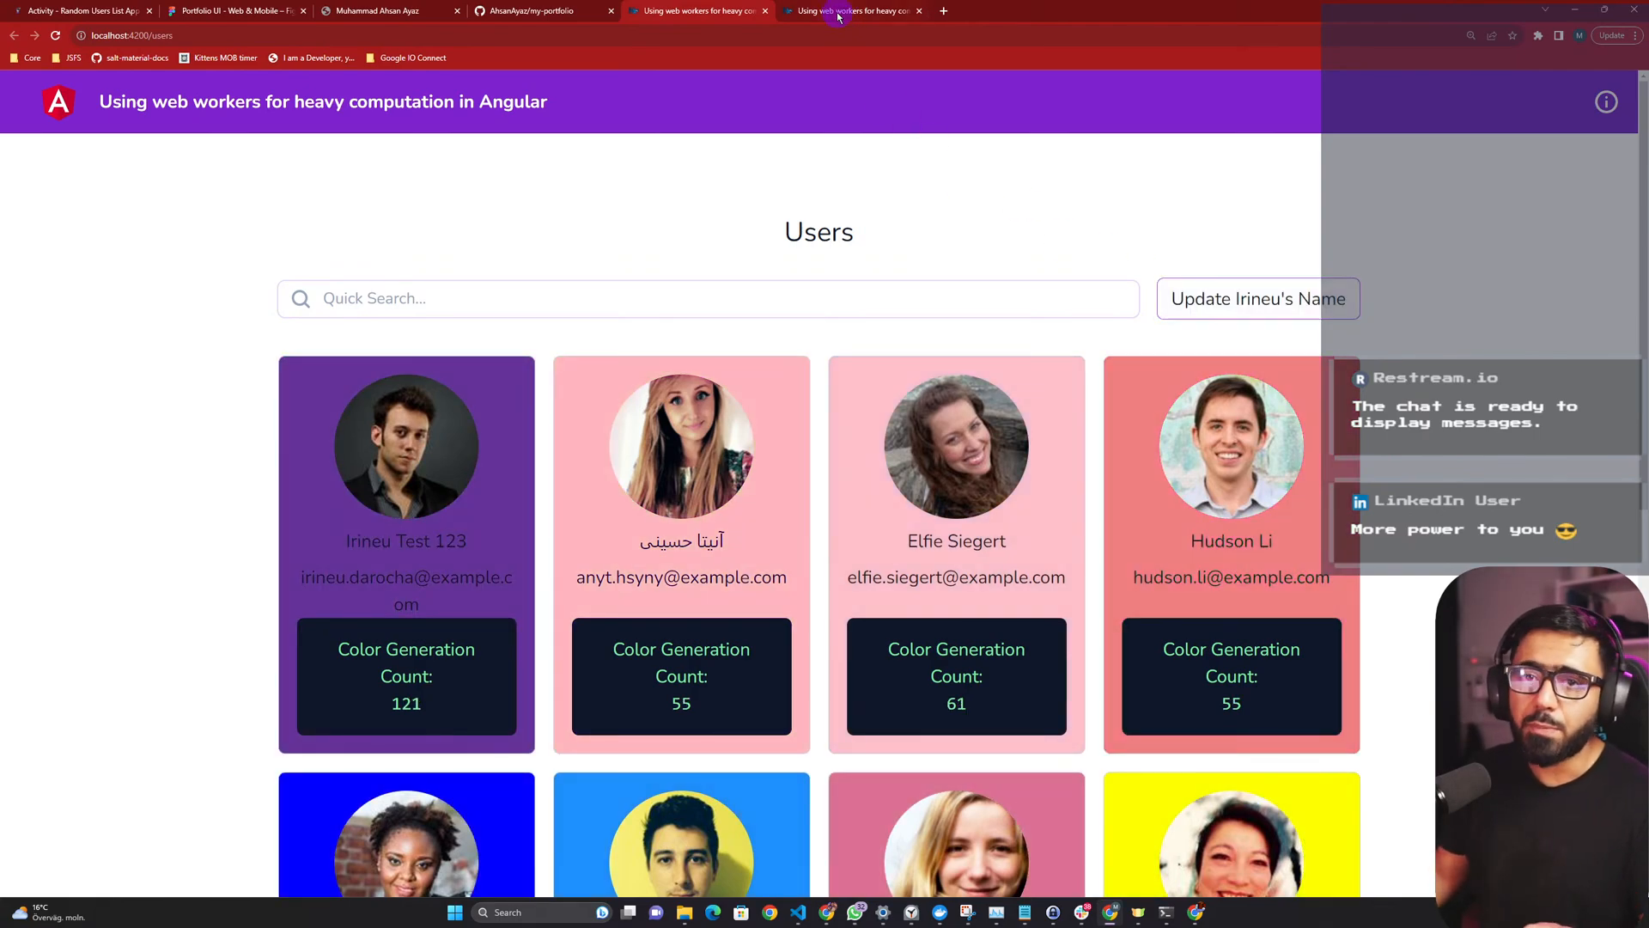
# Toggle Irineu's name again on port 4201, reaching count 40 with others at 2.
pyautogui.click(1256, 299)
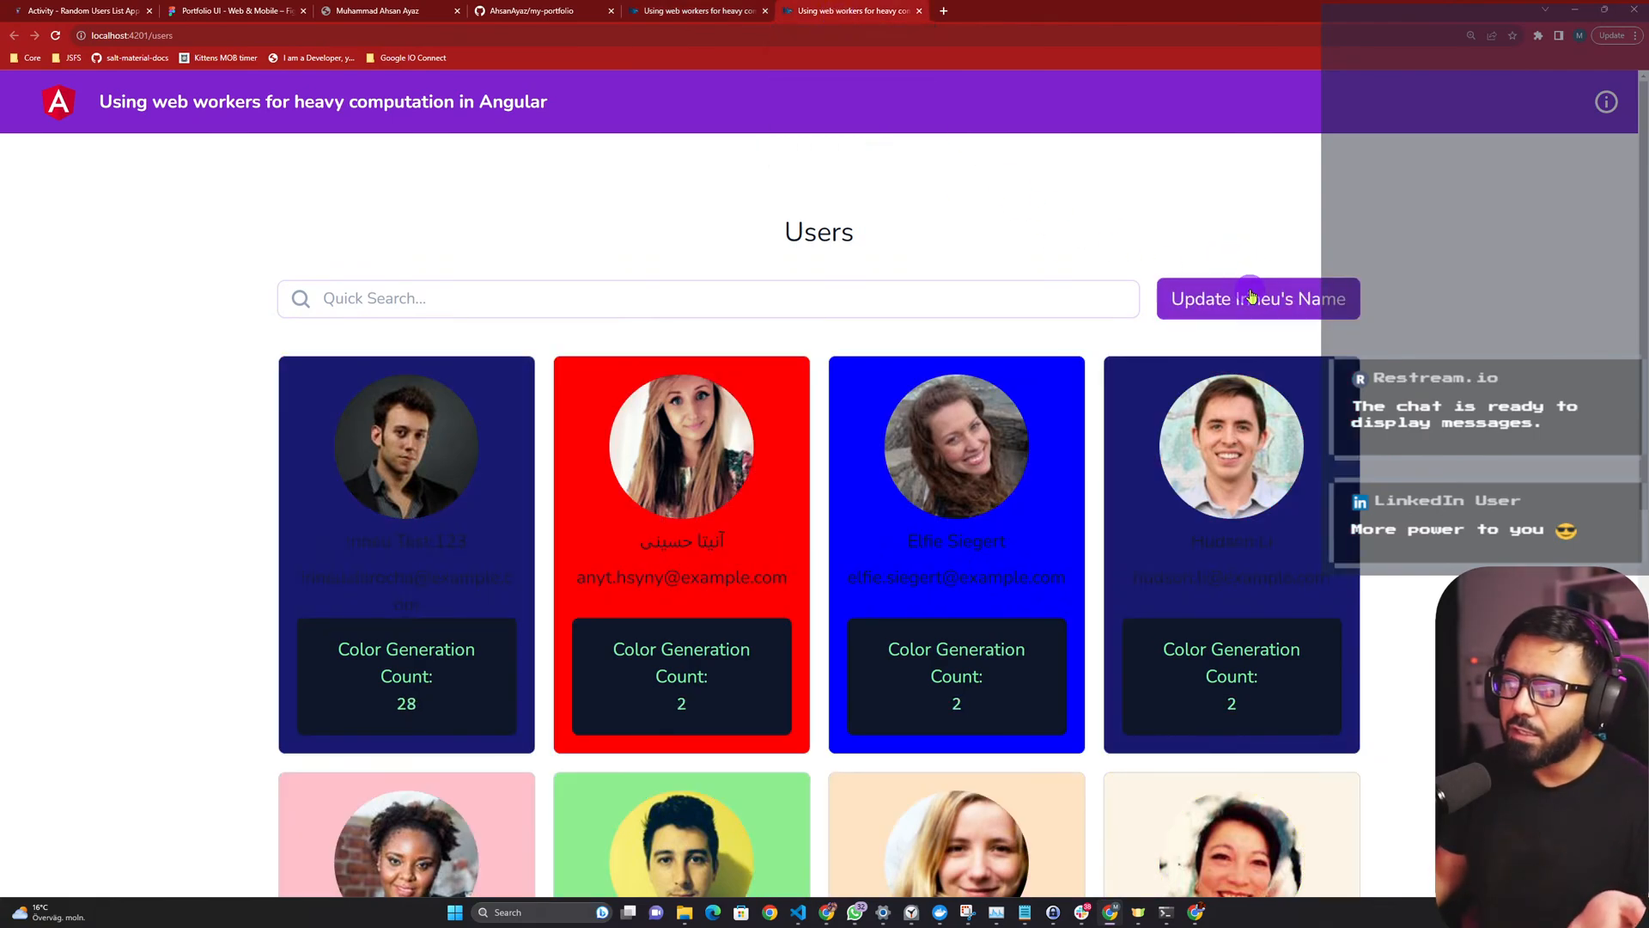
pyautogui.click(1257, 298)
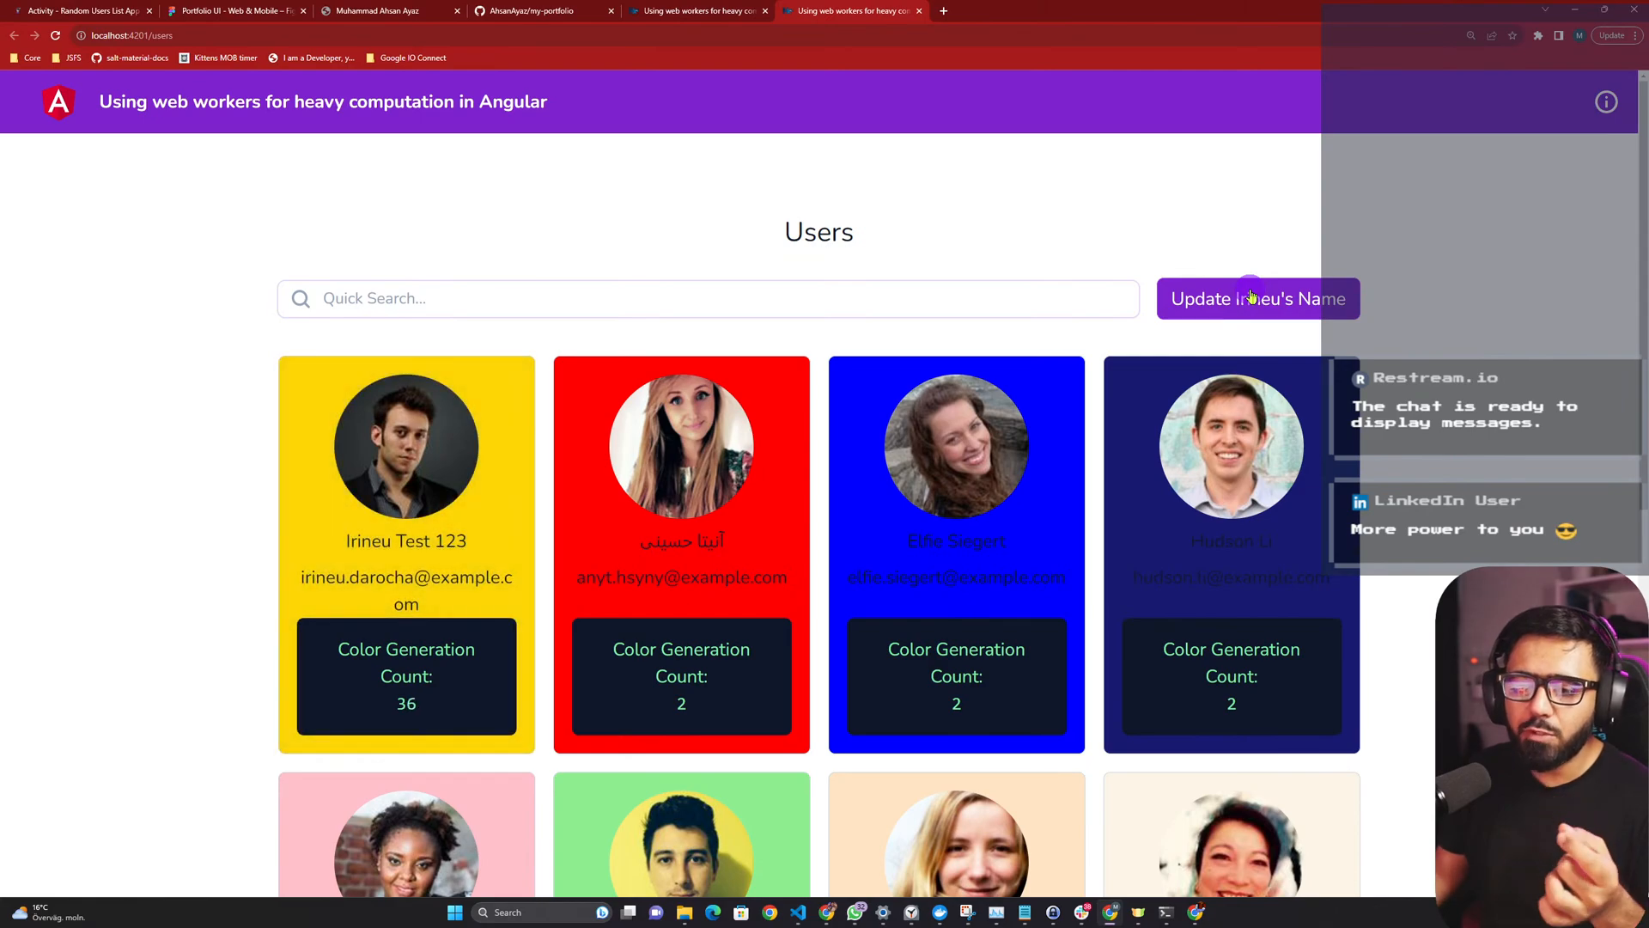
pyautogui.click(1257, 298)
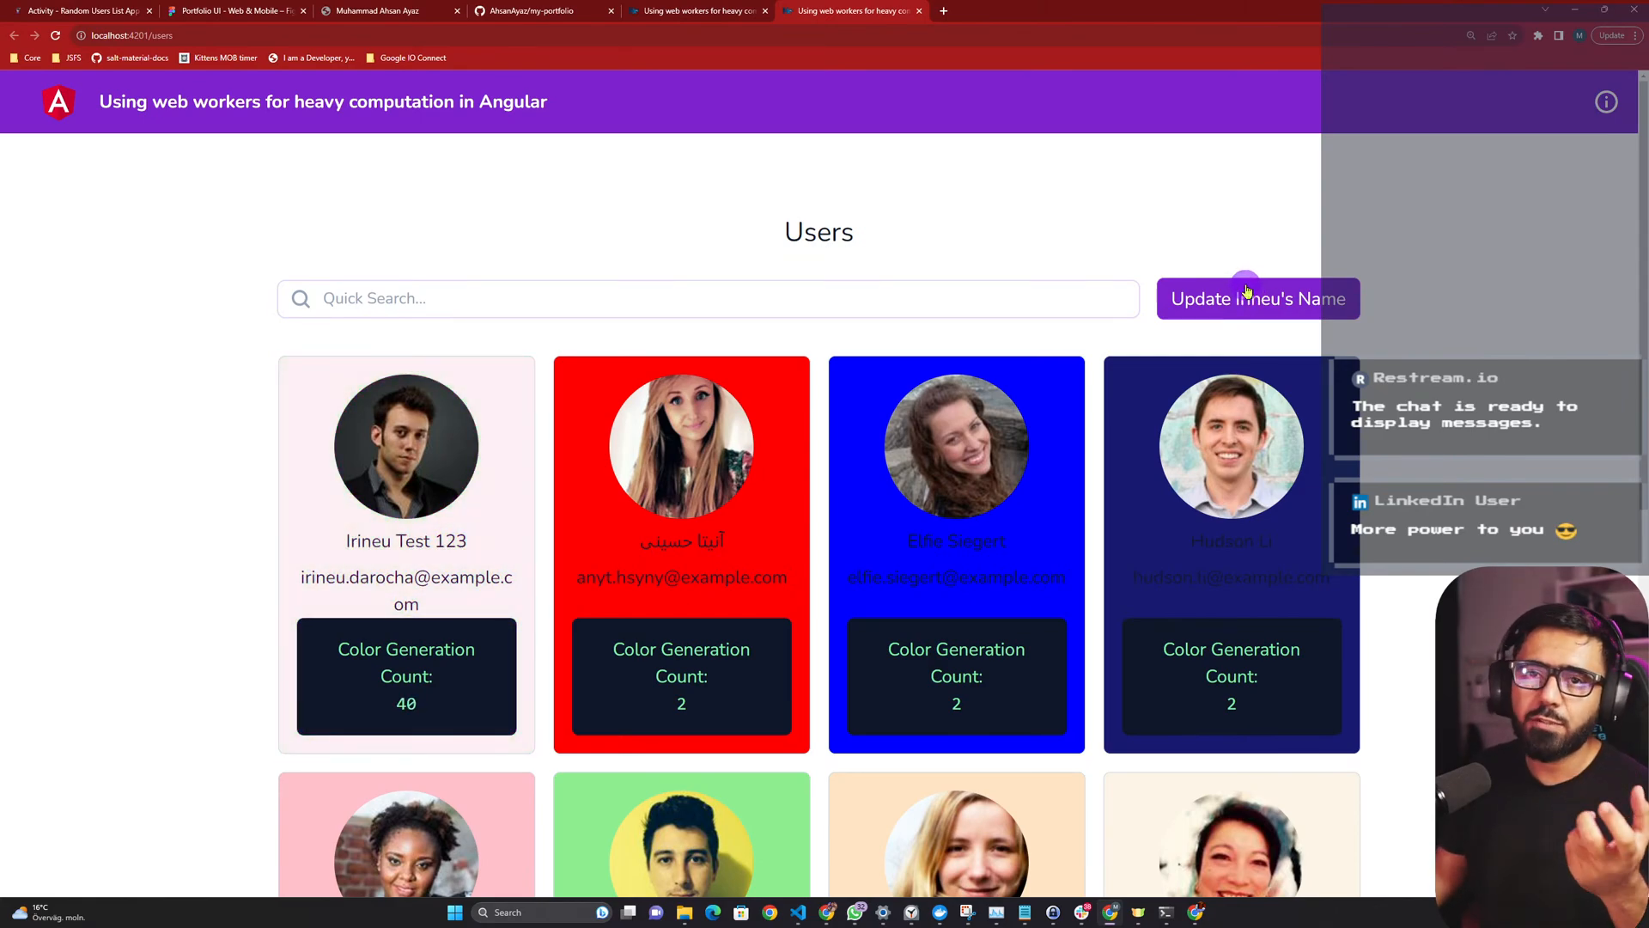